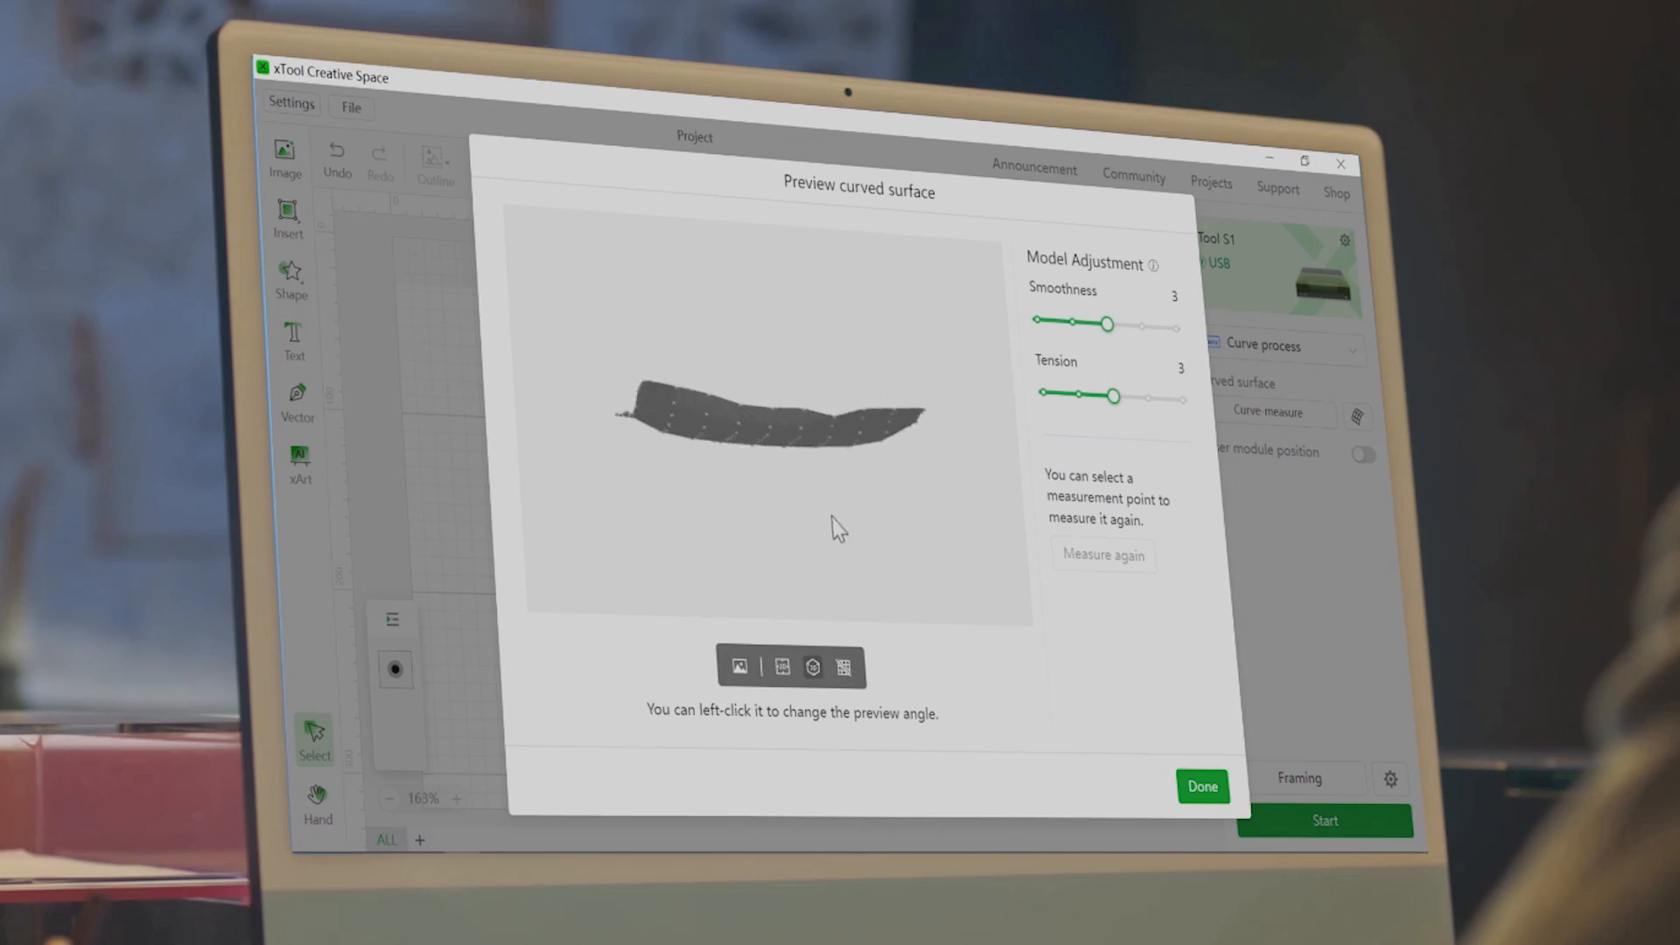
Add the text HELLO at the top and a ghost shape from the Shape list below it
{"action": "left_click", "coordinate": [1201, 785]}
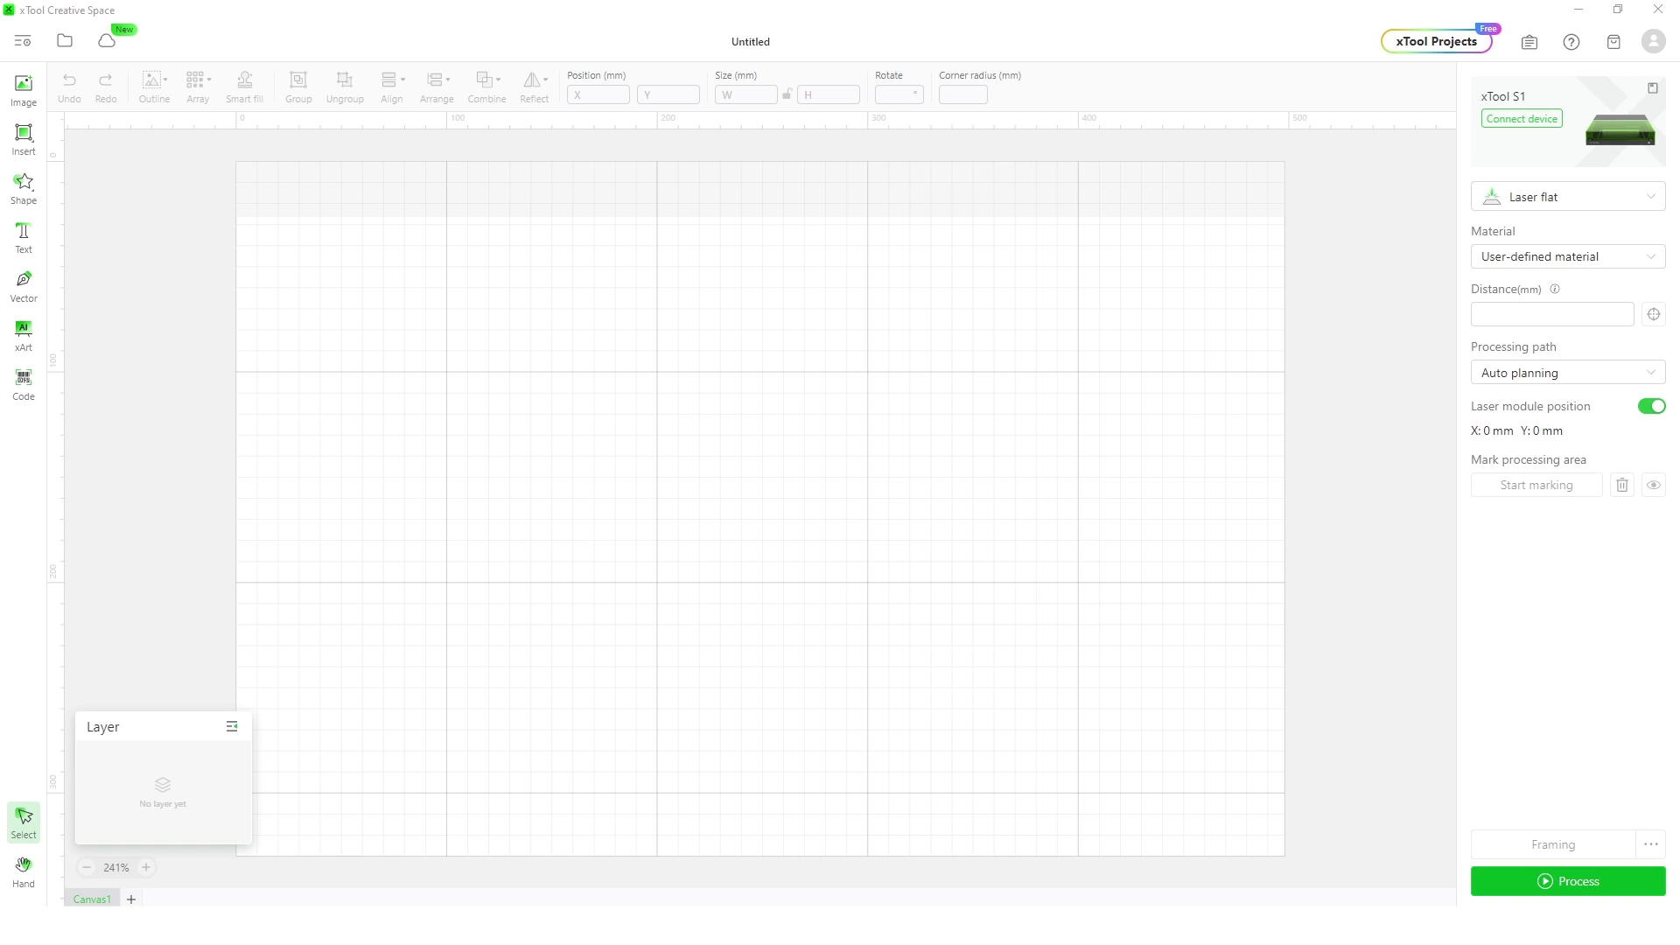
{"action": "mouse_move", "coordinate": [1365, 474]}
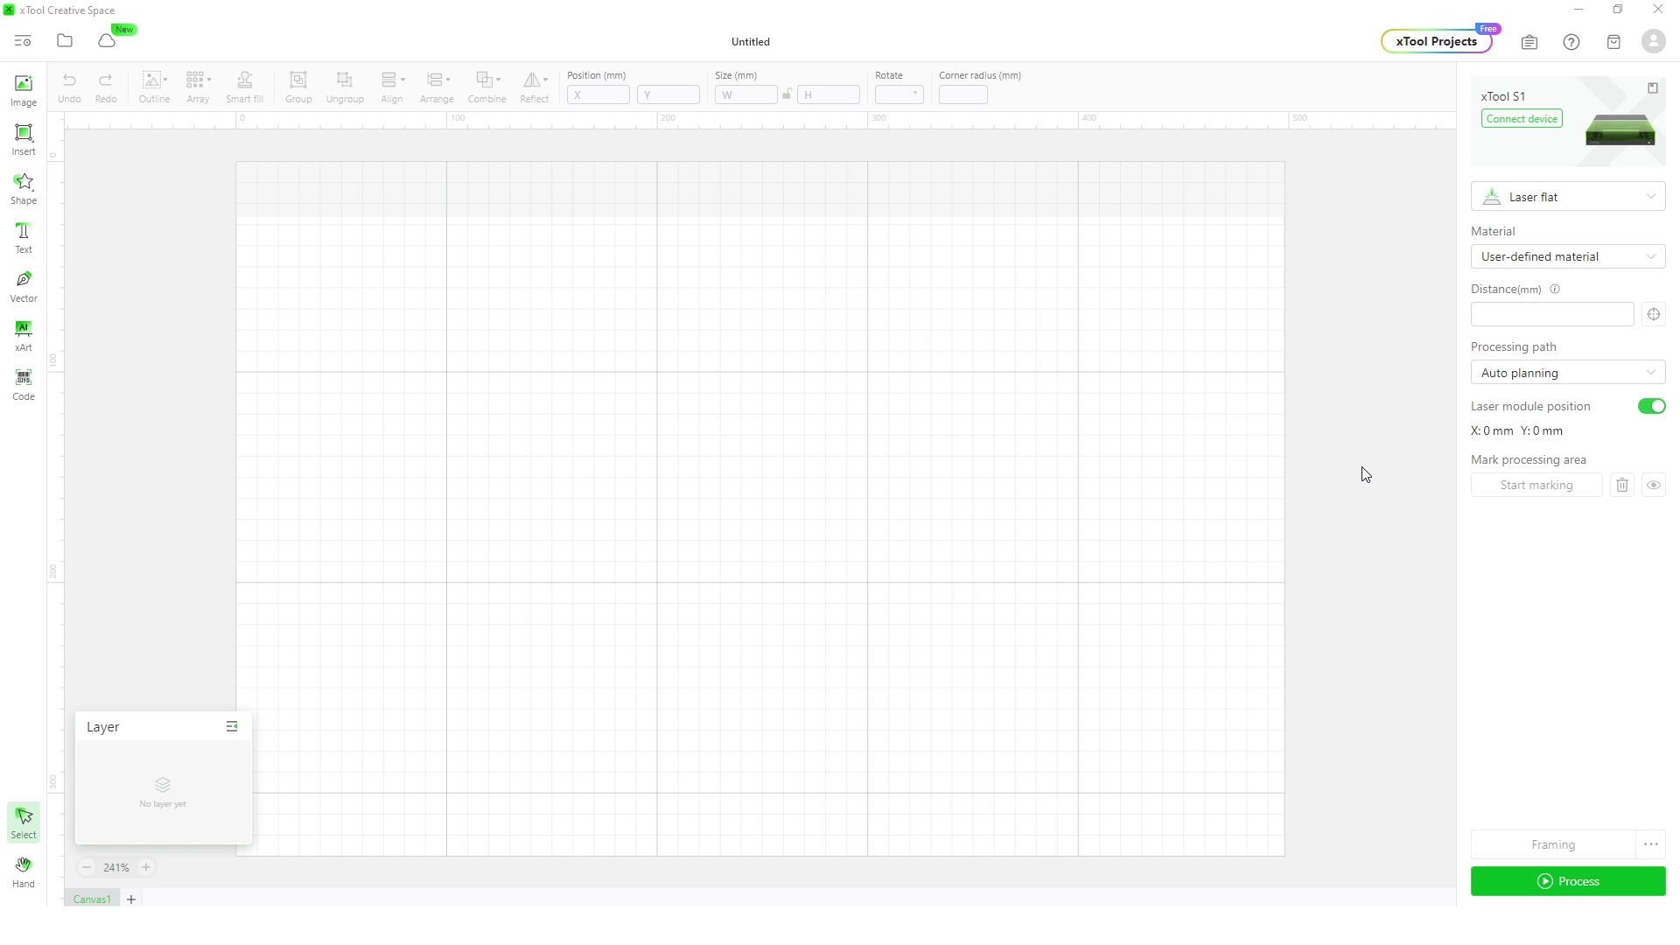
{"action": "mouse_move", "coordinate": [1391, 438]}
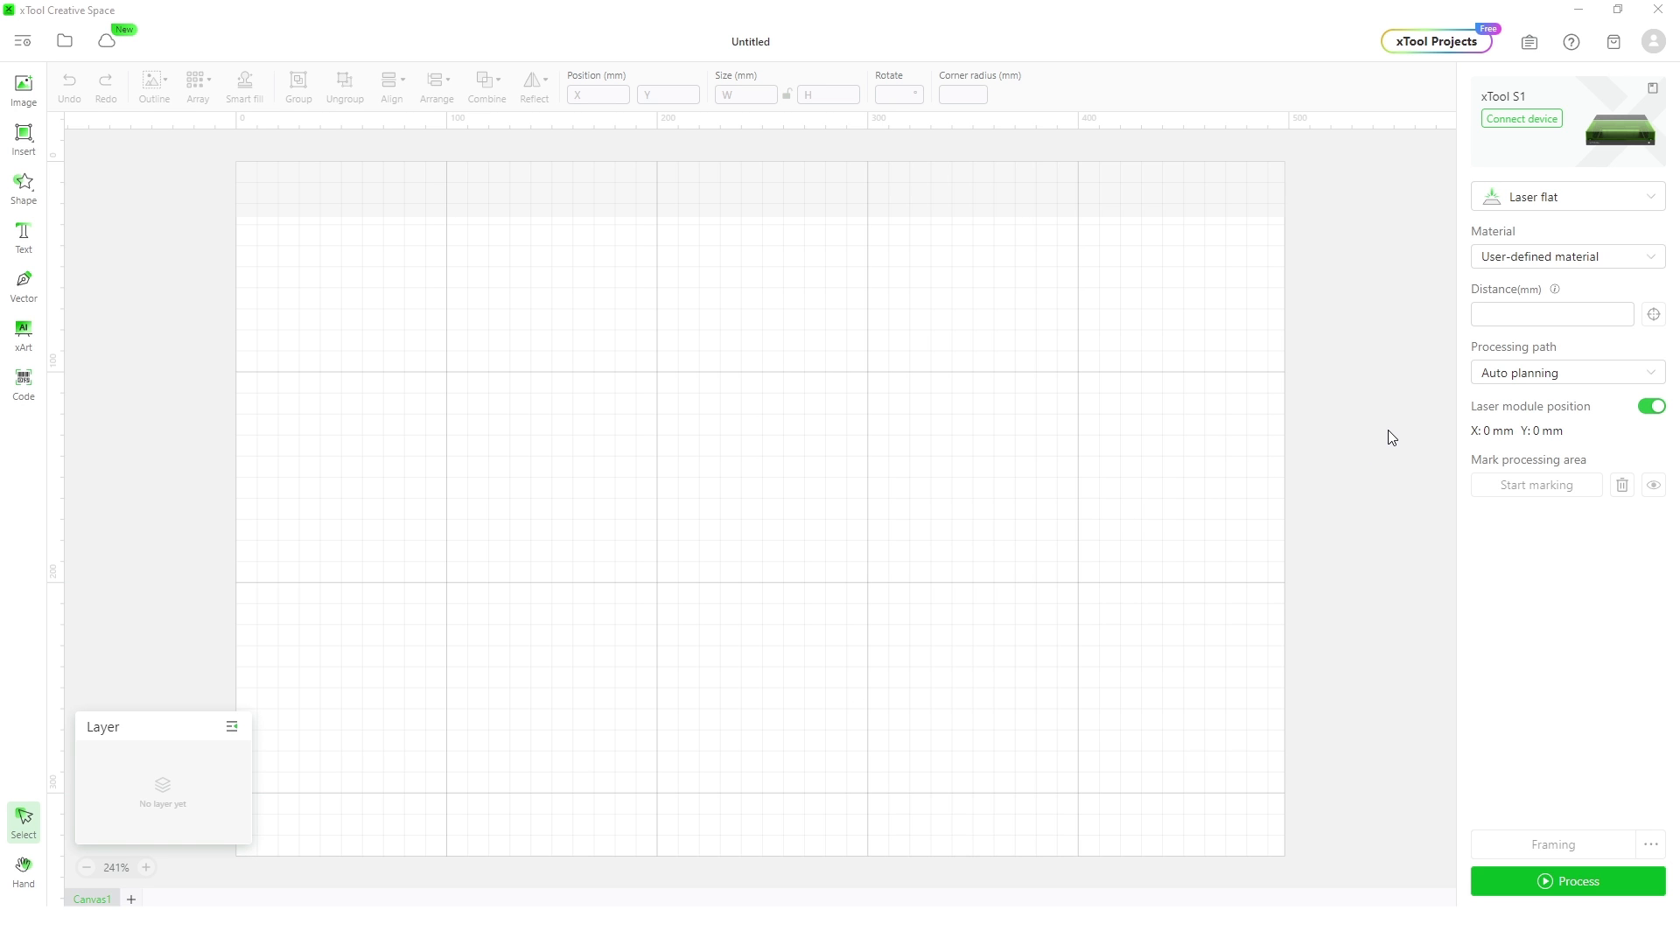
{"action": "mouse_move", "coordinate": [1405, 451]}
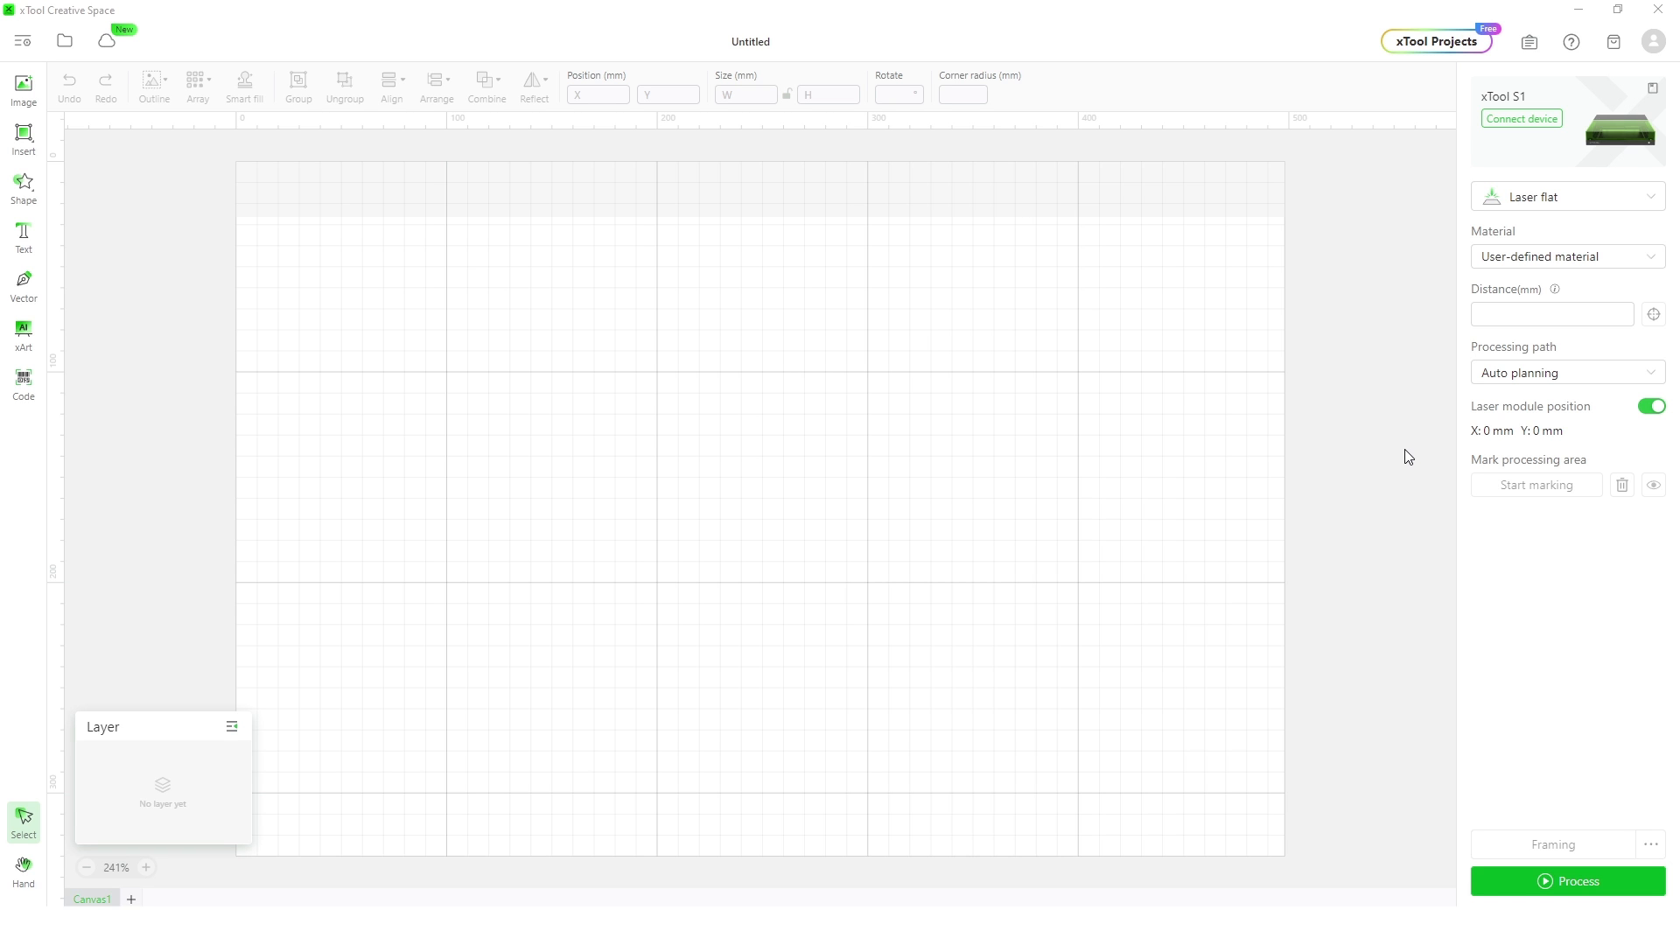
{"action": "mouse_move", "coordinate": [1590, 212]}
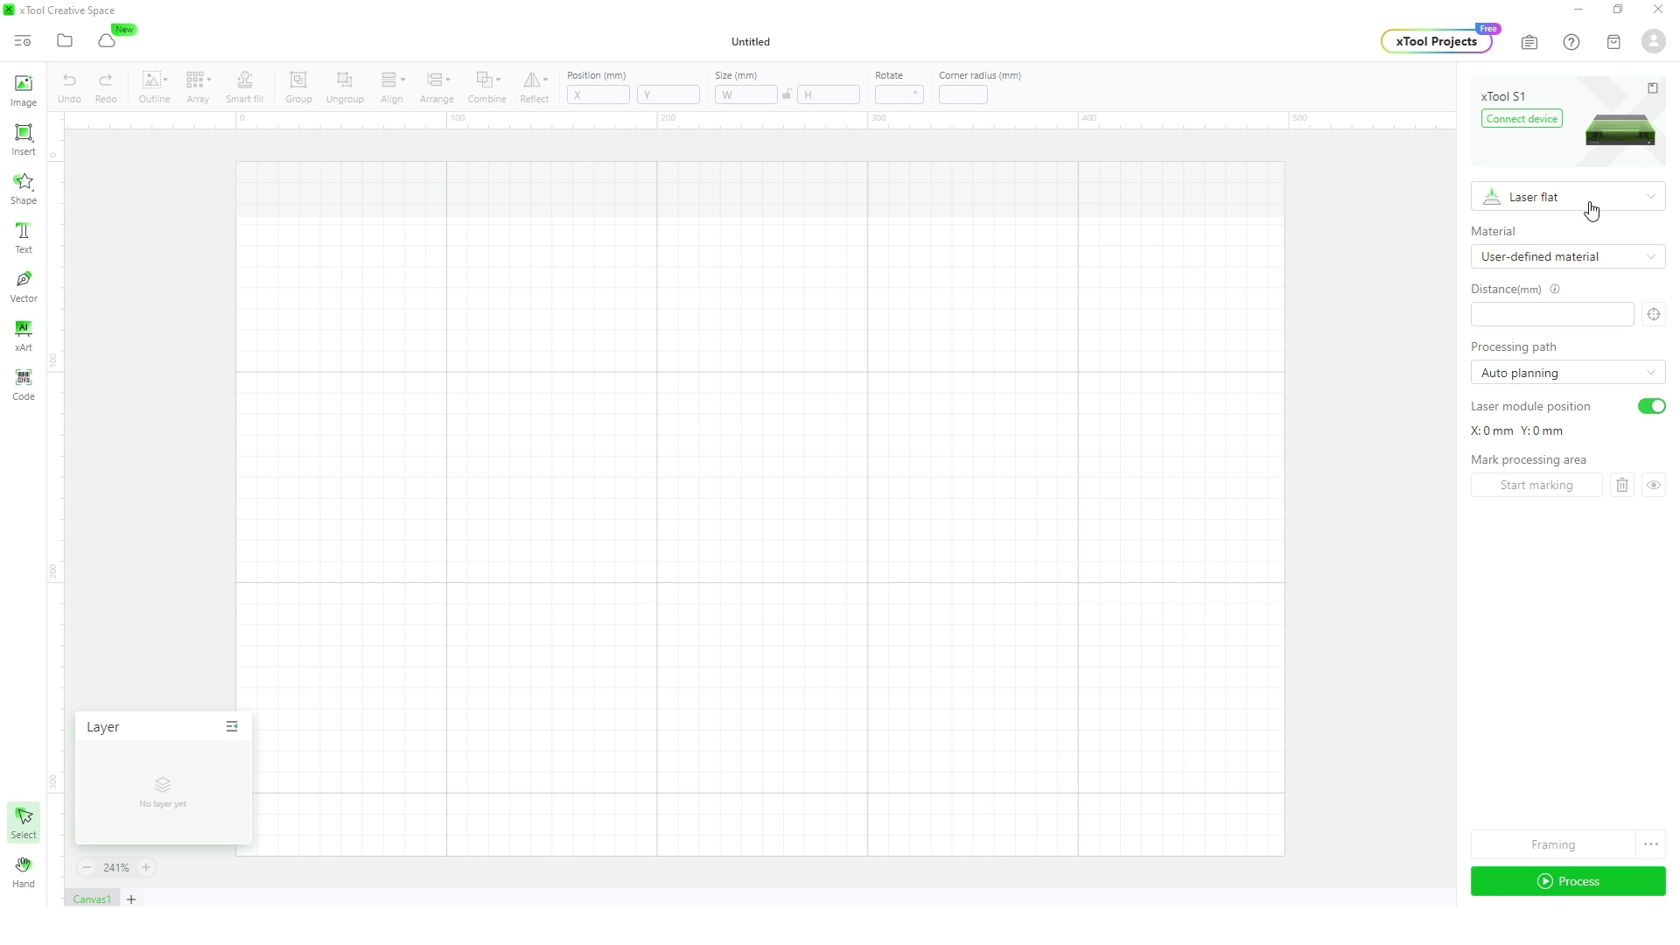
{"action": "left_click", "coordinate": [22, 137]}
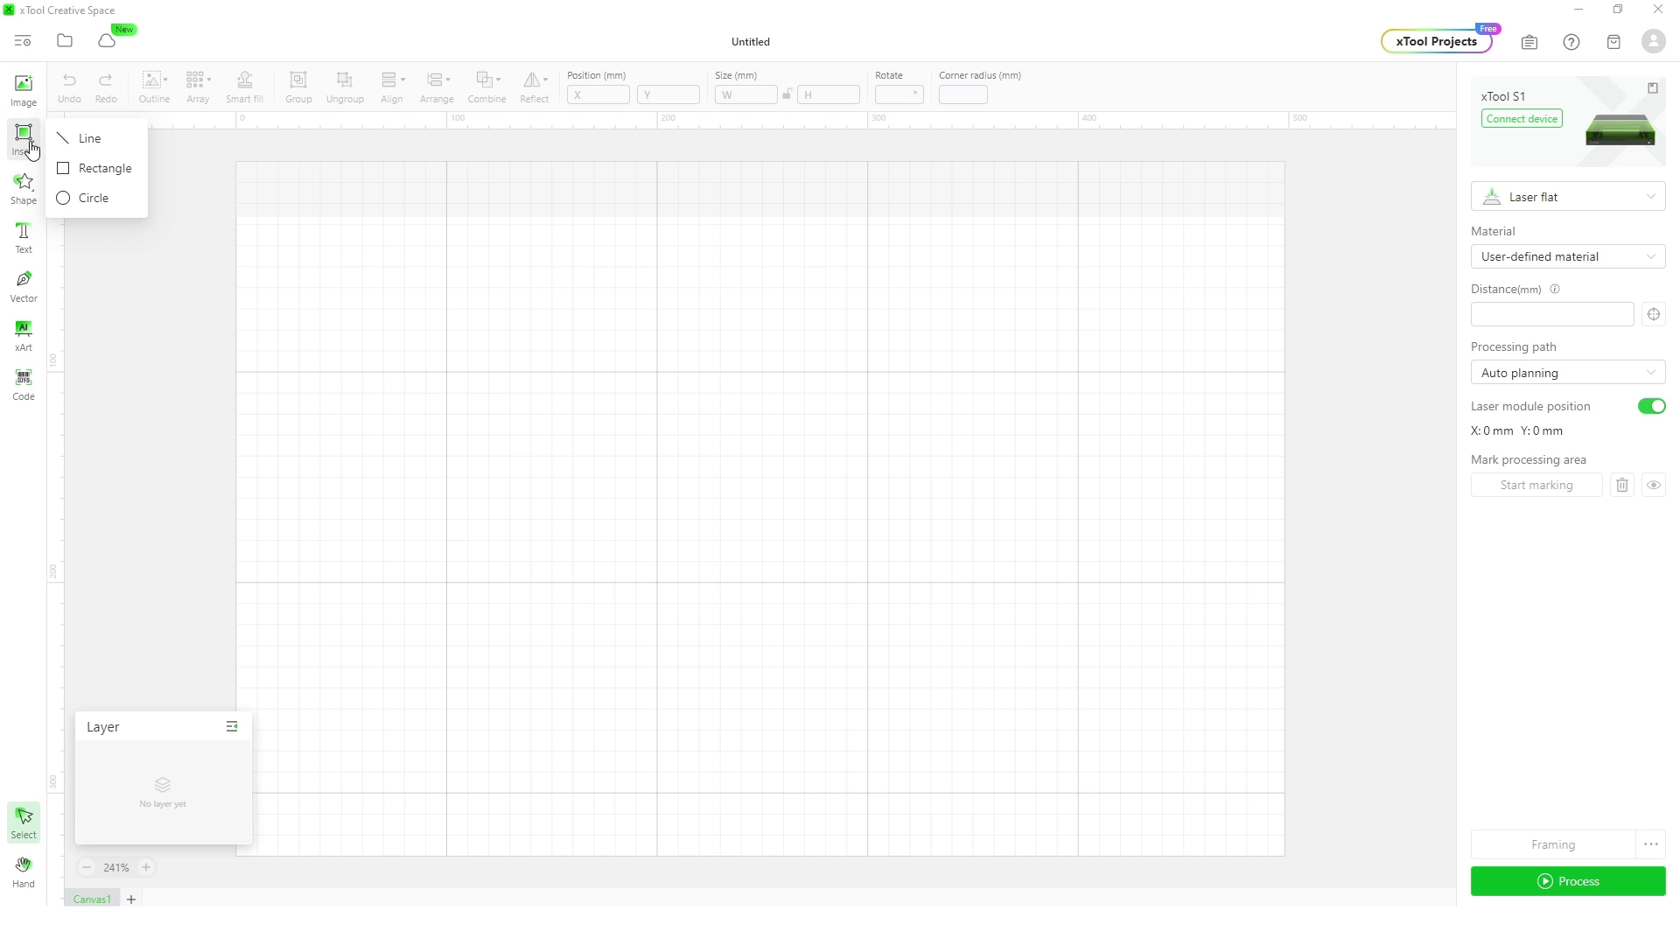
{"action": "left_click", "coordinate": [22, 187]}
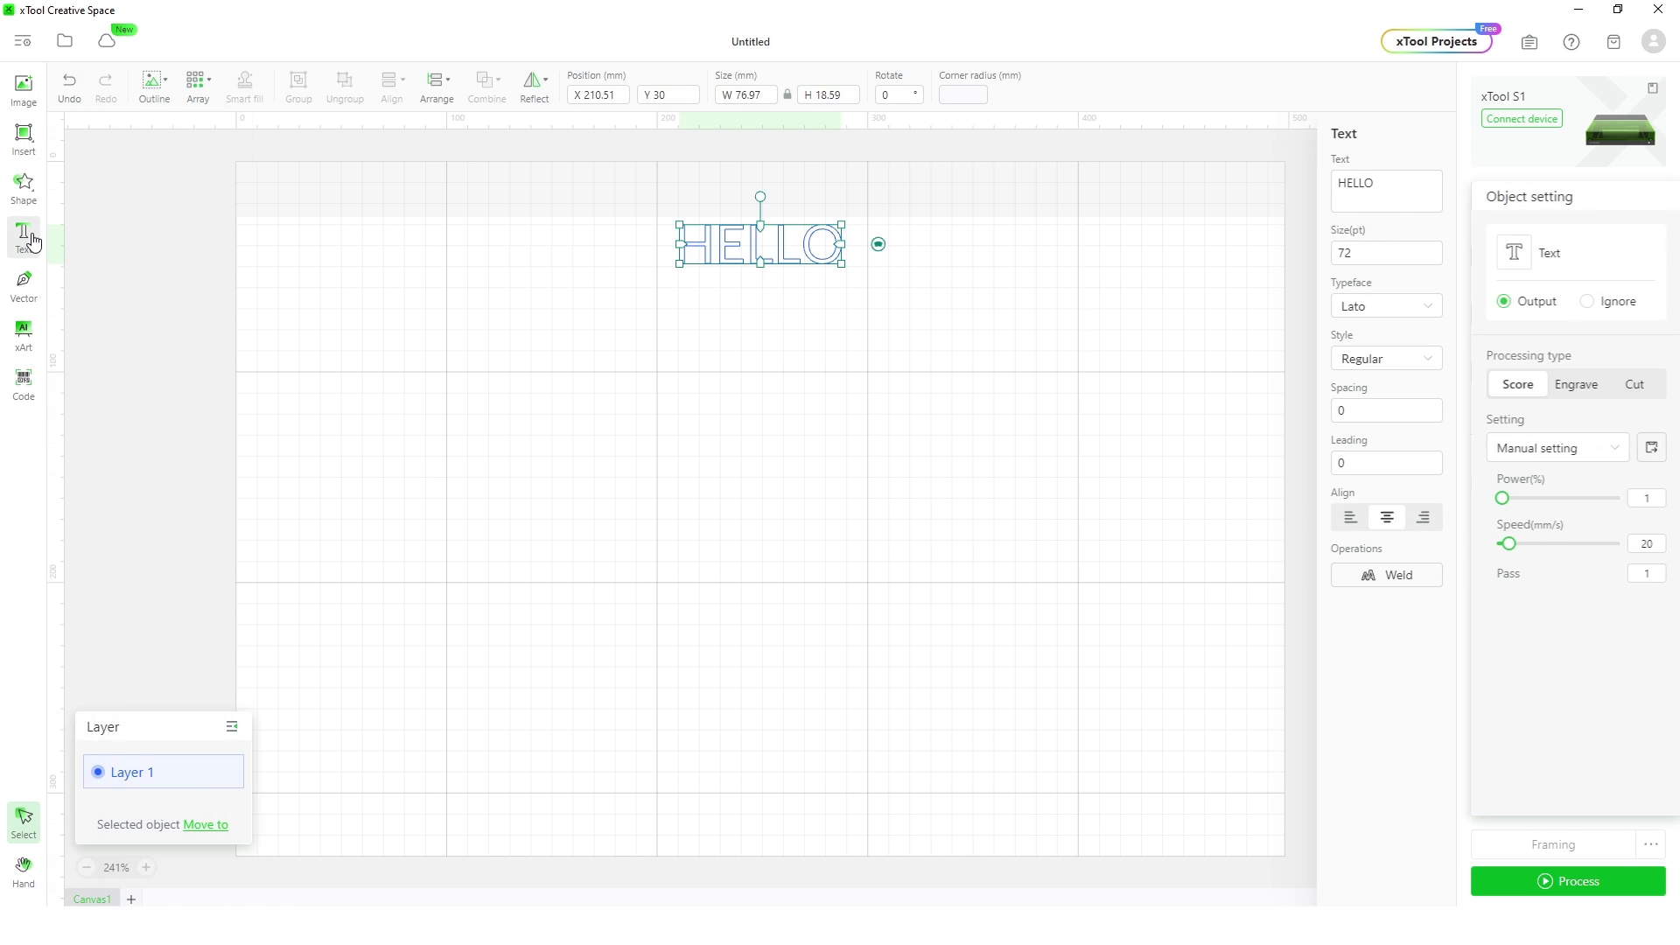
{"action": "left_click", "coordinate": [23, 374]}
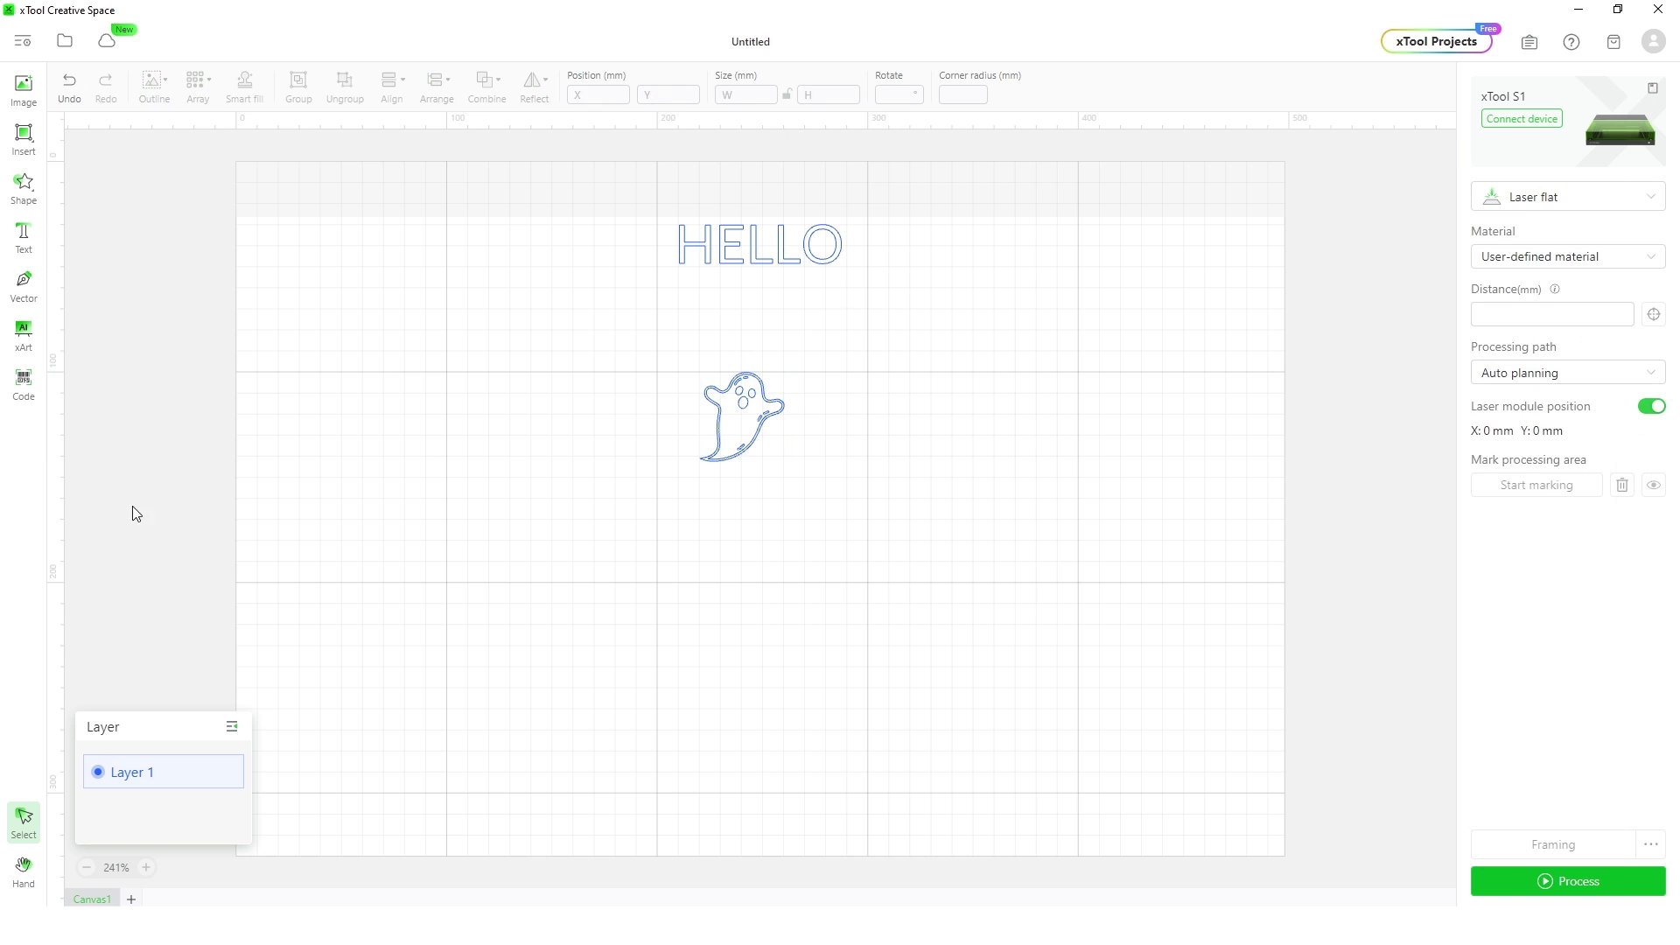
Open the Large Buck Print project from xTool Projects into XCS as the Buck Headshot canvas
{"action": "left_click", "coordinate": [23, 334]}
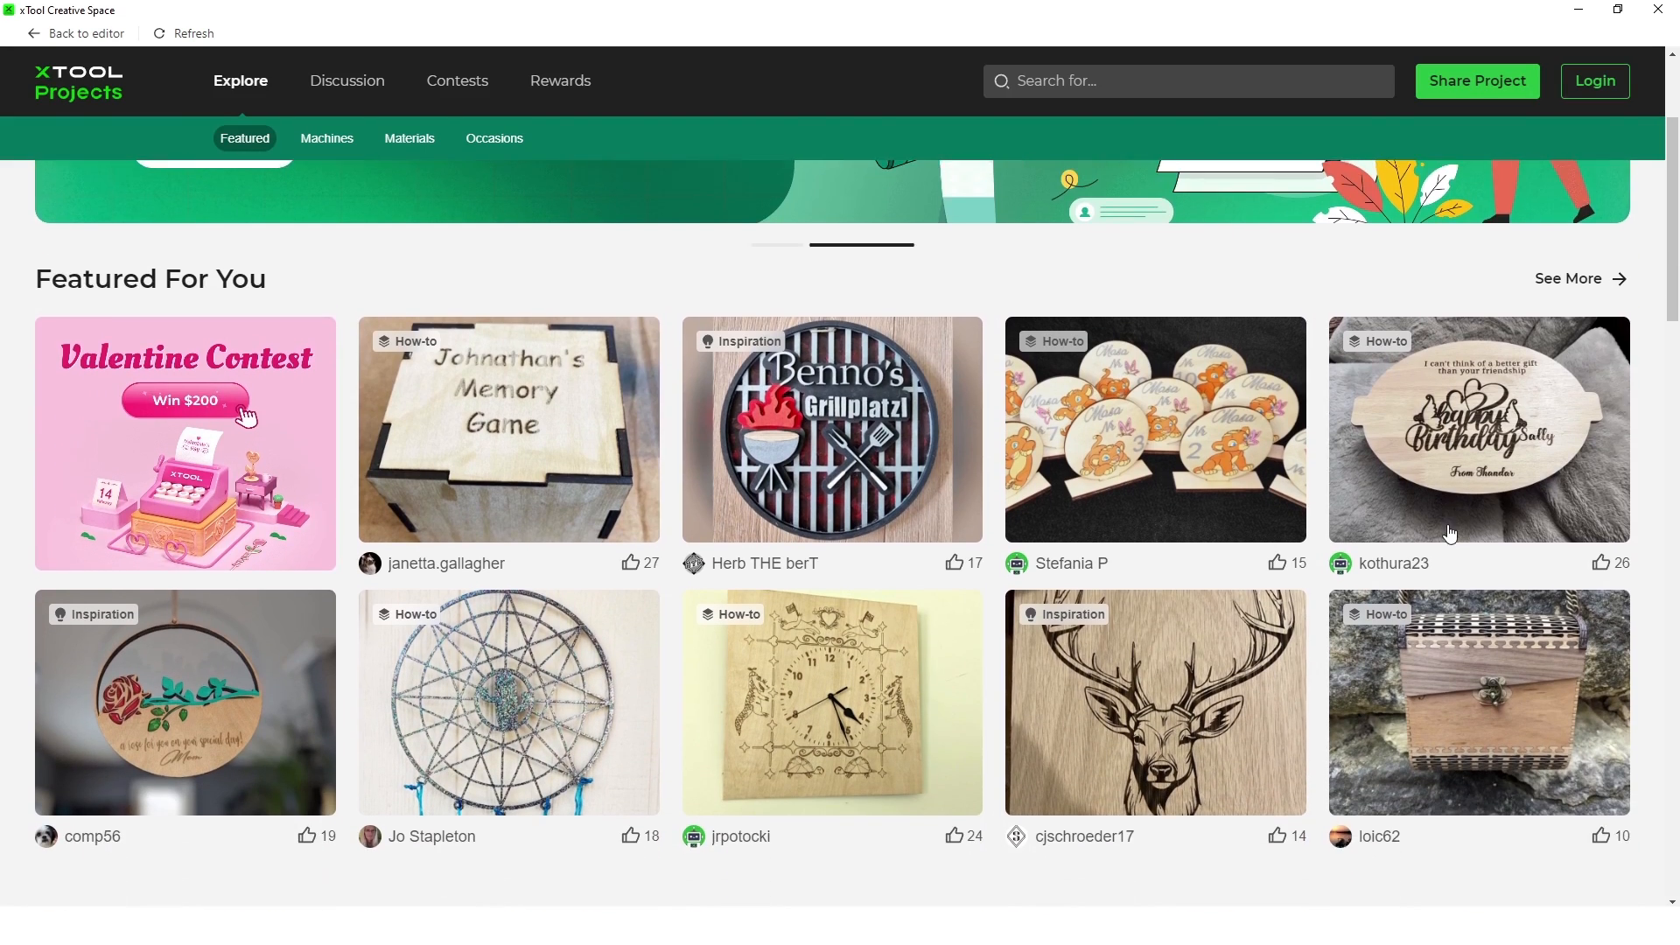
{"action": "scroll", "scroll_direction": "down", "scroll_amount": 3}
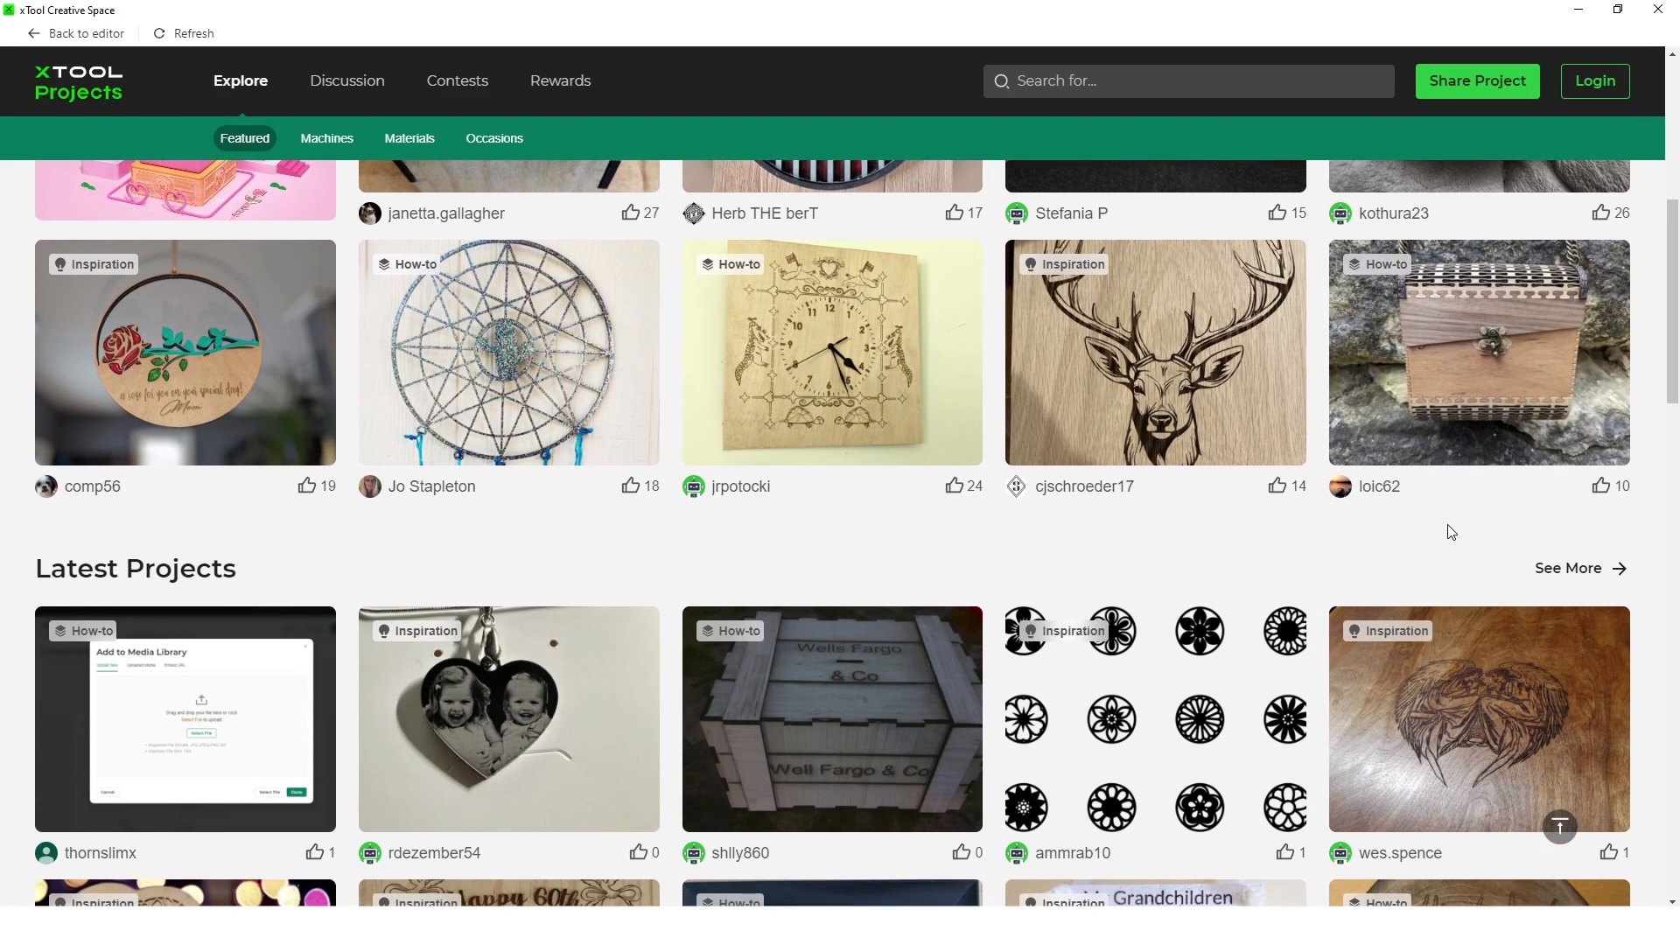
{"action": "left_click", "coordinate": [1153, 352]}
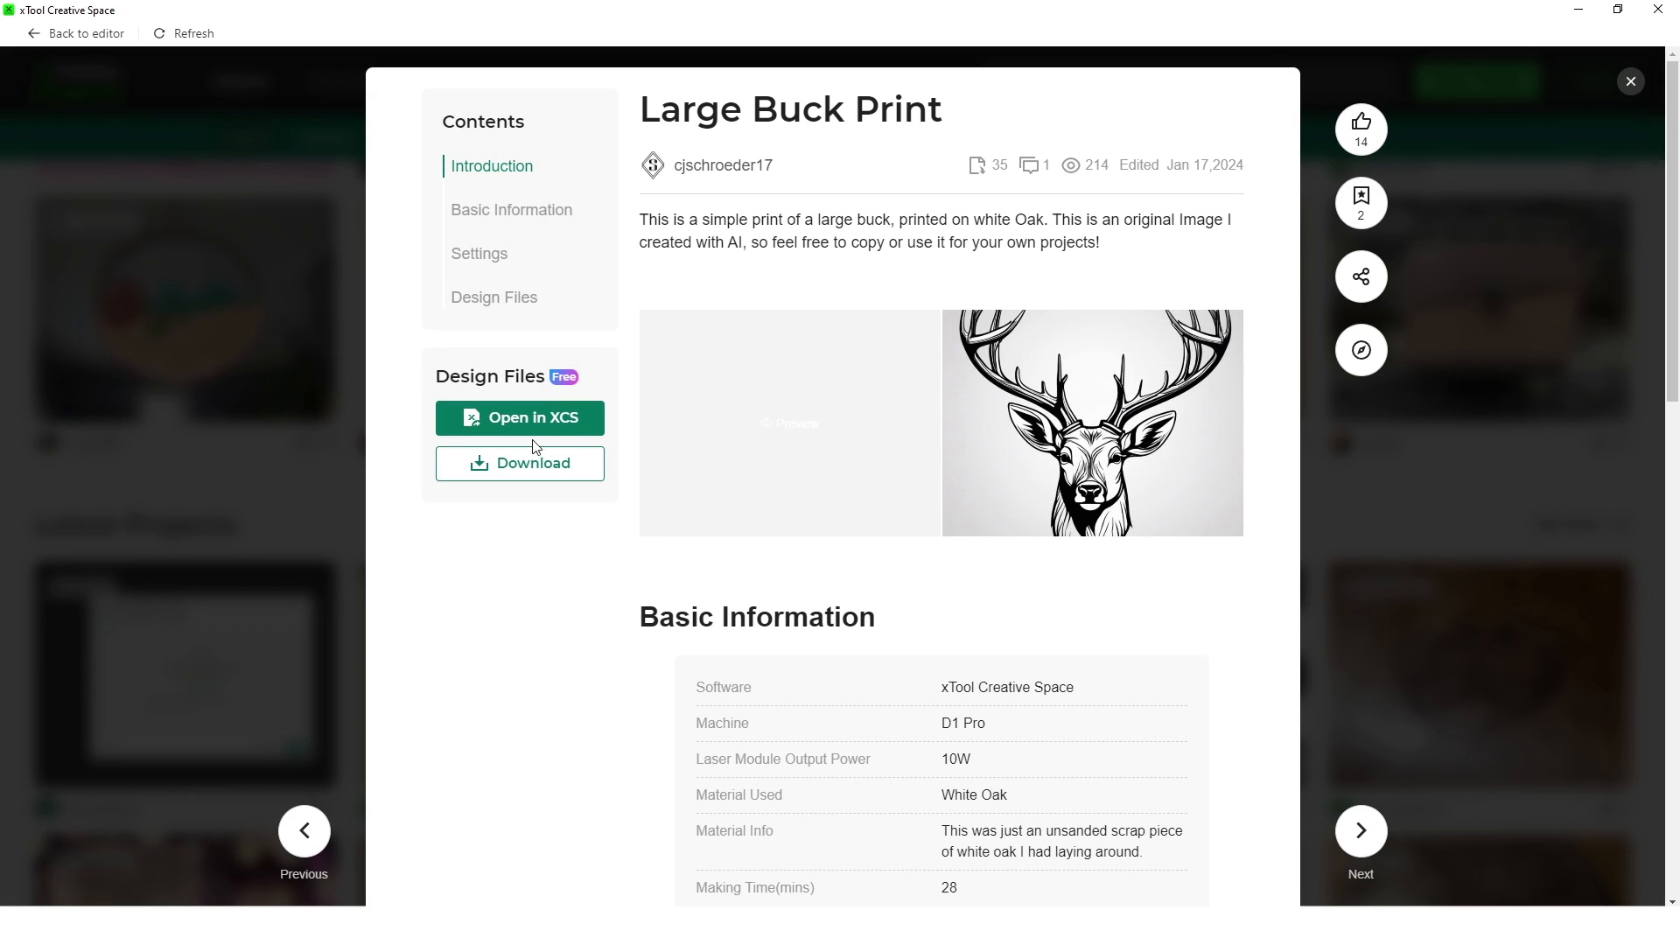
{"action": "left_click", "coordinate": [520, 416]}
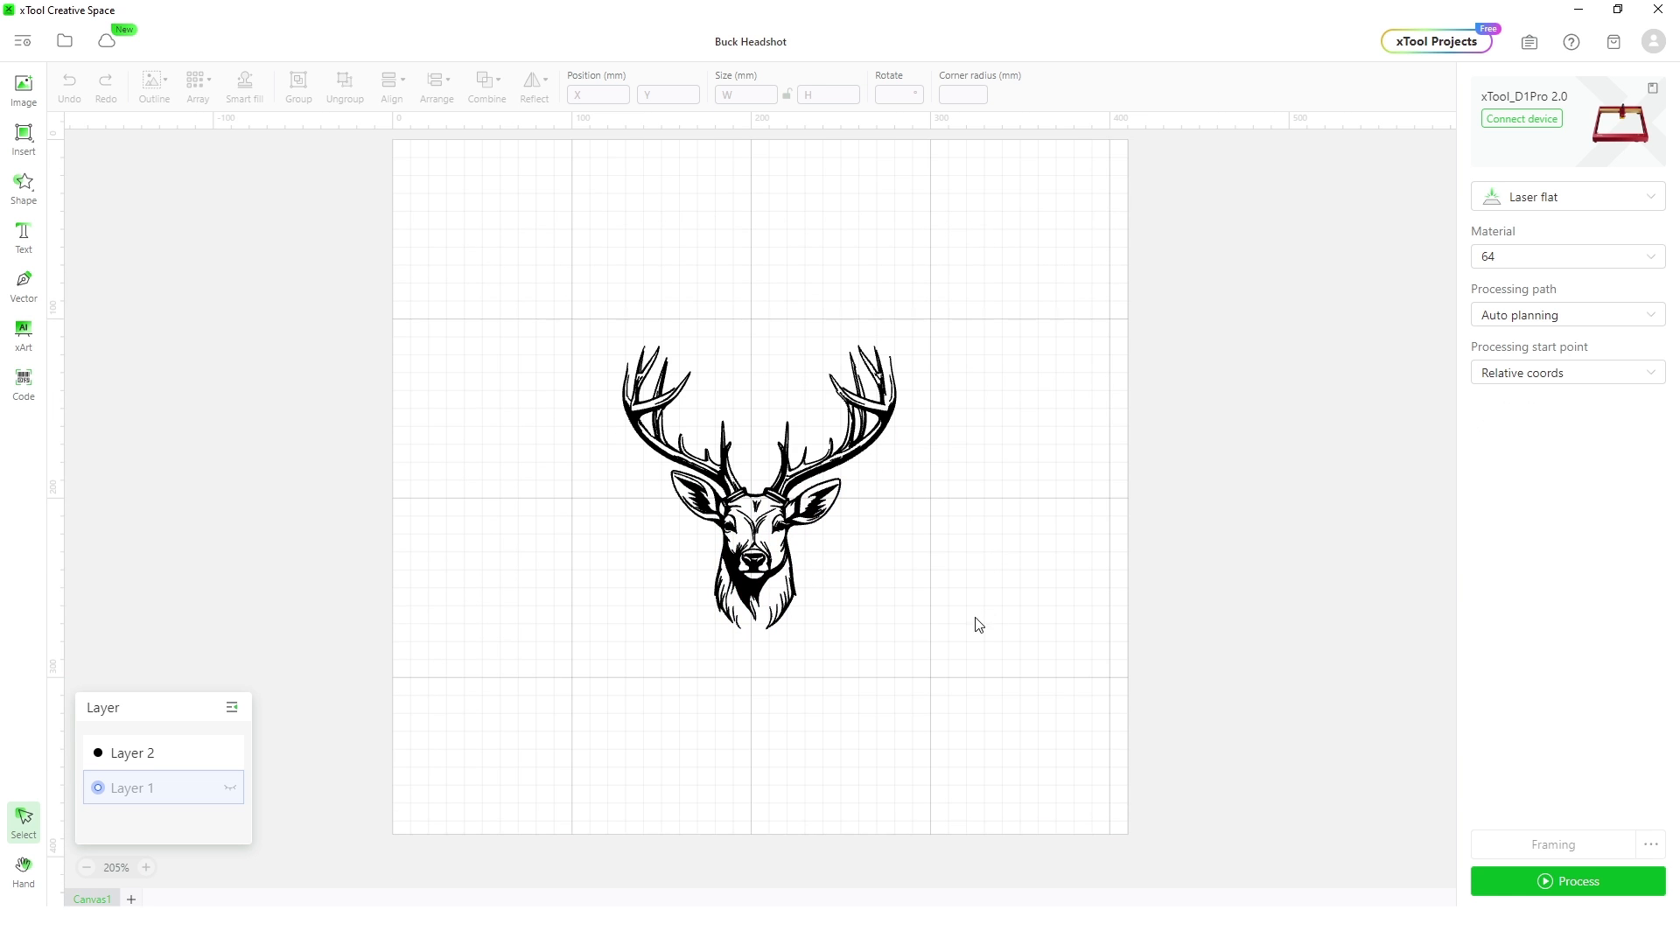
{"action": "left_click", "coordinate": [756, 483]}
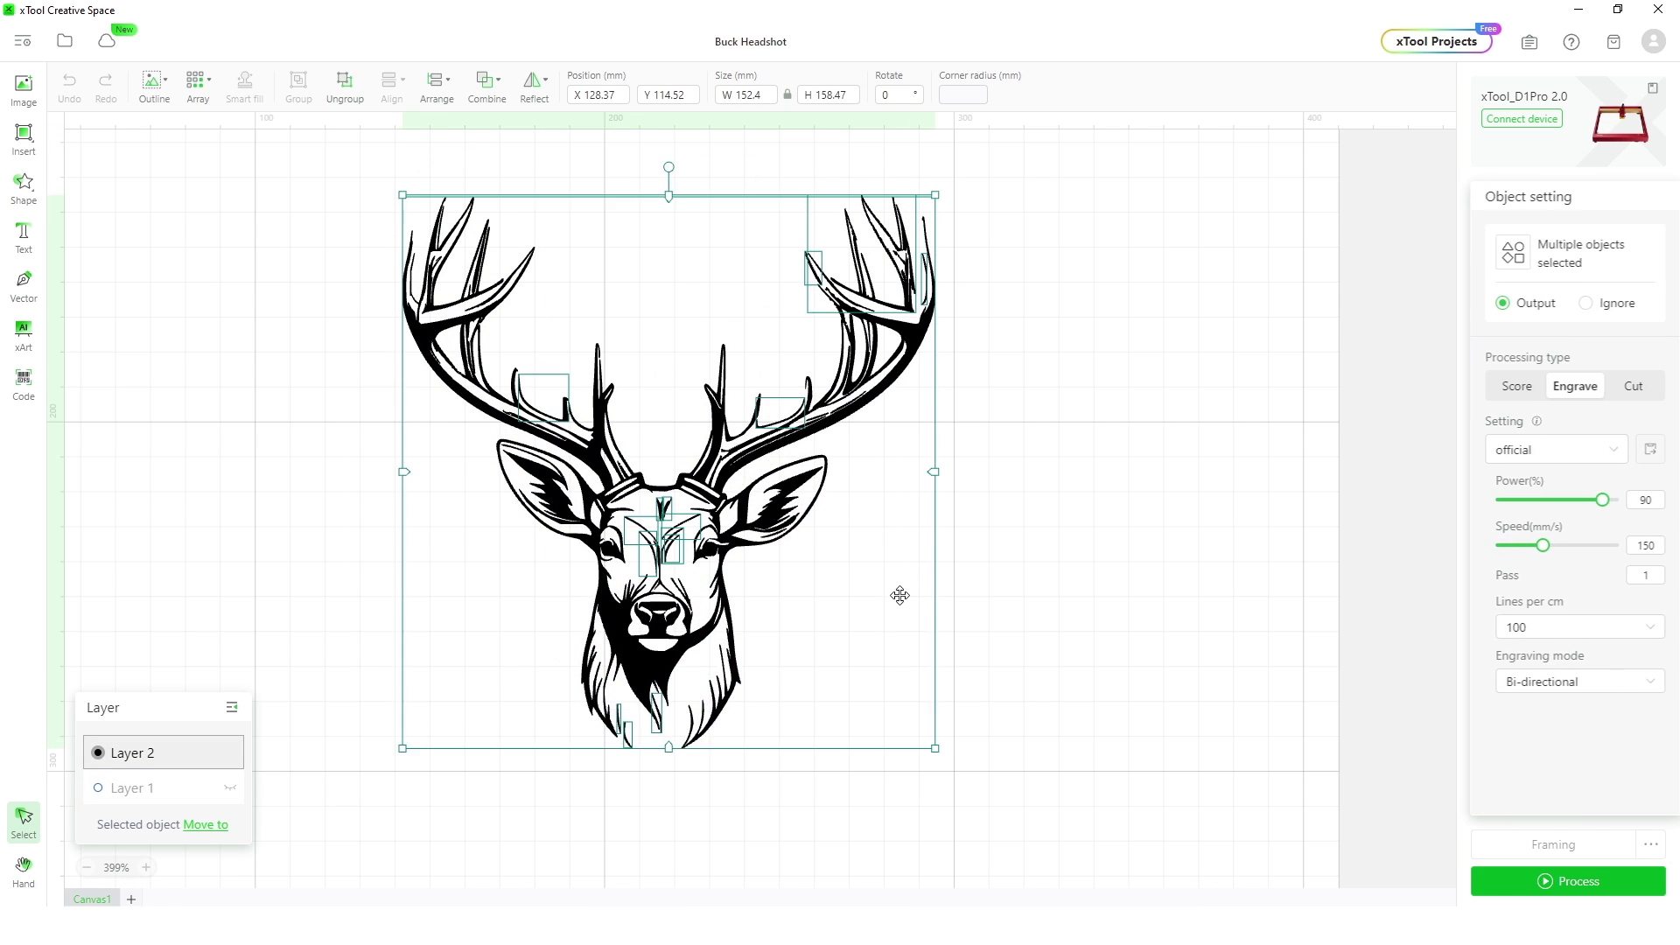
{"action": "left_click", "coordinate": [1099, 613]}
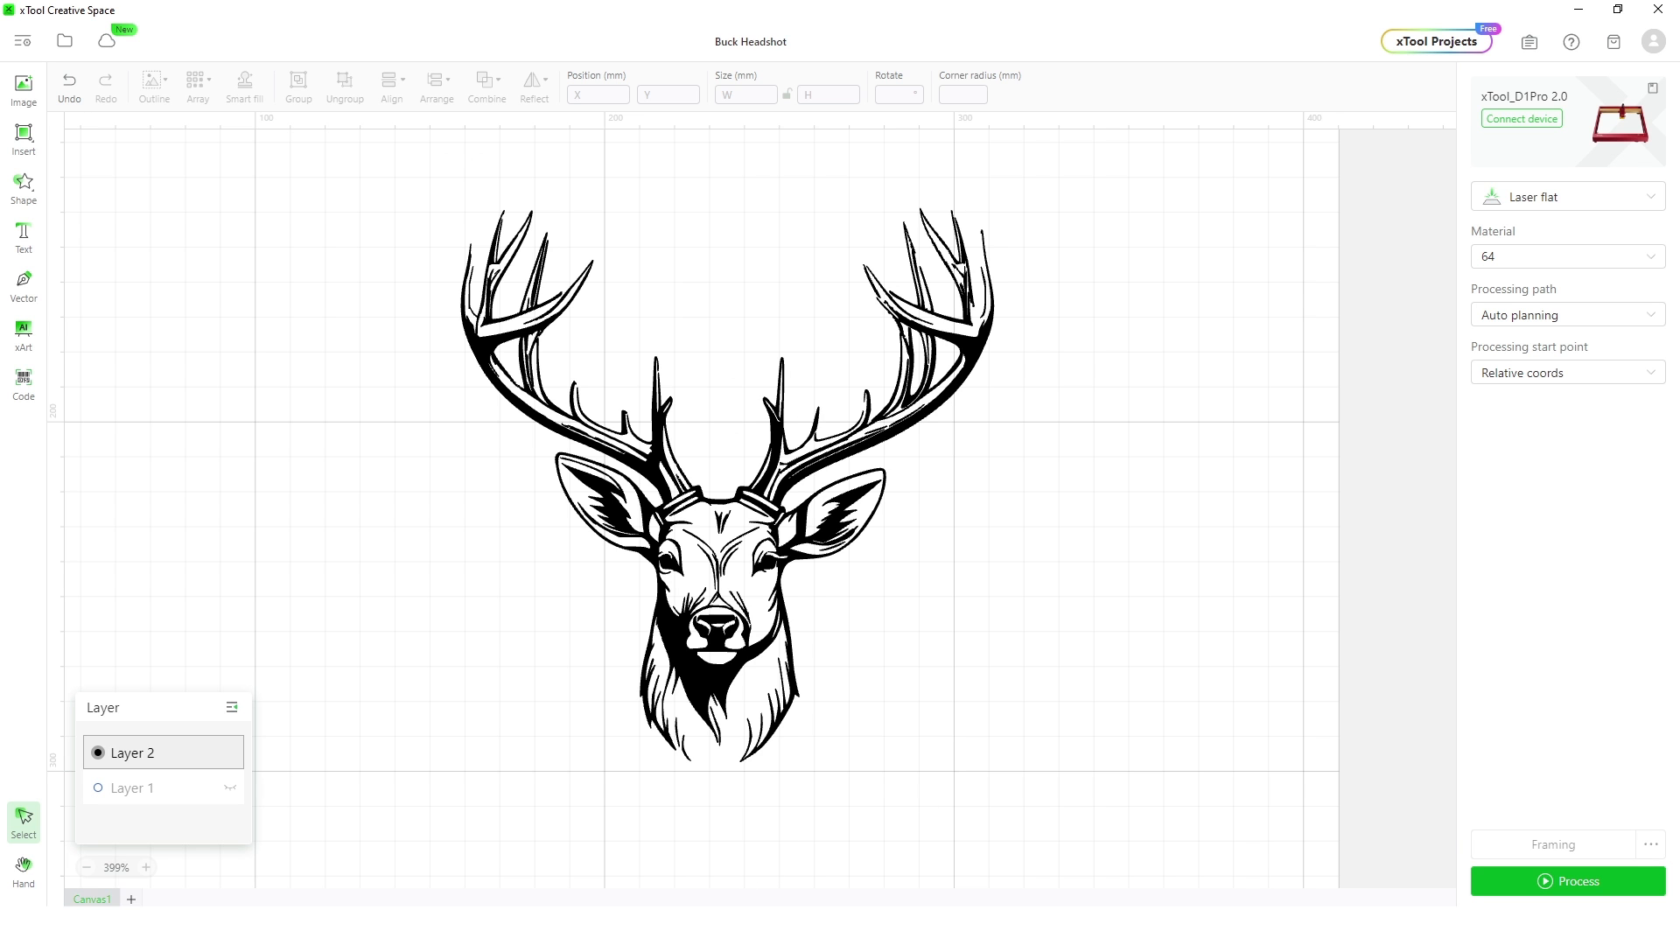
{"action": "mouse_move", "coordinate": [1118, 653]}
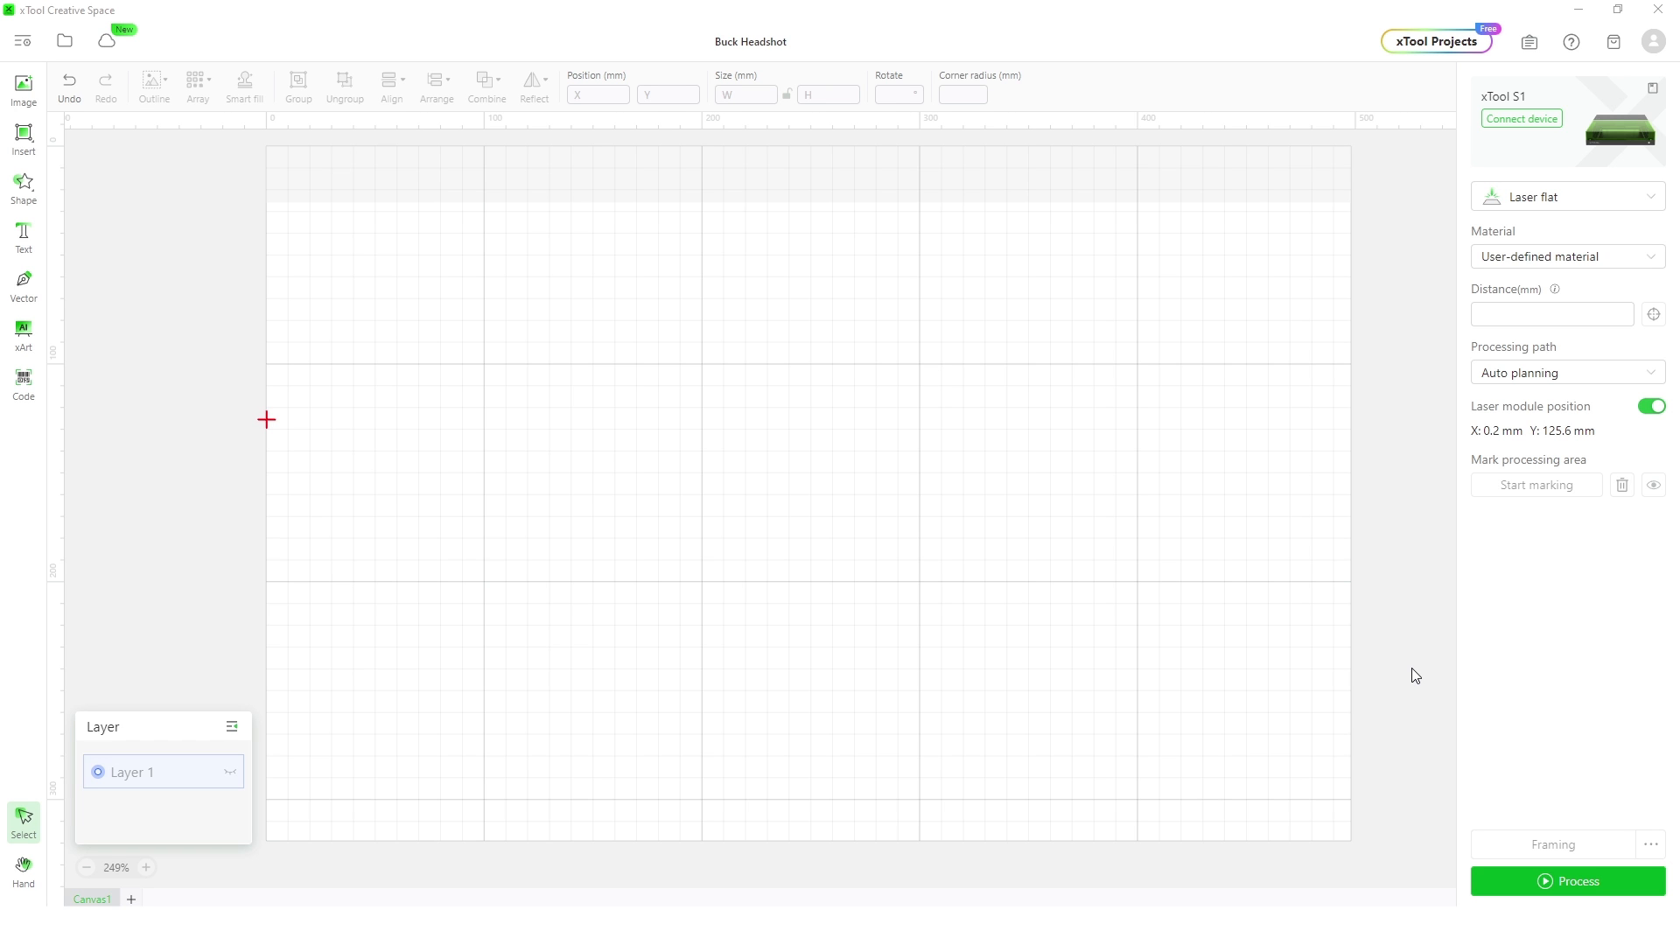
{"action": "mouse_move", "coordinate": [1562, 259]}
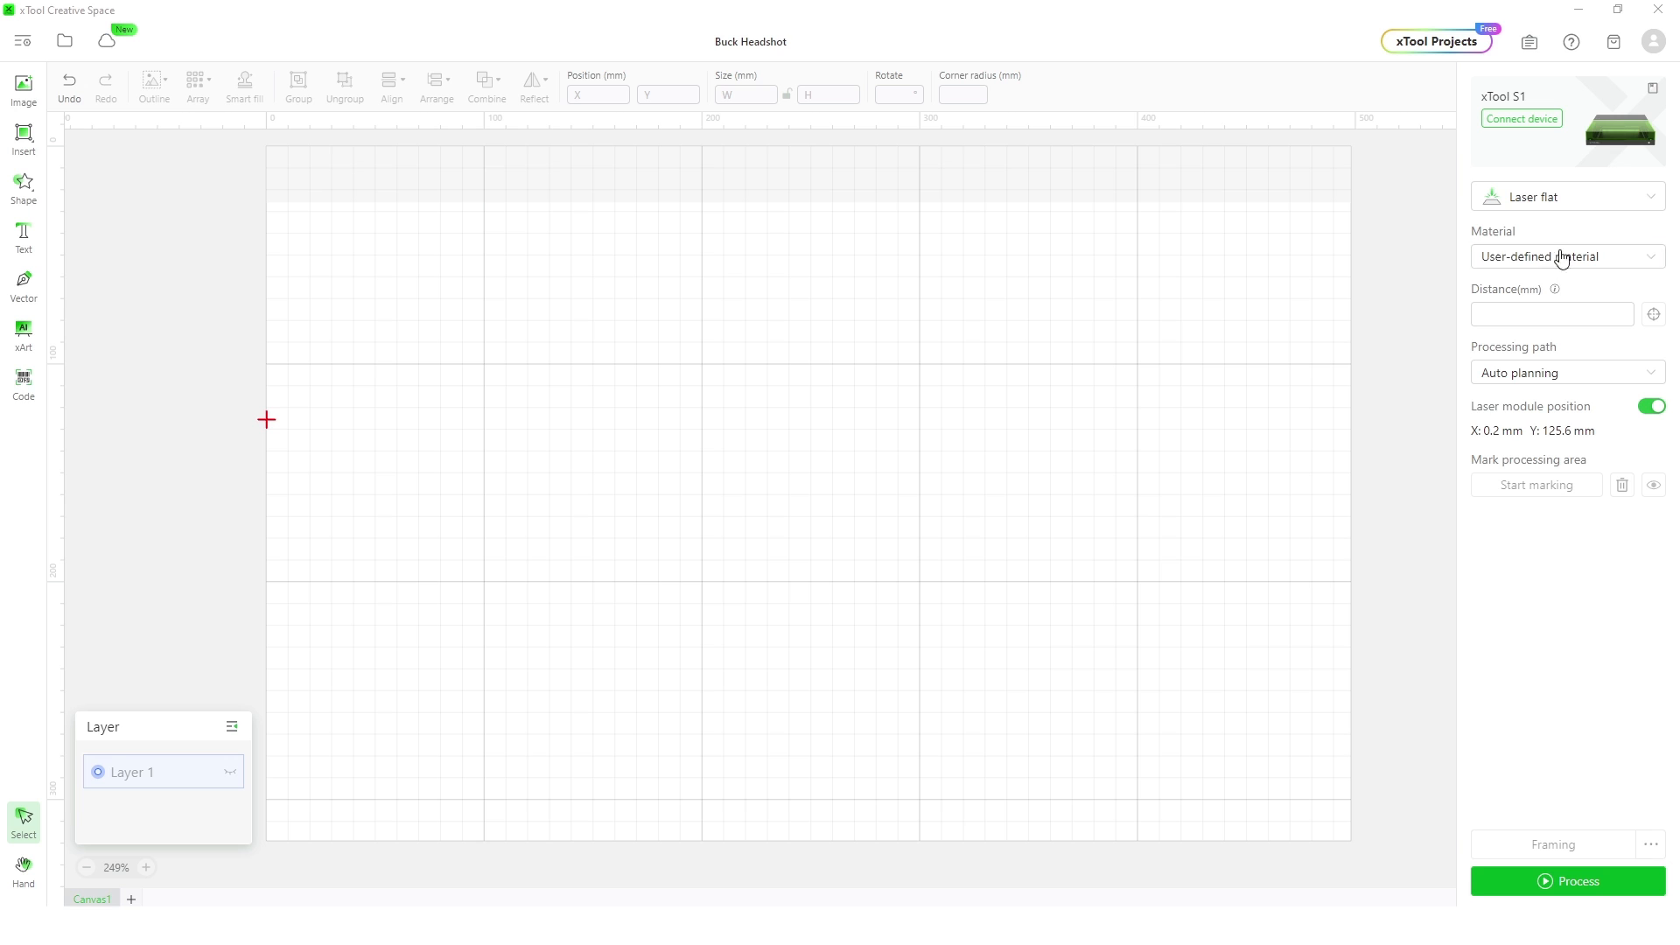
{"action": "mouse_move", "coordinate": [1557, 136]}
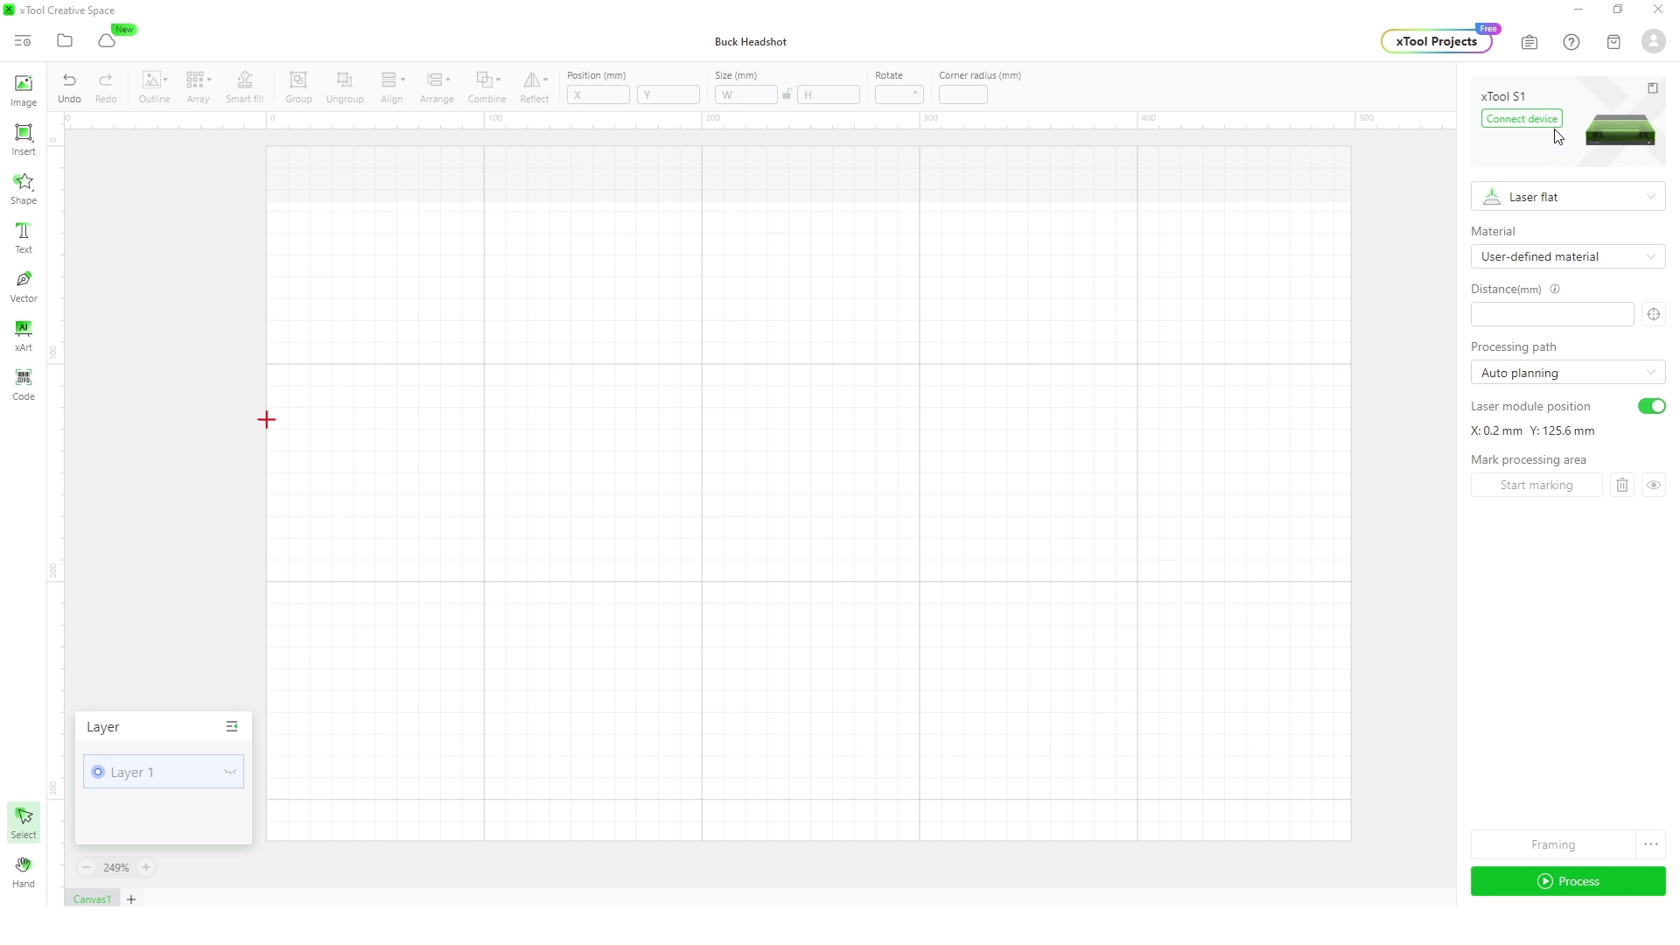
Expand the Material dropdown to list presets such as Stone Coaster and Kraft Paper
{"action": "left_click", "coordinate": [1564, 256]}
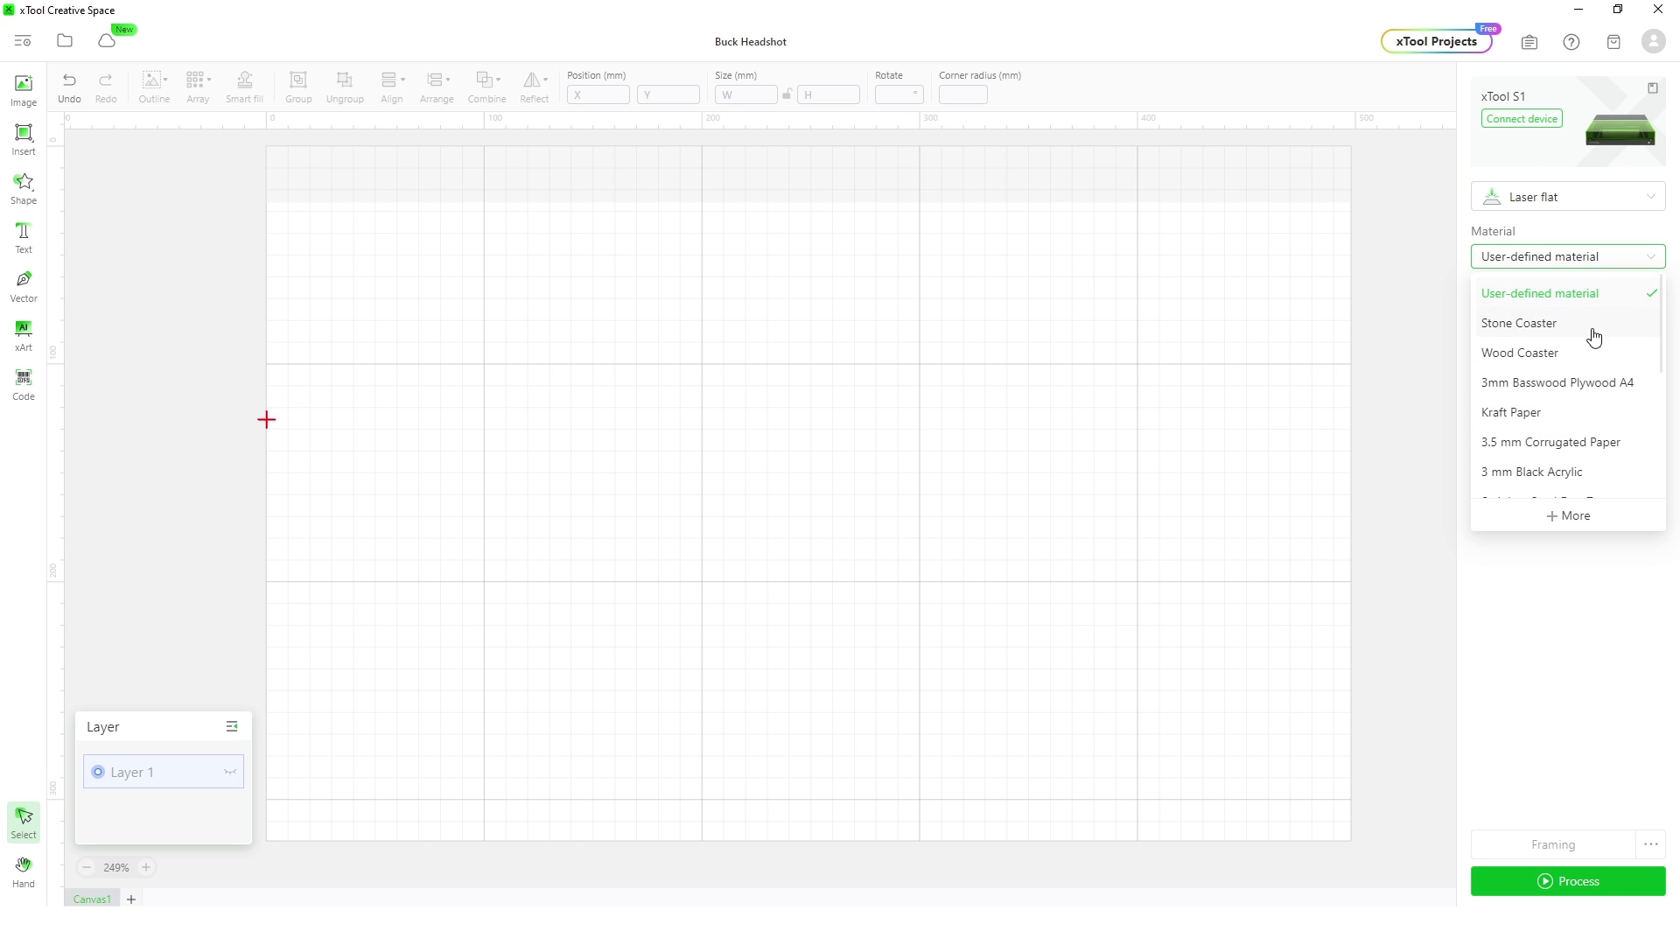
{"action": "mouse_move", "coordinate": [1605, 388]}
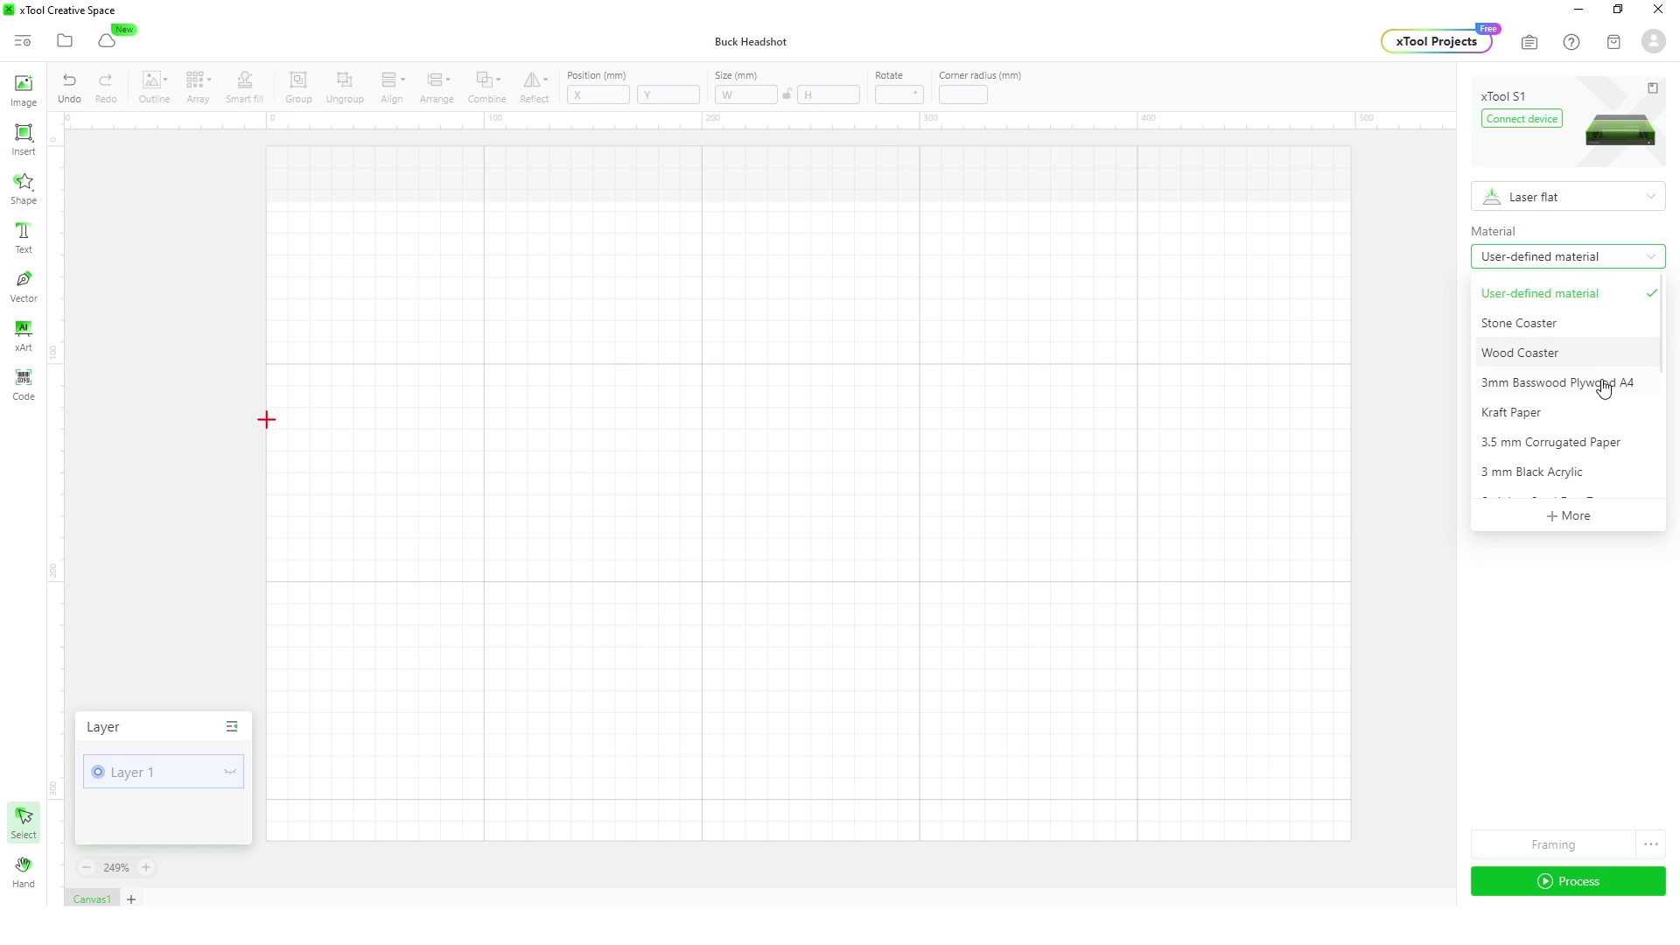
{"action": "mouse_move", "coordinate": [1601, 411]}
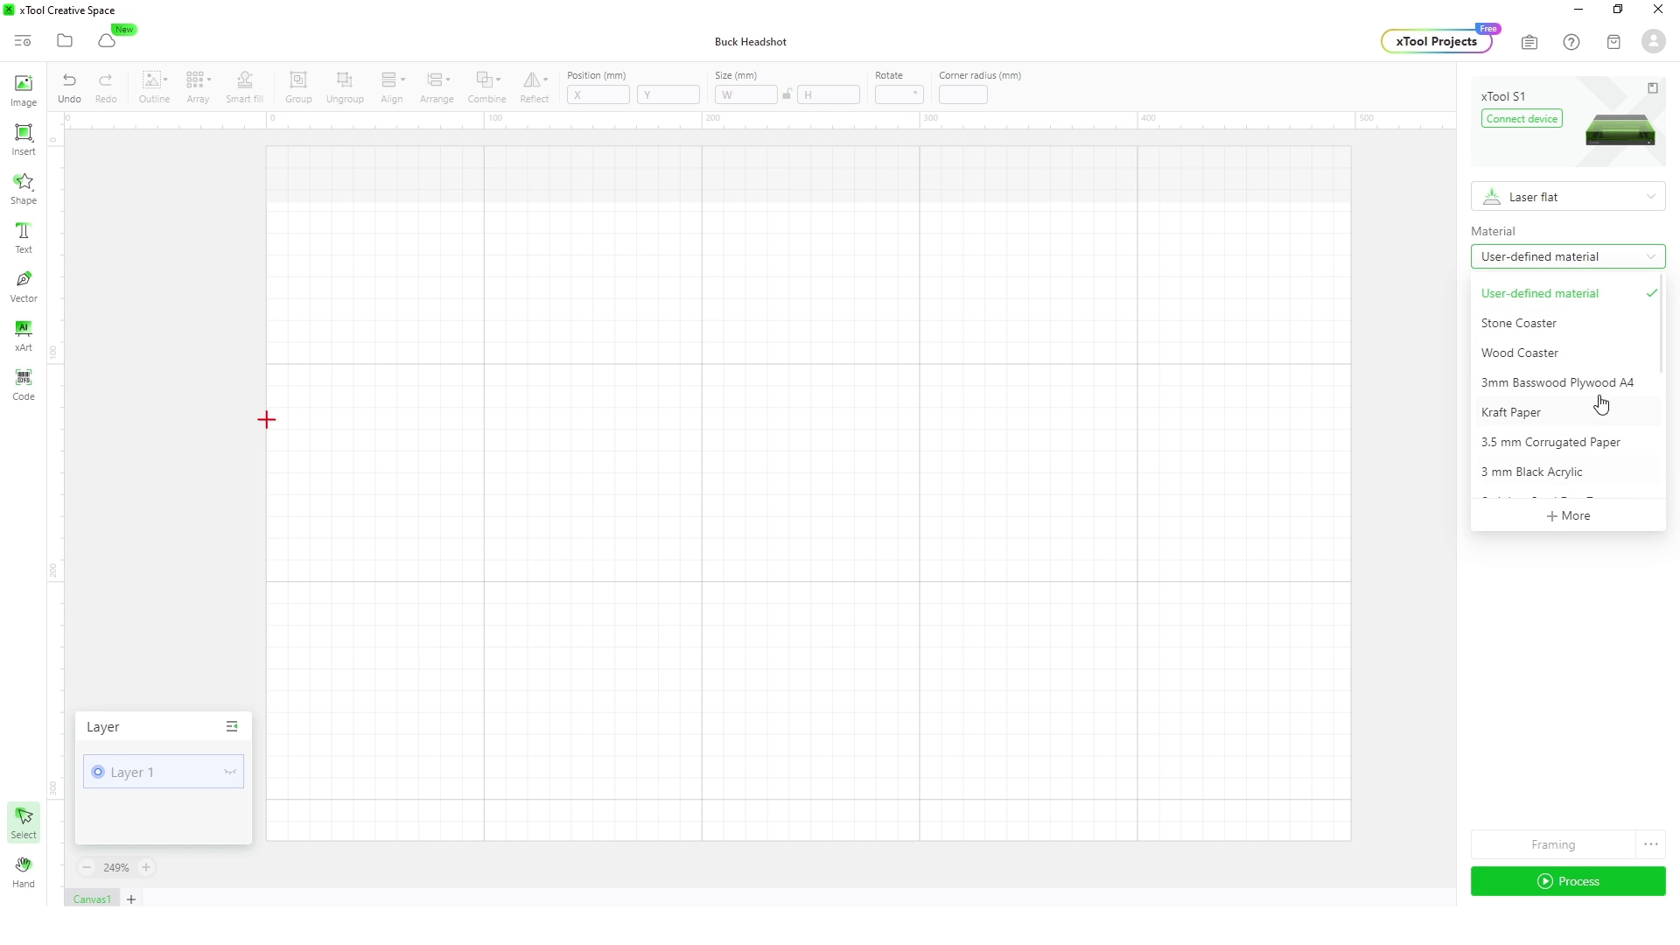
{"action": "mouse_move", "coordinate": [1464, 312]}
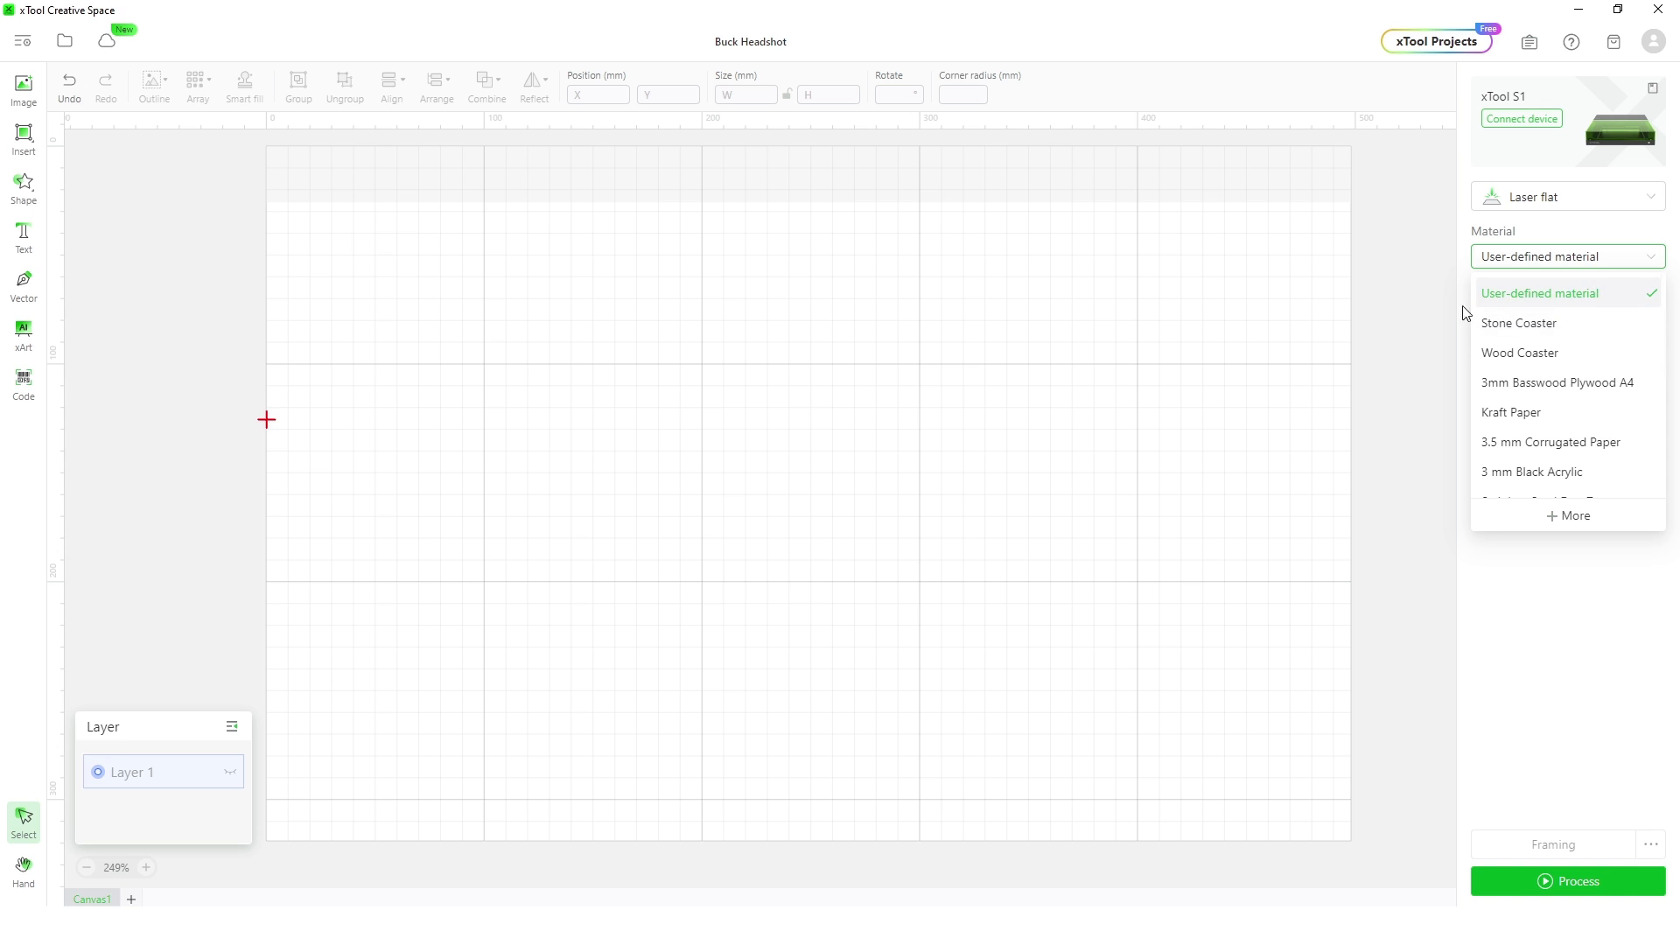
Show the xTool S1 wood presets with basswood cut and engrave power and speed values
{"action": "left_click", "coordinate": [1573, 514]}
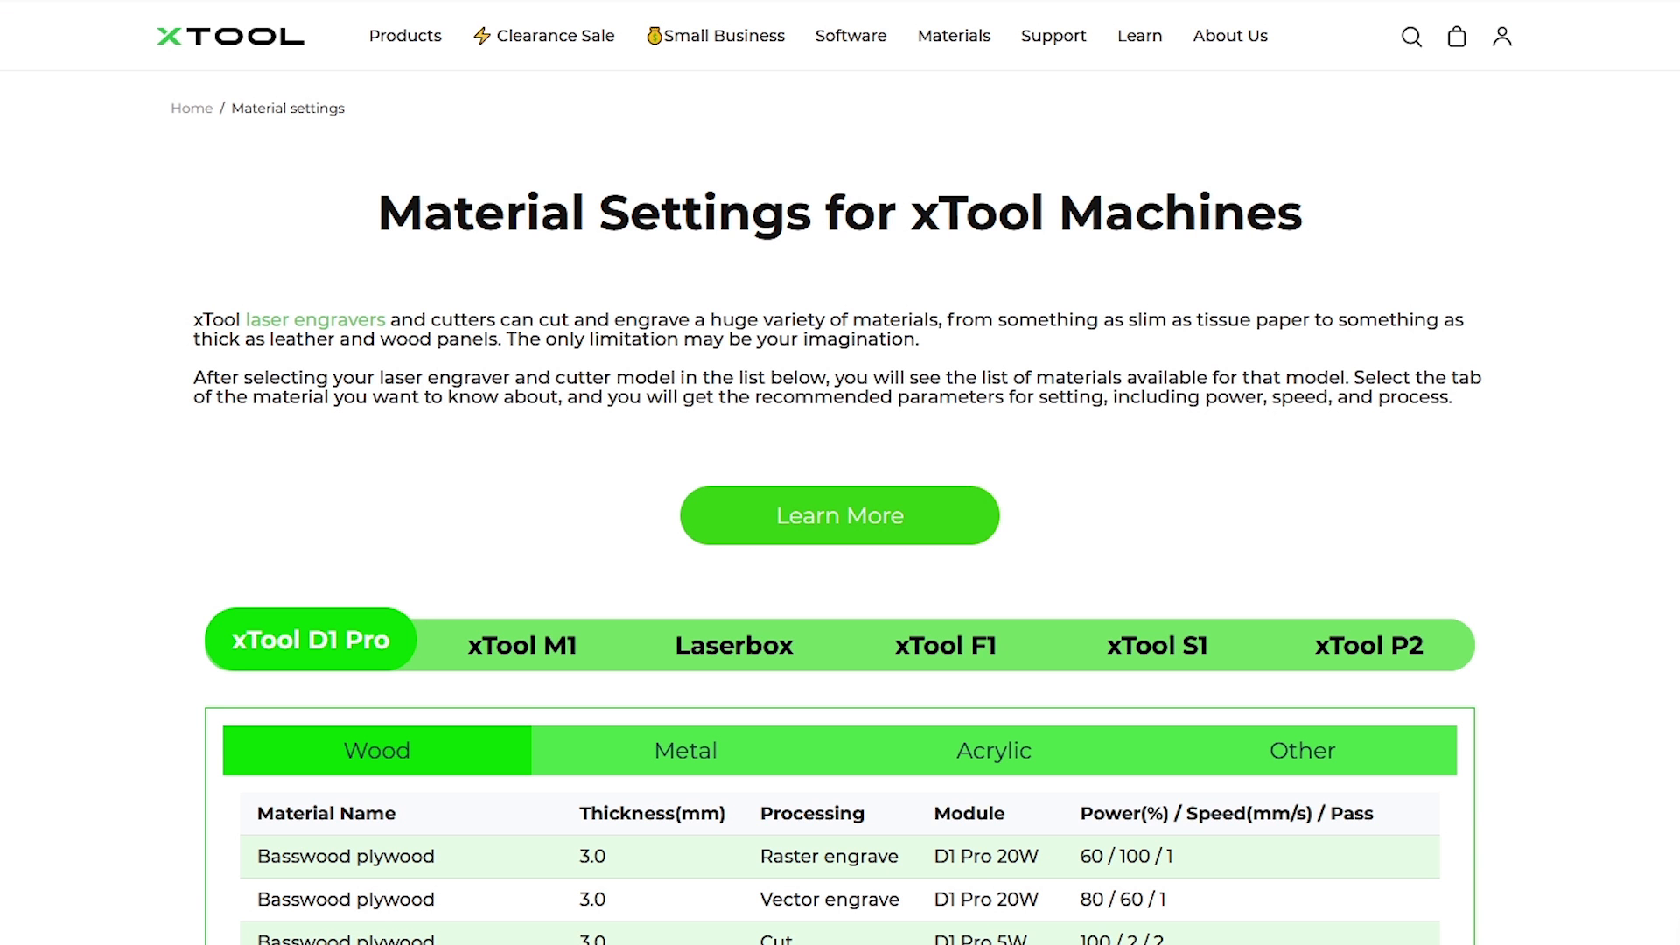
{"action": "scroll", "scroll_direction": "down", "scroll_amount": 3}
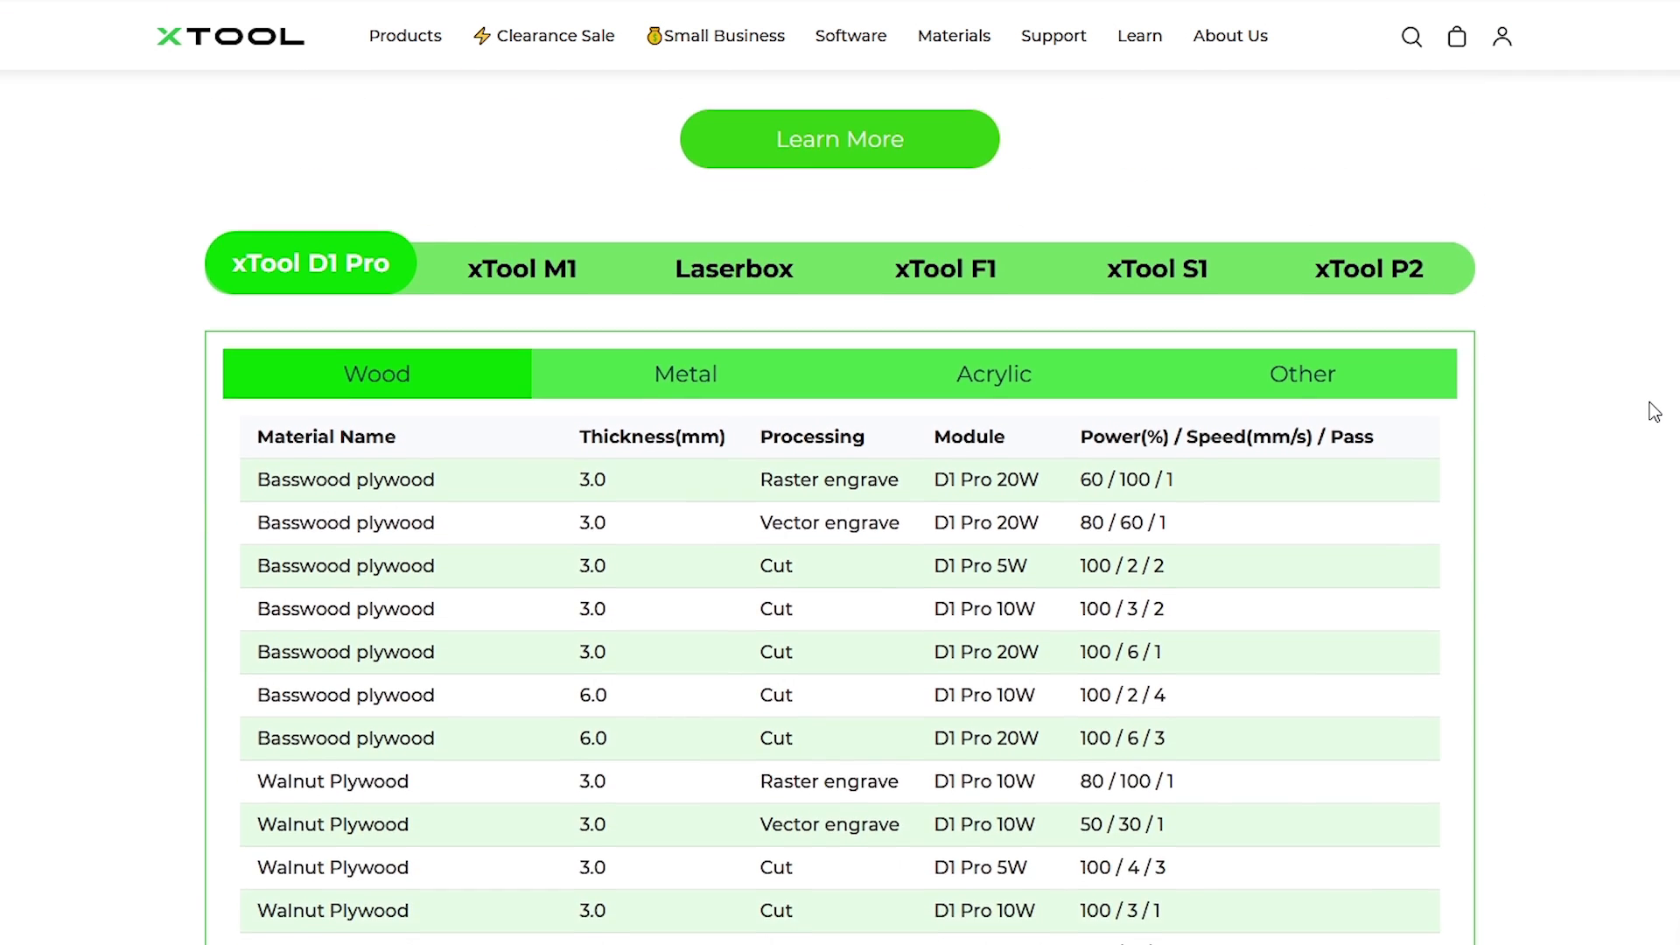
{"action": "left_click", "coordinate": [1155, 154]}
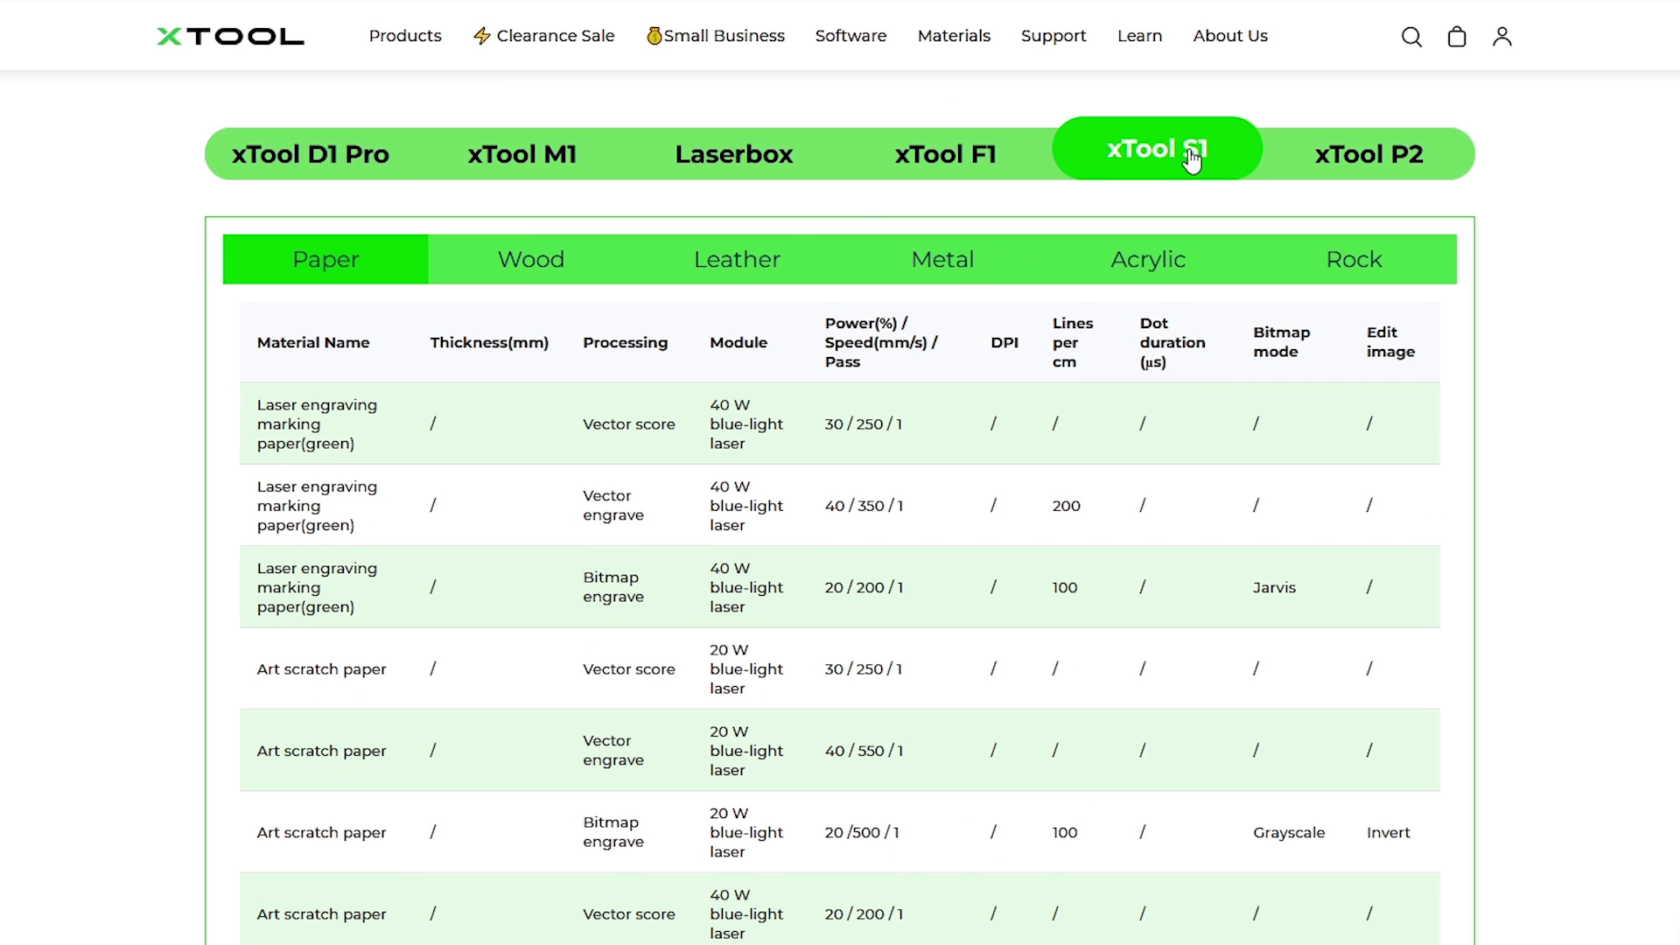
{"action": "left_click", "coordinate": [530, 259]}
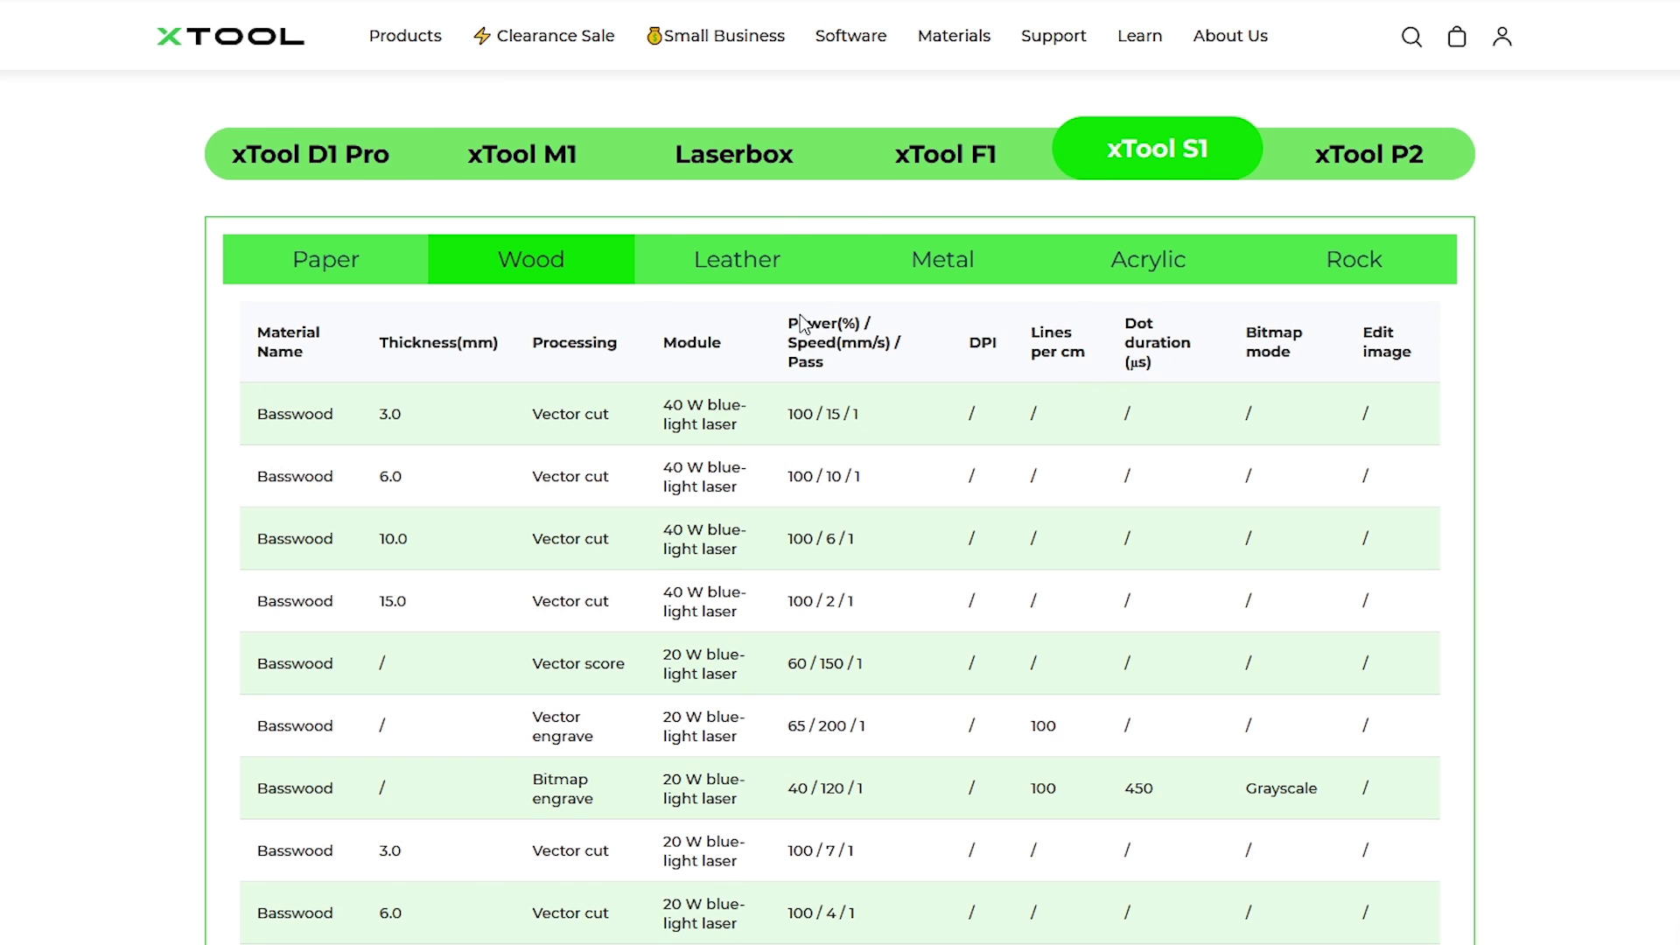
{"action": "scroll", "scroll_direction": "down", "scroll_amount": 3}
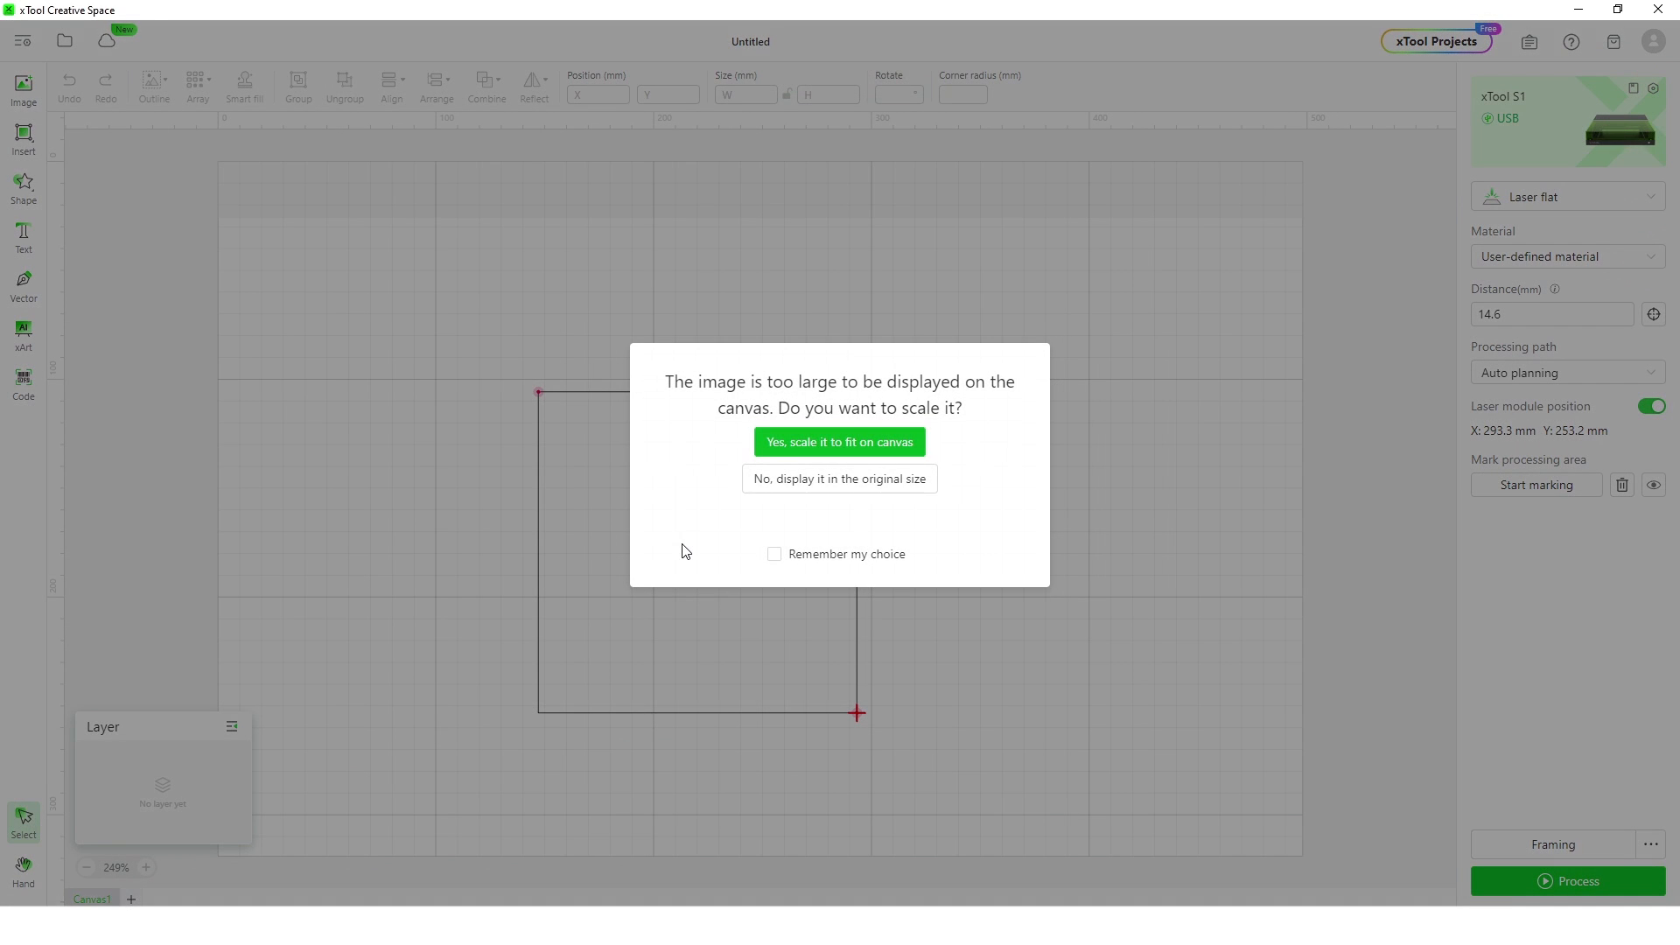
Scale the oversized Porsche crest to fit the canvas and begin an outline around it
{"action": "left_click", "coordinate": [839, 441]}
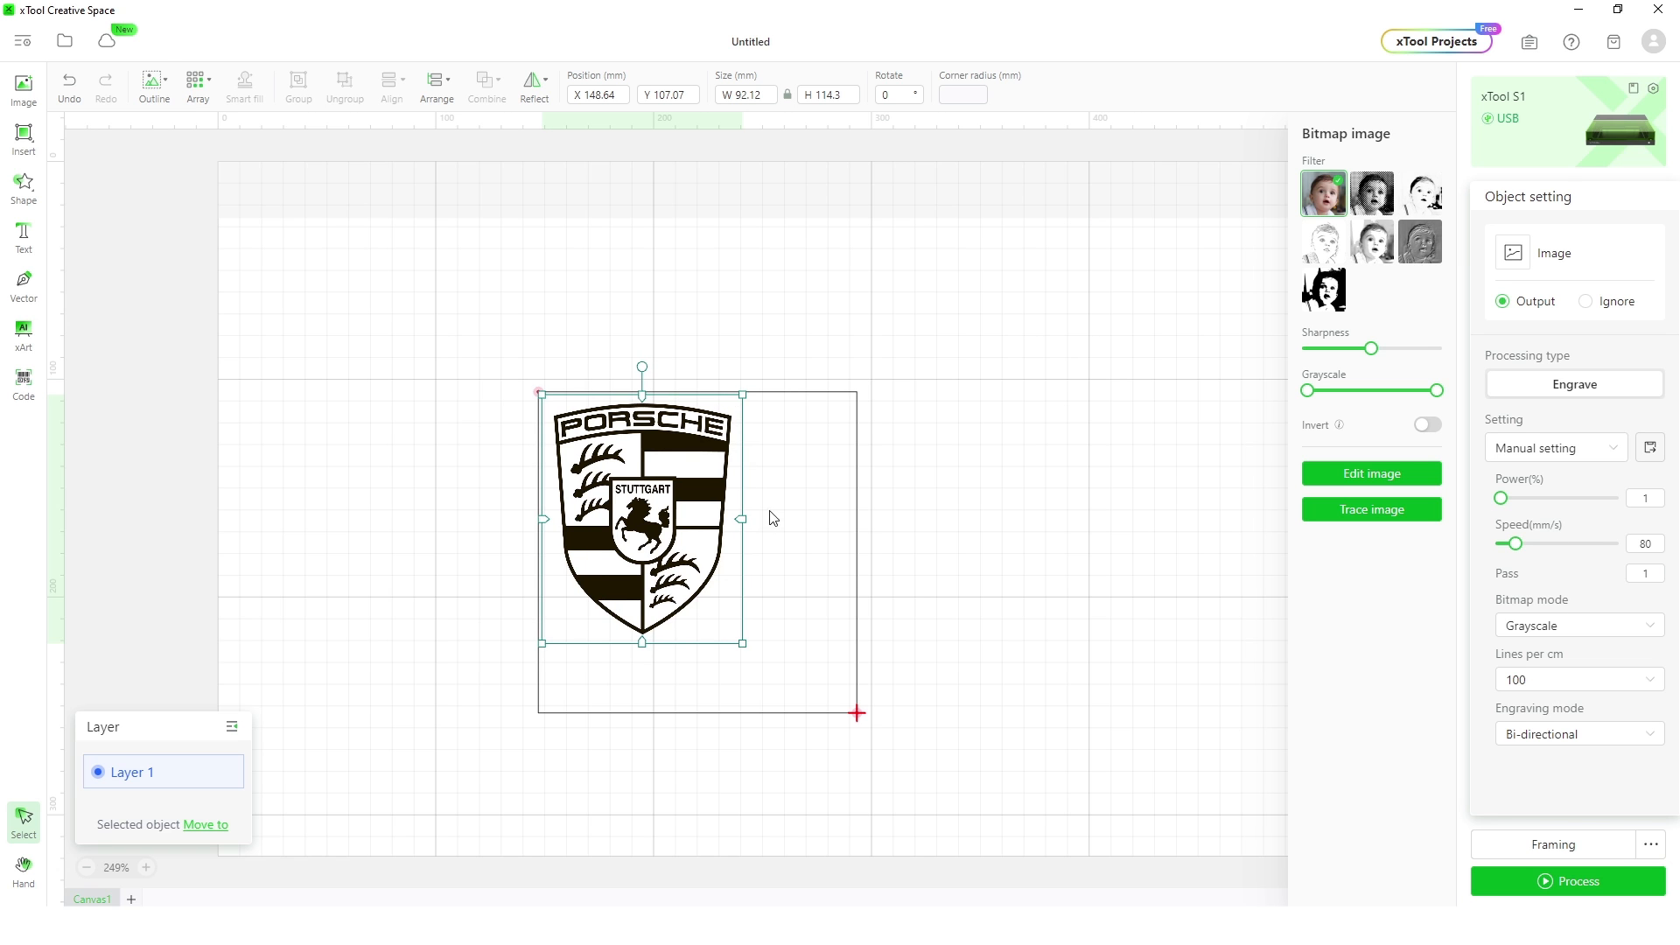
{"action": "left_click", "coordinate": [154, 86]}
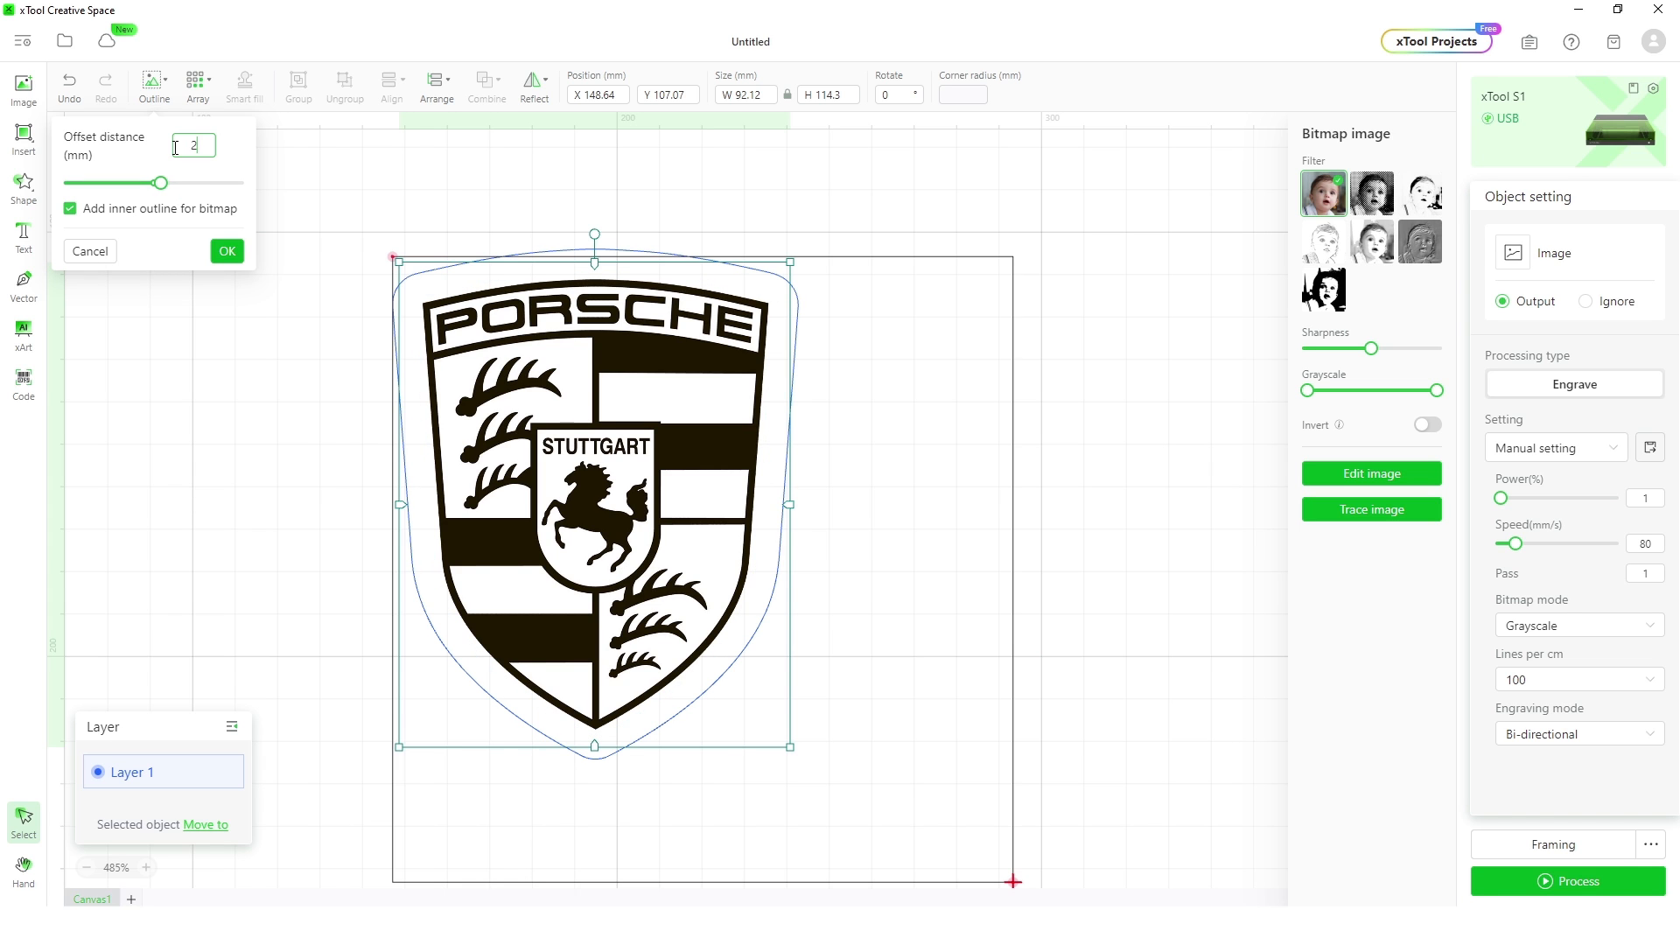
Confirm the 2 mm offset outline and move it onto its own red Layer 2
{"action": "left_click", "coordinate": [226, 250]}
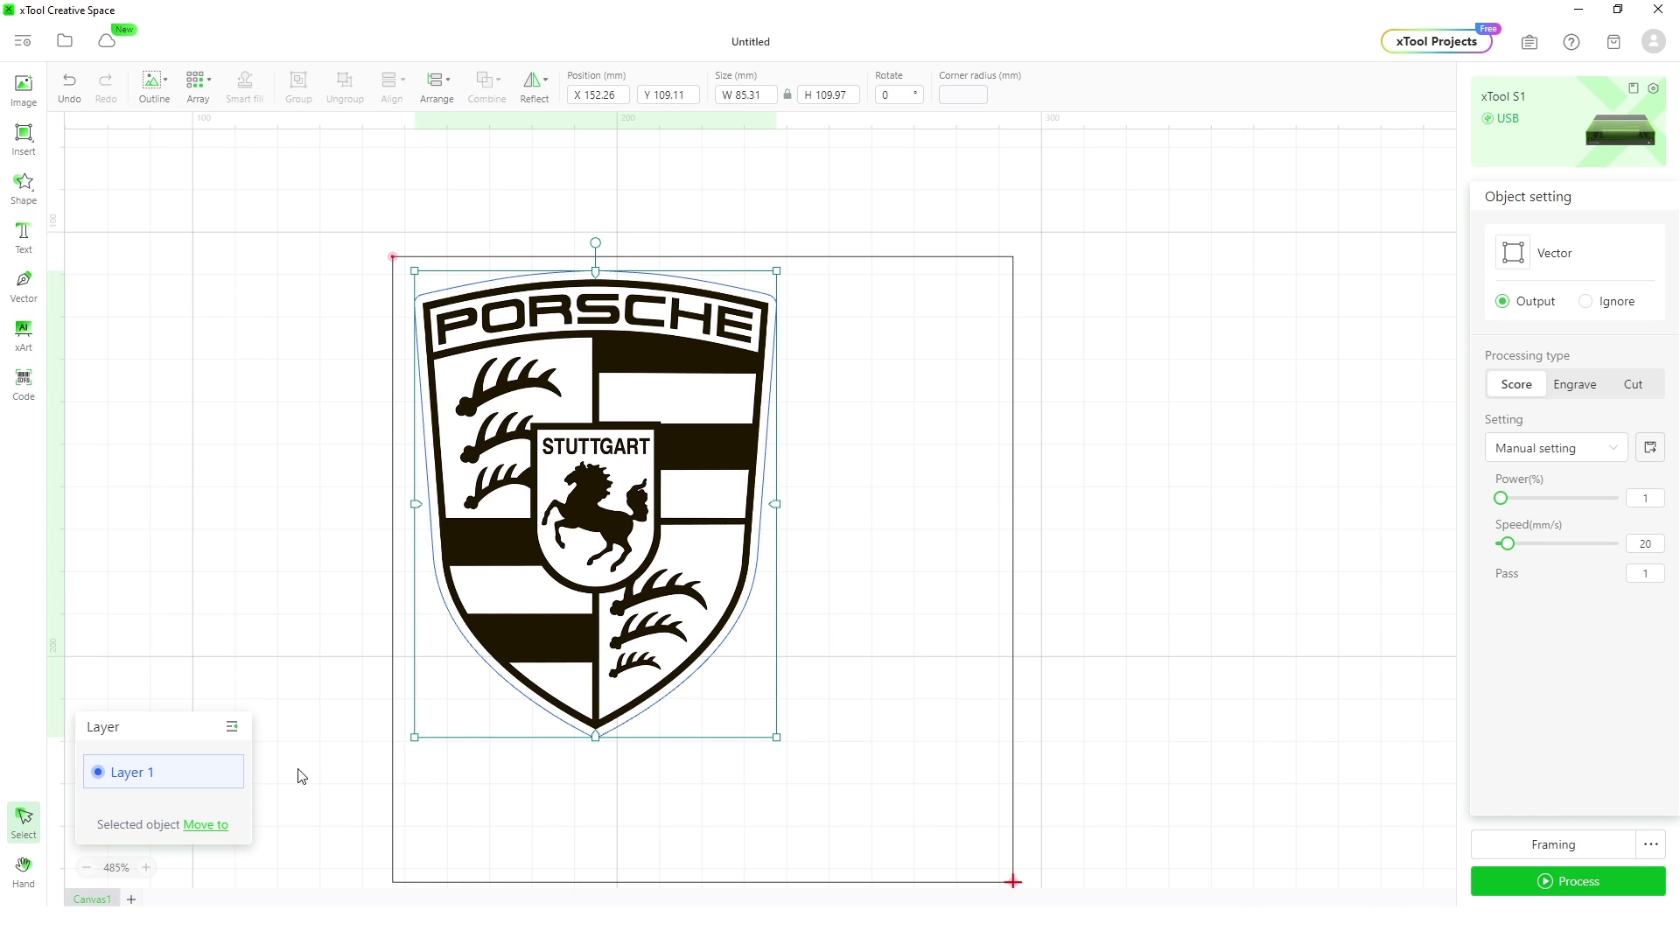
{"action": "left_click", "coordinate": [98, 772]}
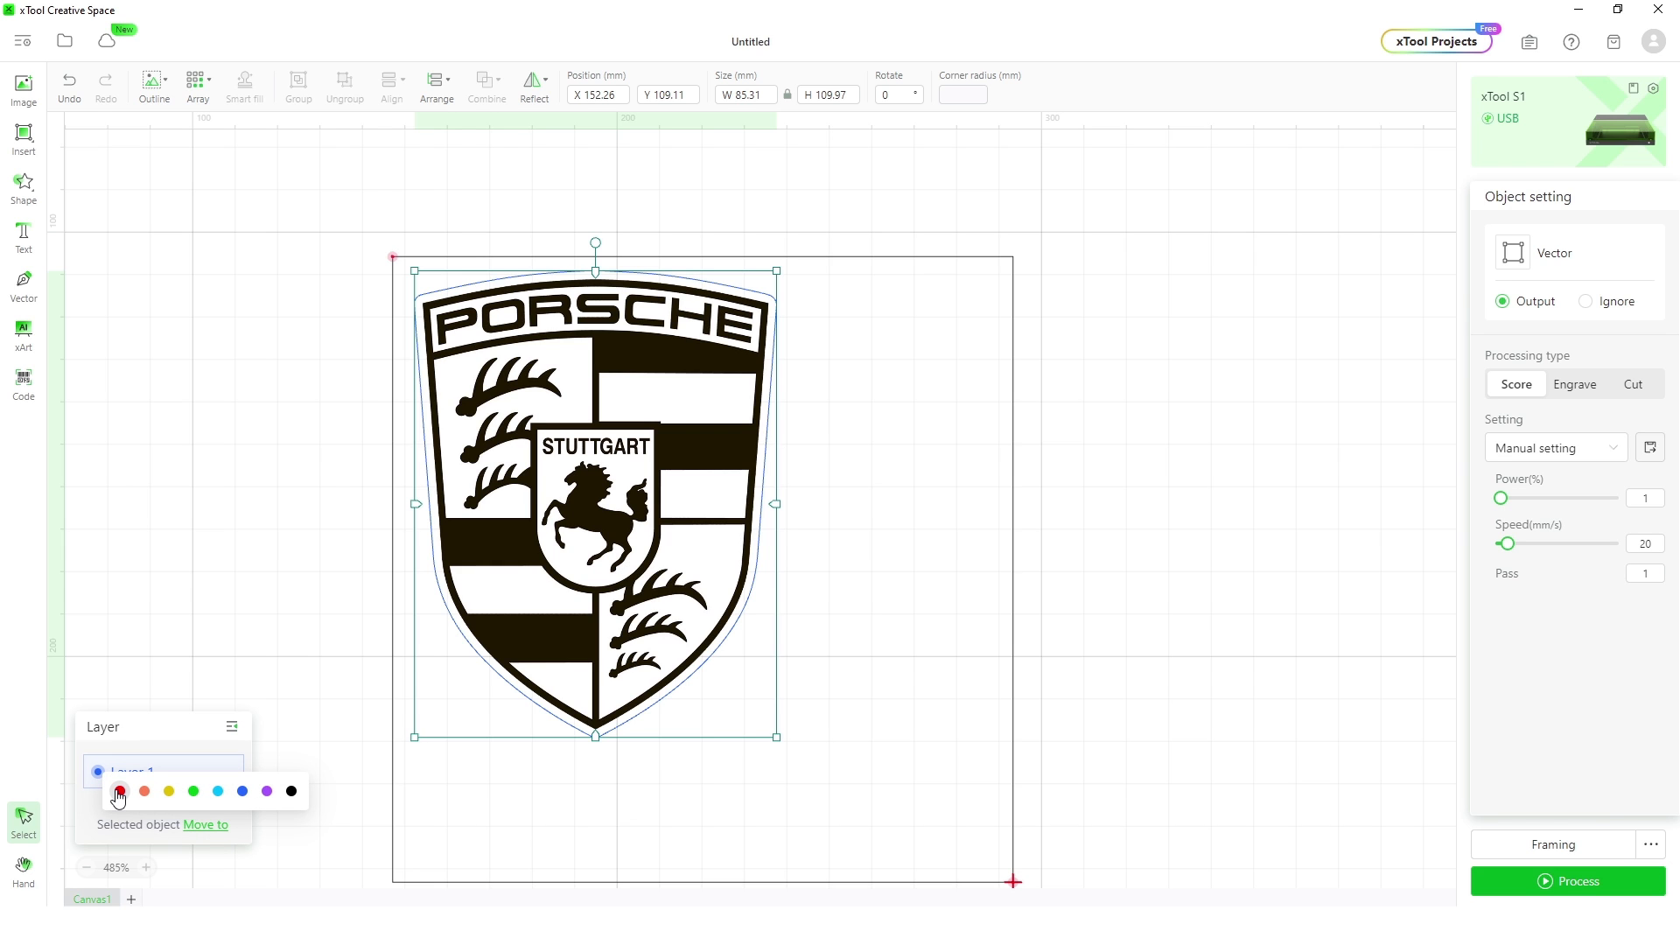
{"action": "left_click", "coordinate": [119, 790]}
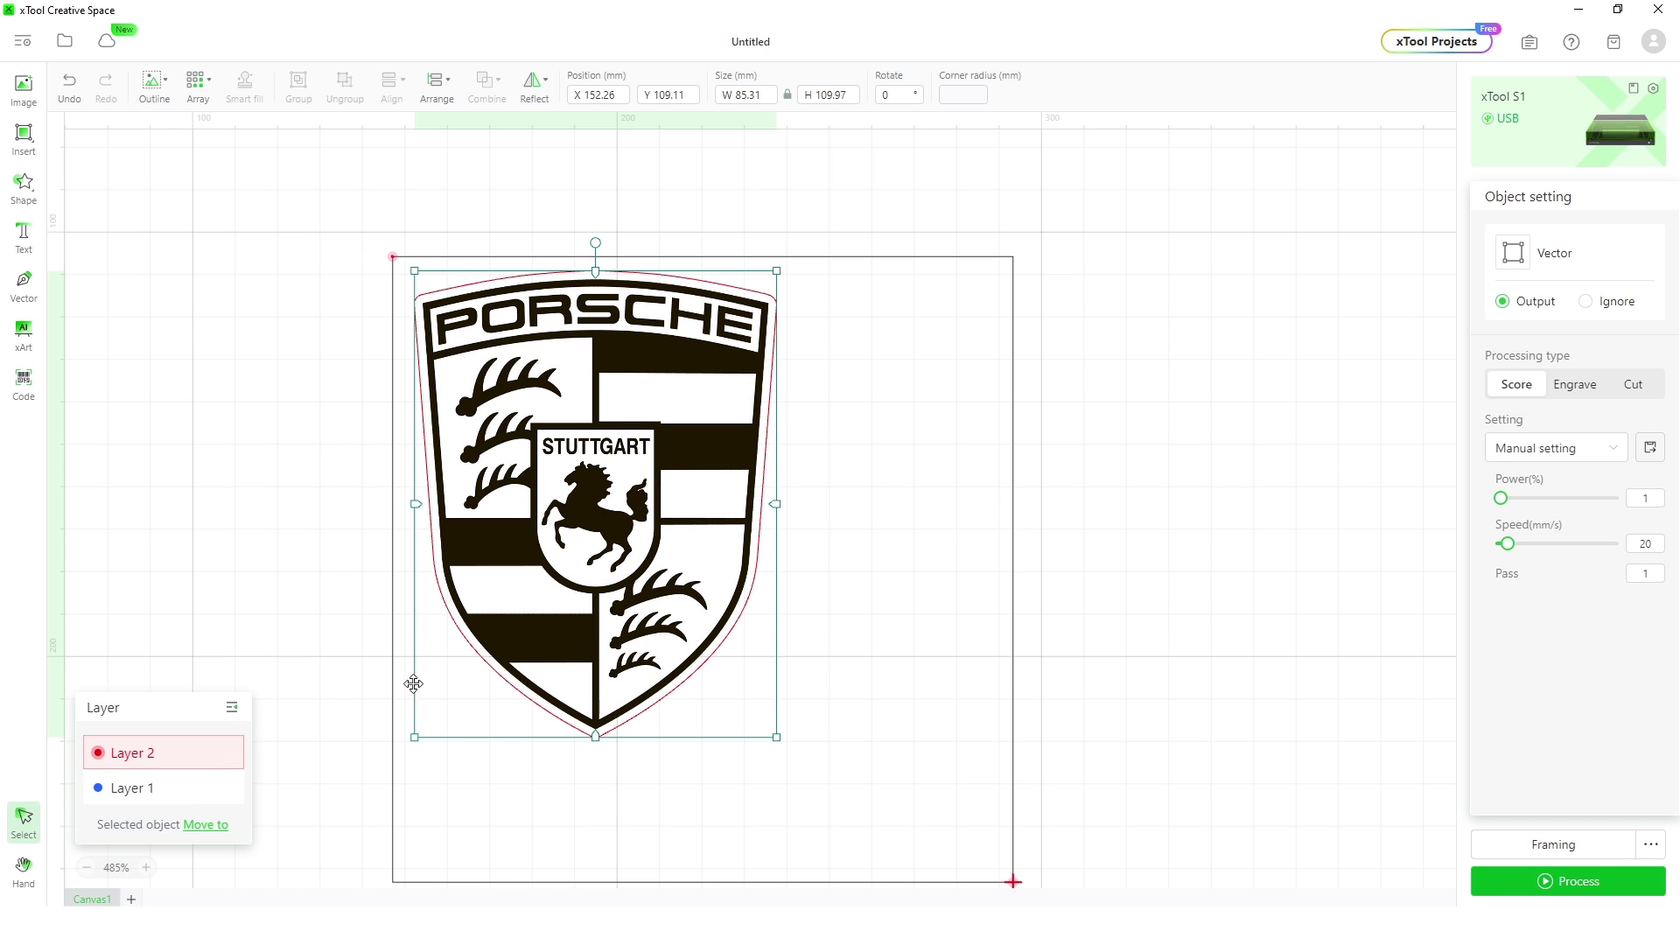
Engrave the crest at 30% power, 200 mm/s, 200 lines/cm; cut the red outline at 100% power, 15 mm/s
{"action": "left_click", "coordinate": [131, 788]}
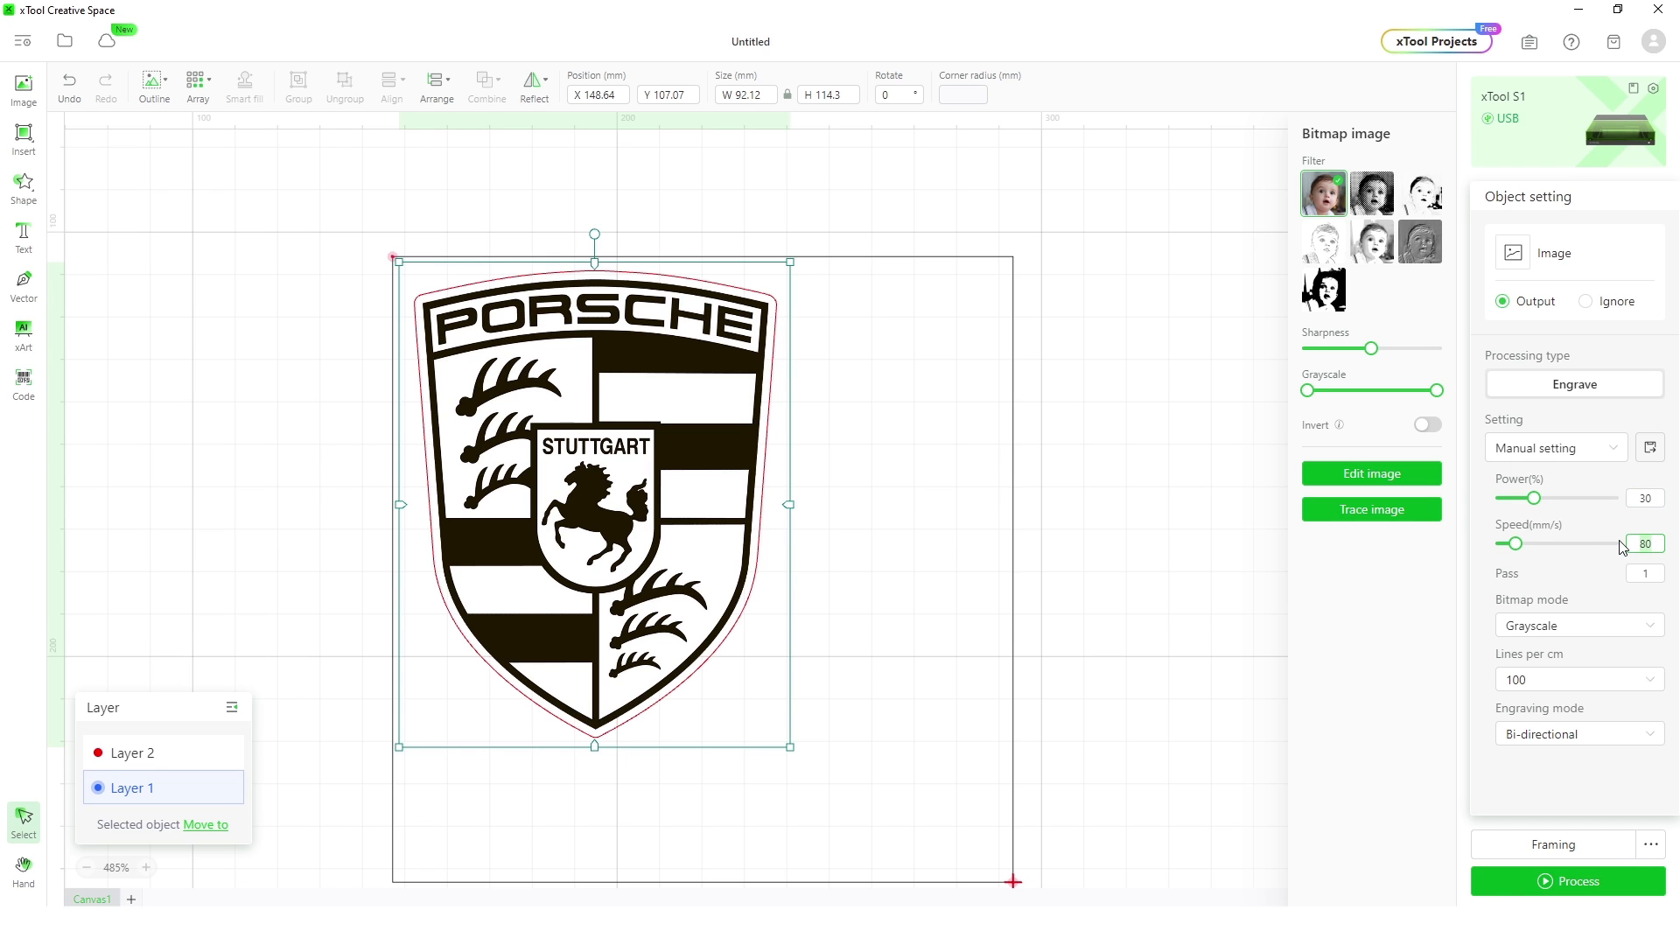
{"action": "left_click", "coordinate": [1575, 679]}
{"action": "type", "text": "200"}
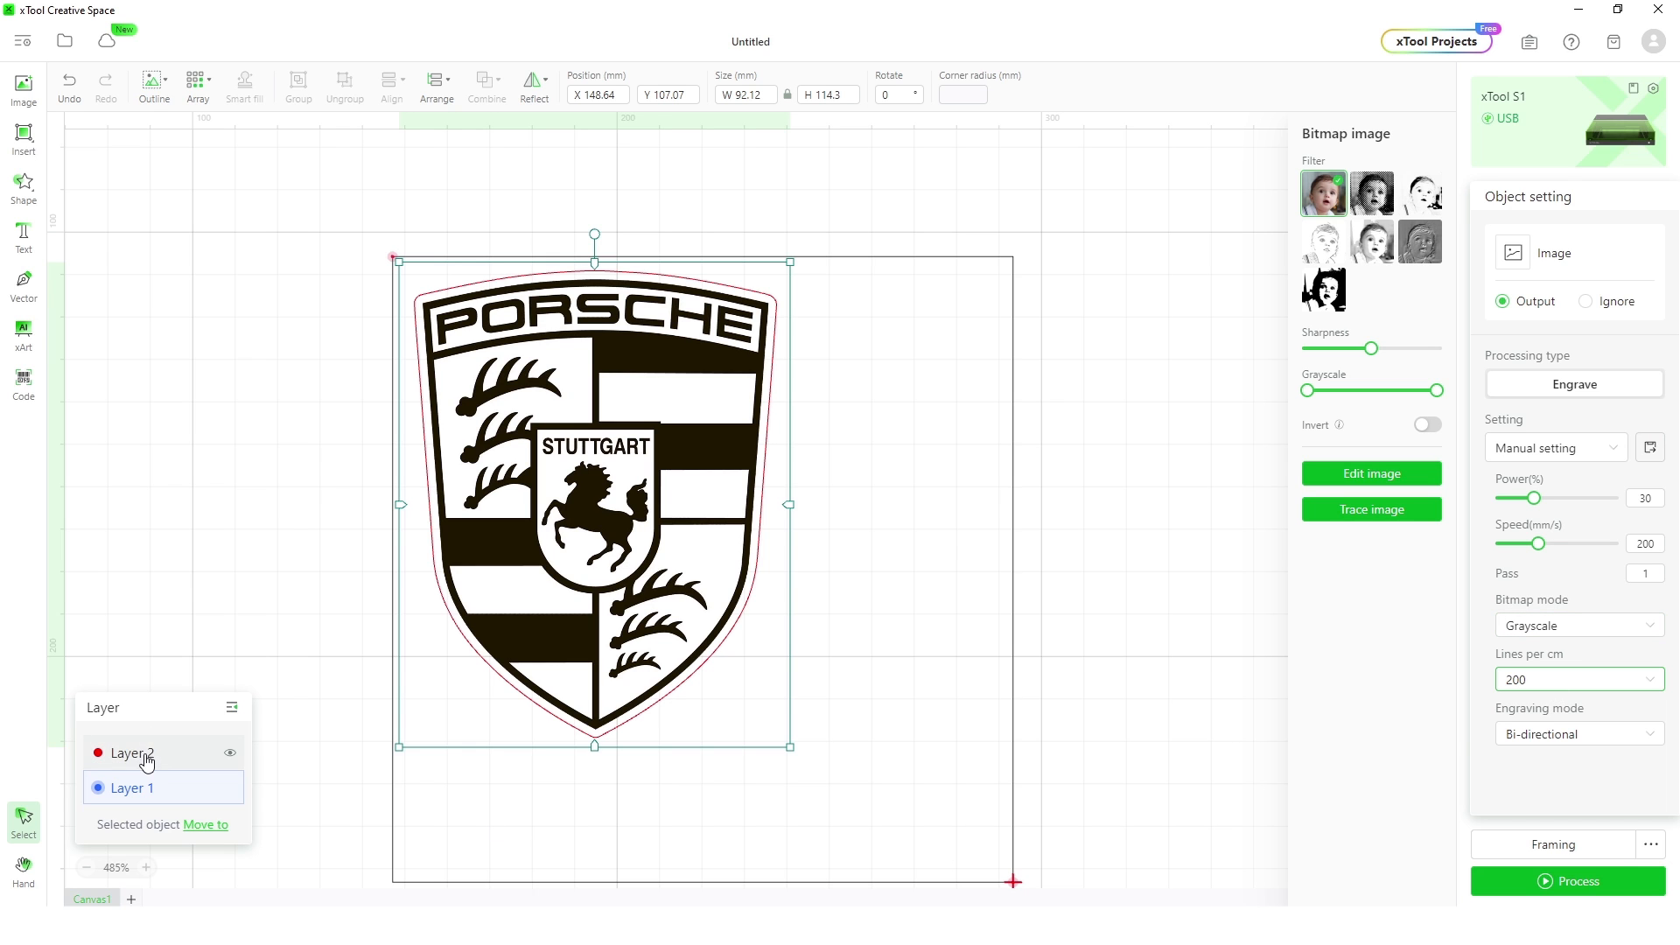
{"action": "left_click", "coordinate": [131, 753]}
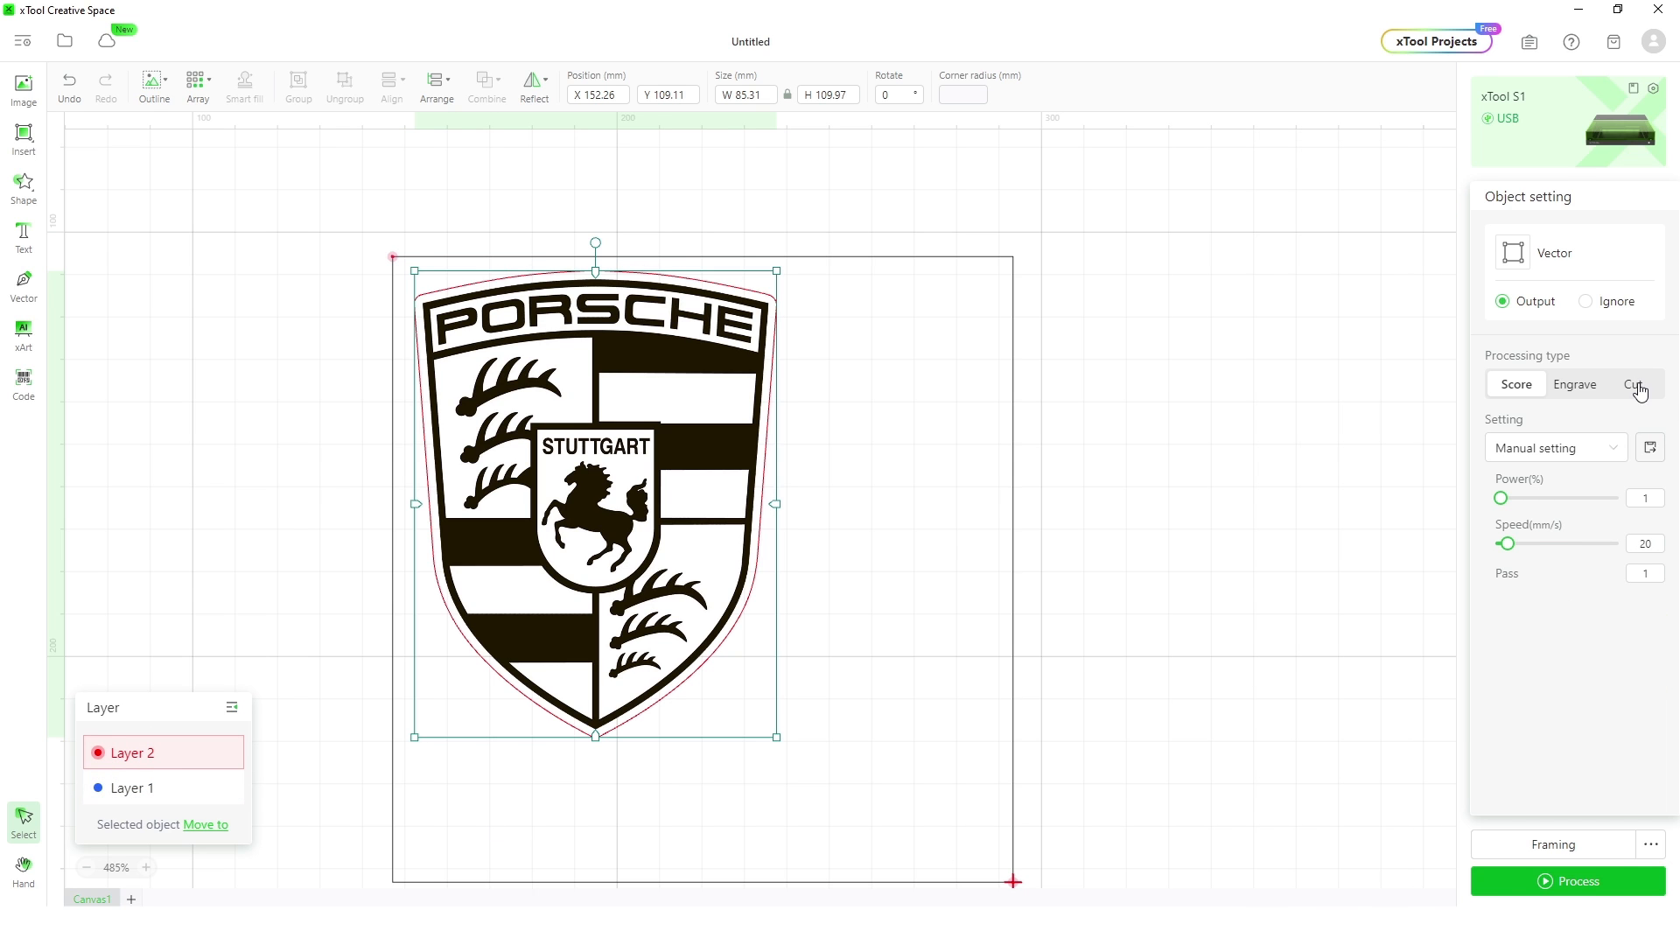
{"action": "left_click", "coordinate": [1633, 383]}
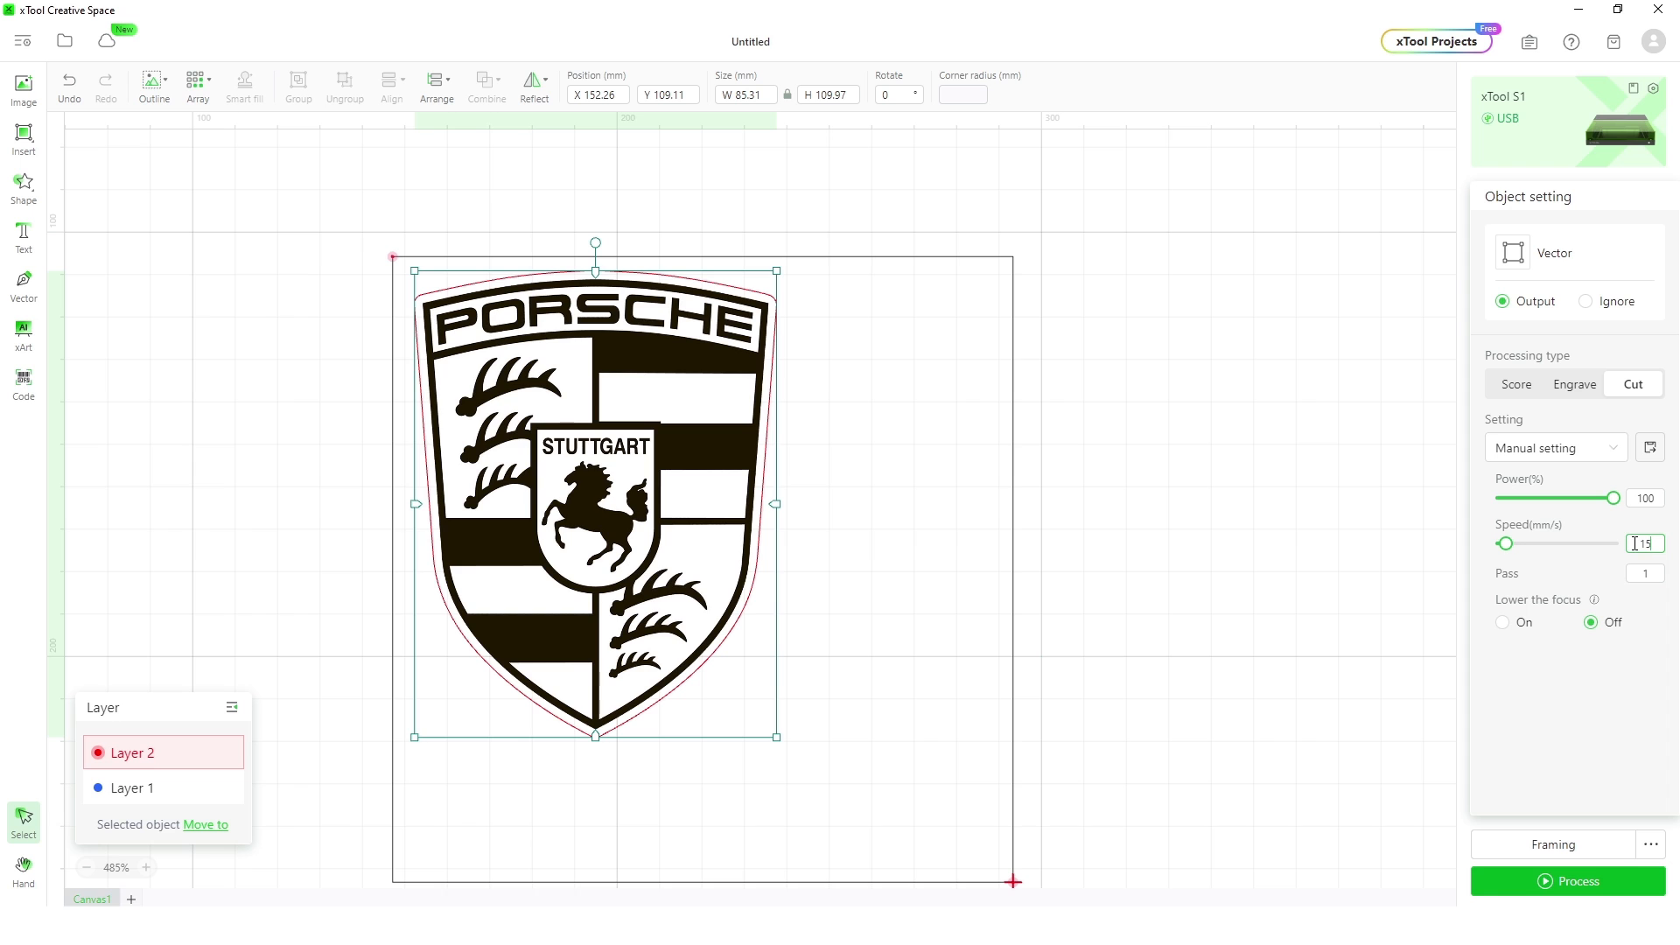
{"action": "mouse_move", "coordinate": [150, 798]}
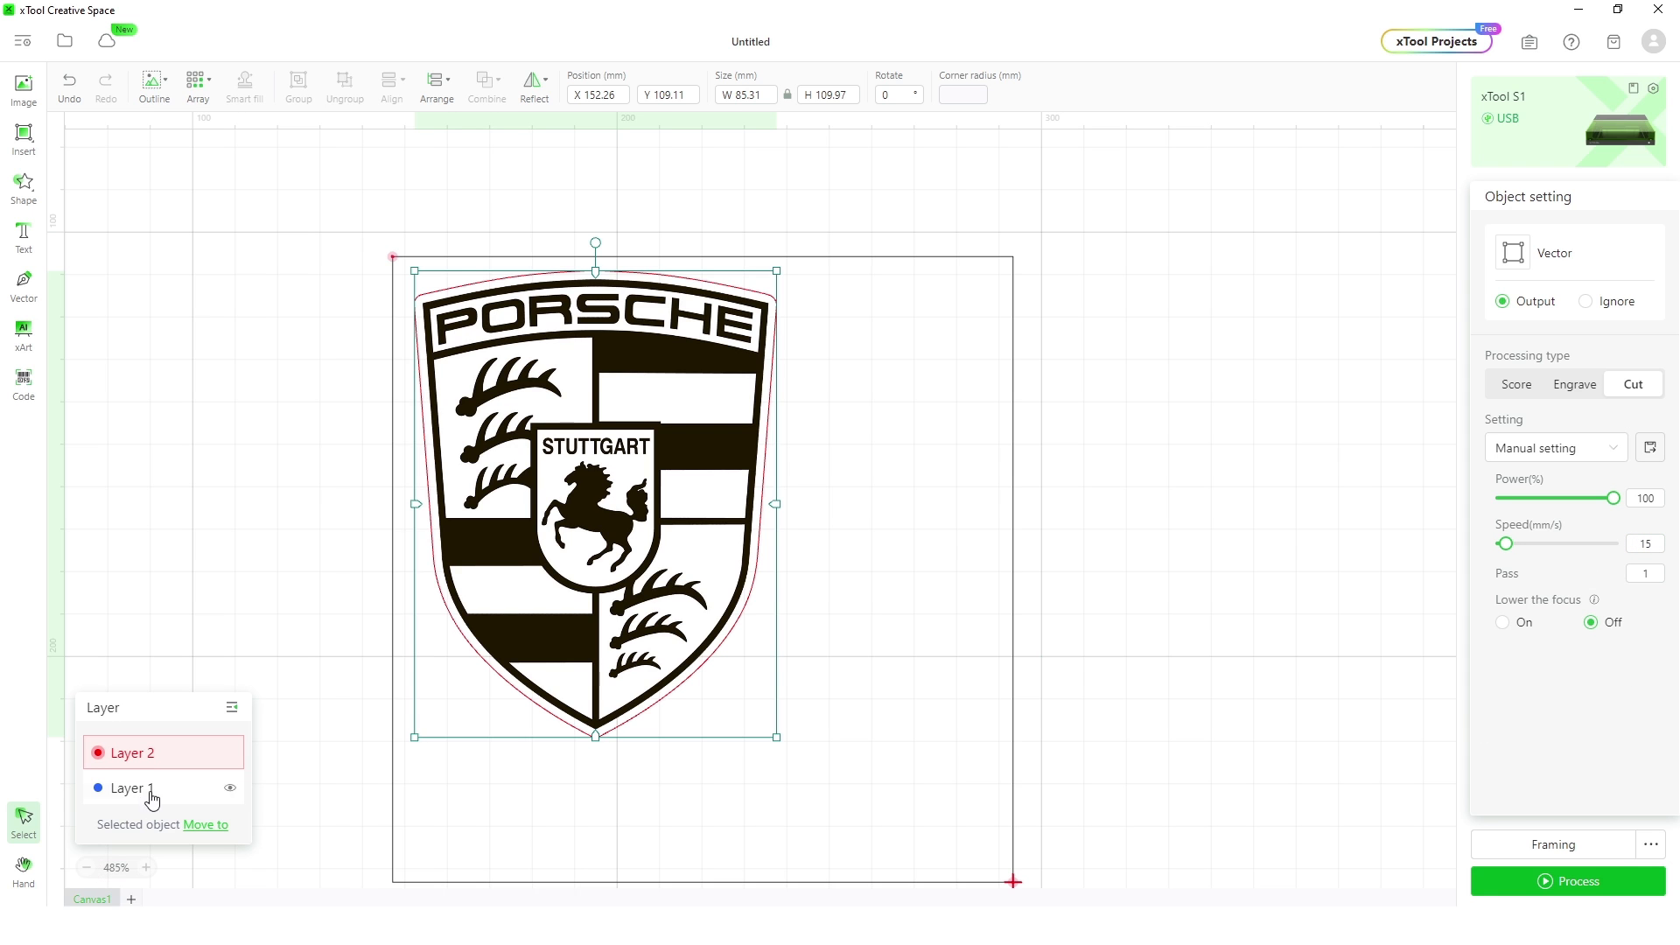
{"action": "left_click", "coordinate": [127, 787]}
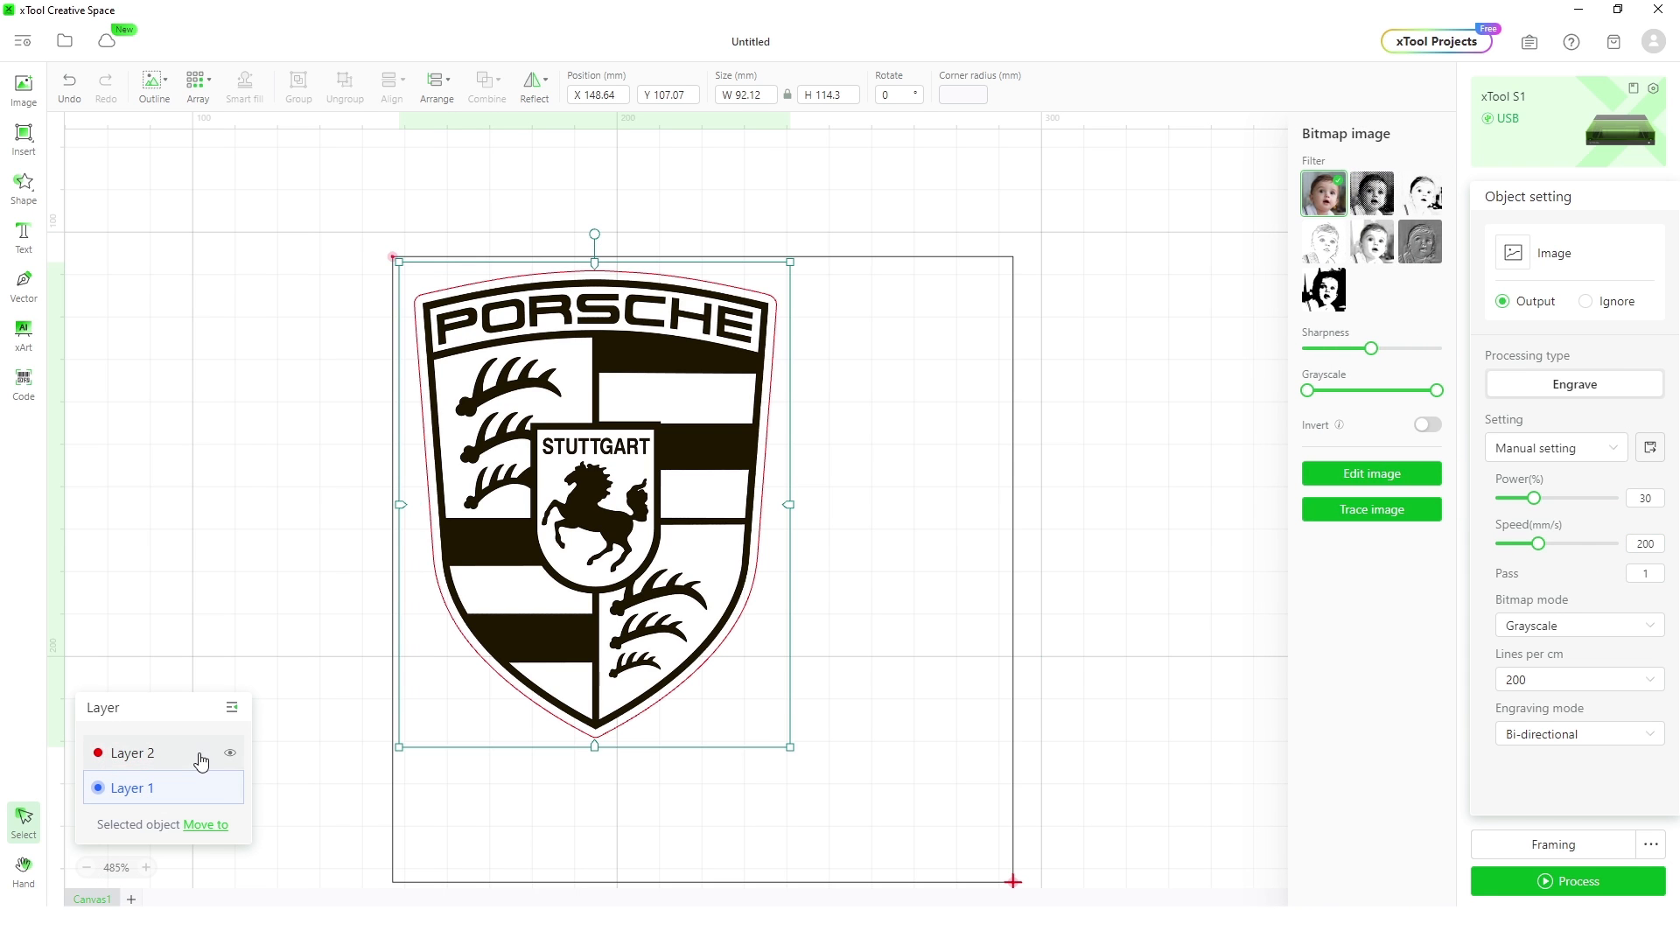
Process the crest job to the preview and start it on the laser
{"action": "left_click", "coordinate": [1564, 880]}
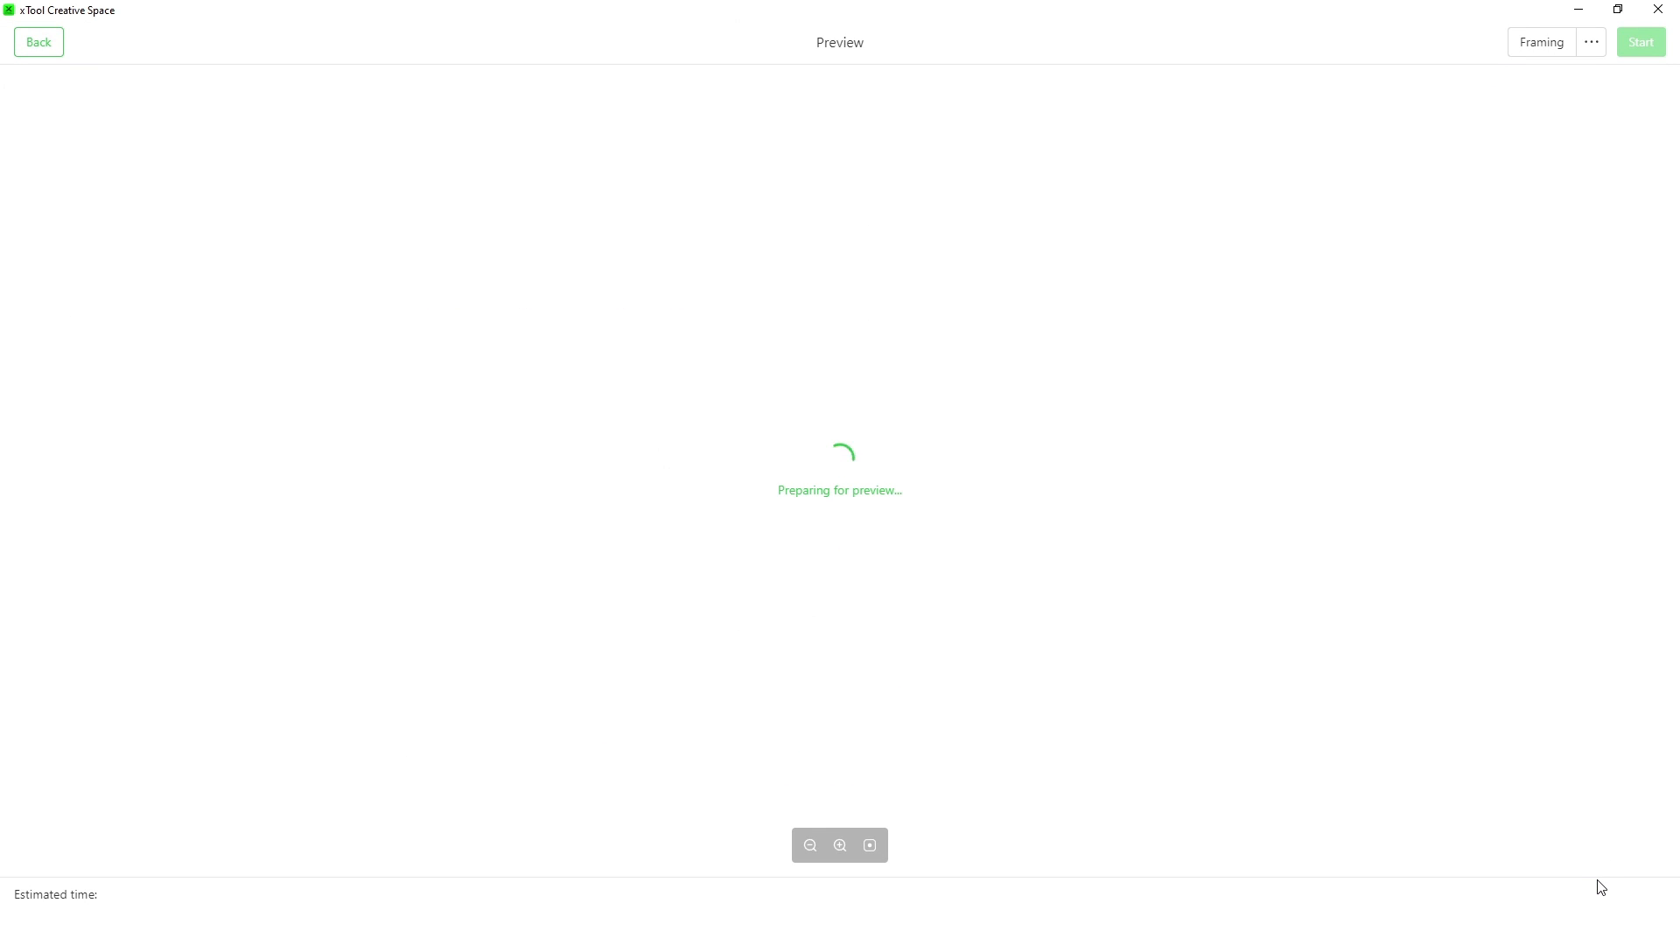
{"action": "left_click", "coordinate": [1639, 42]}
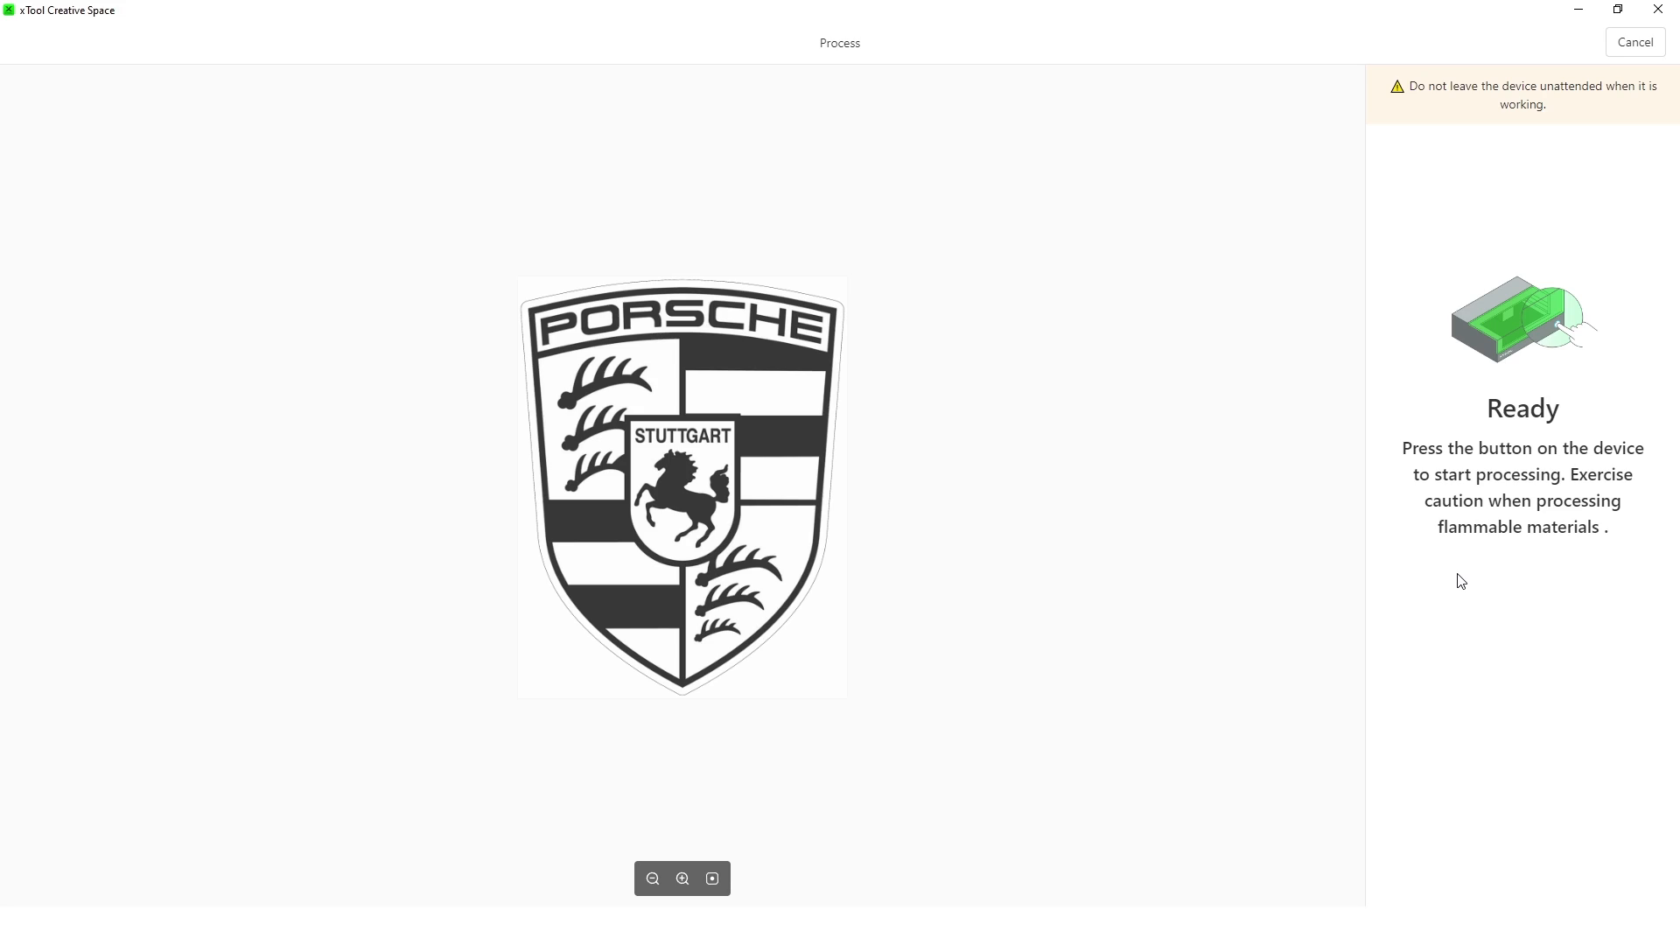
{"action": "left_click", "coordinate": [1634, 42]}
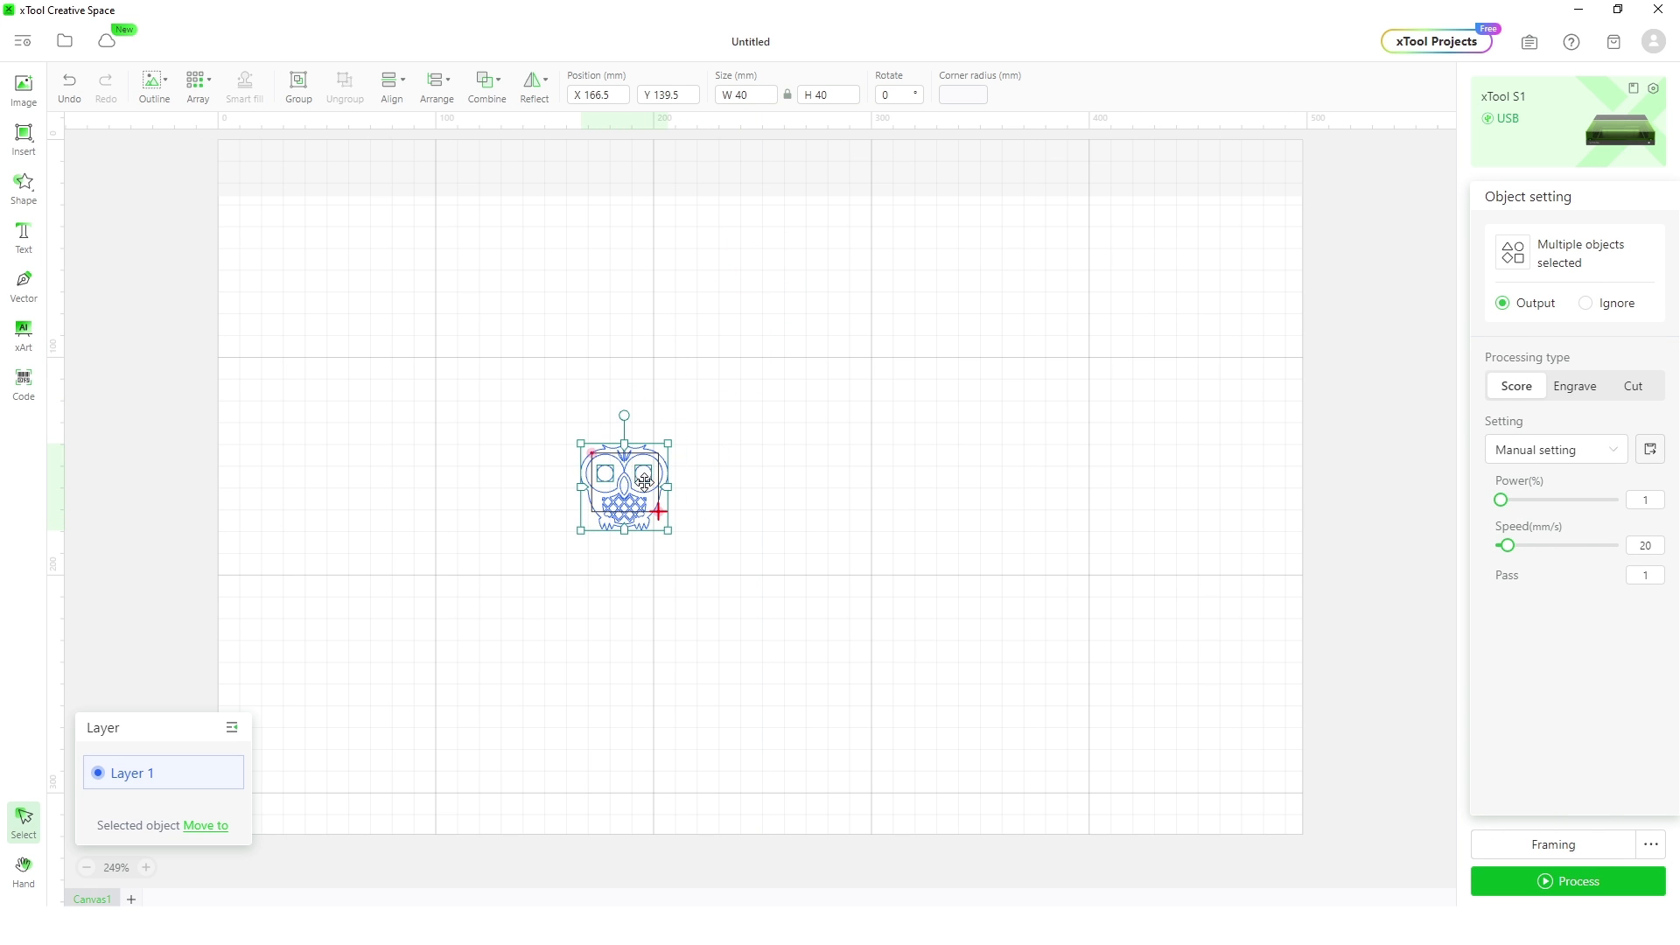
Create a 1.3 mm offset outline around the owl on red Layer 2 set to cut
{"action": "scroll", "scroll_direction": "up", "scroll_amount": 3}
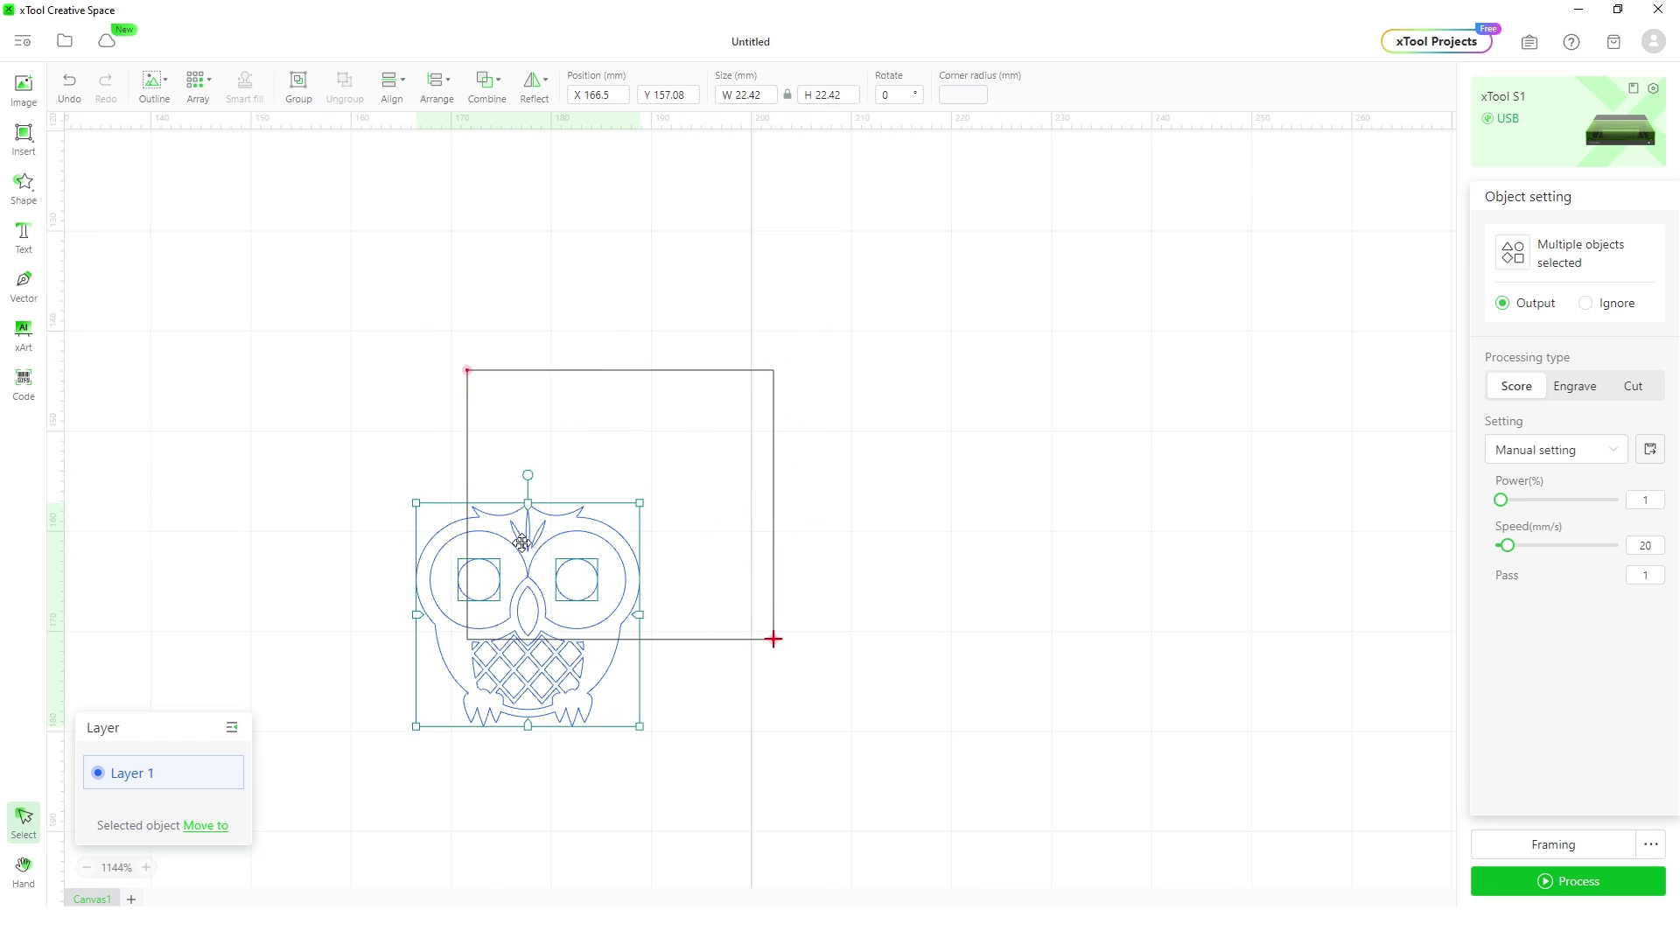
{"action": "left_click", "coordinate": [154, 86]}
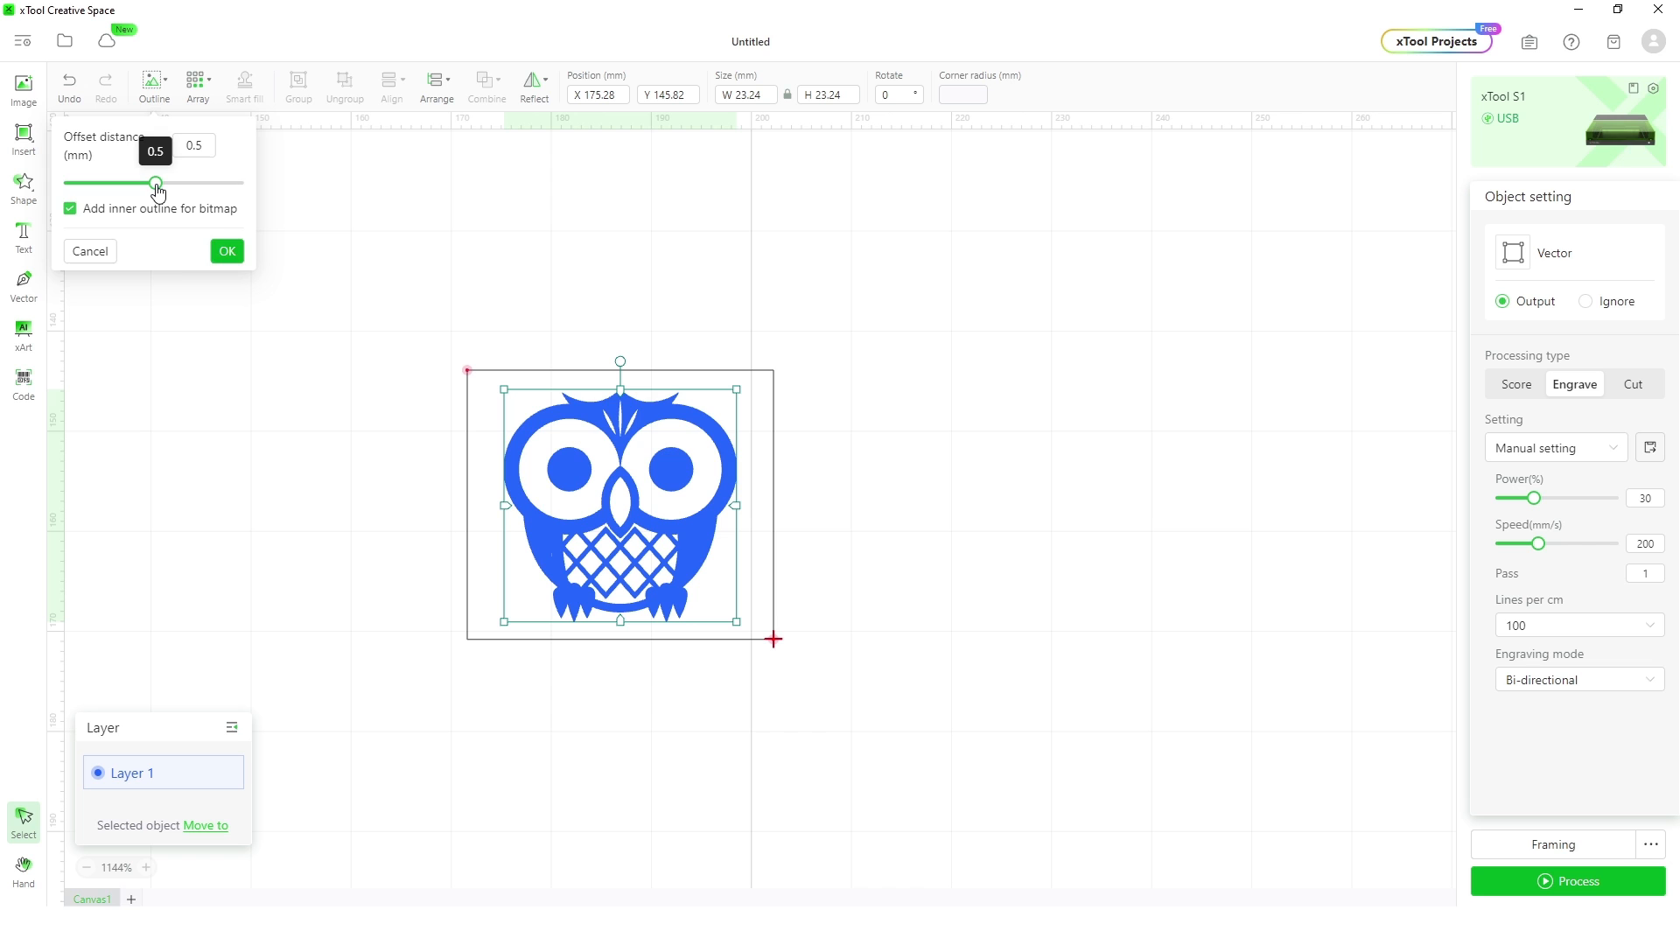
{"action": "left_click_drag", "start_coordinate": [155, 183], "coordinate": [161, 184]}
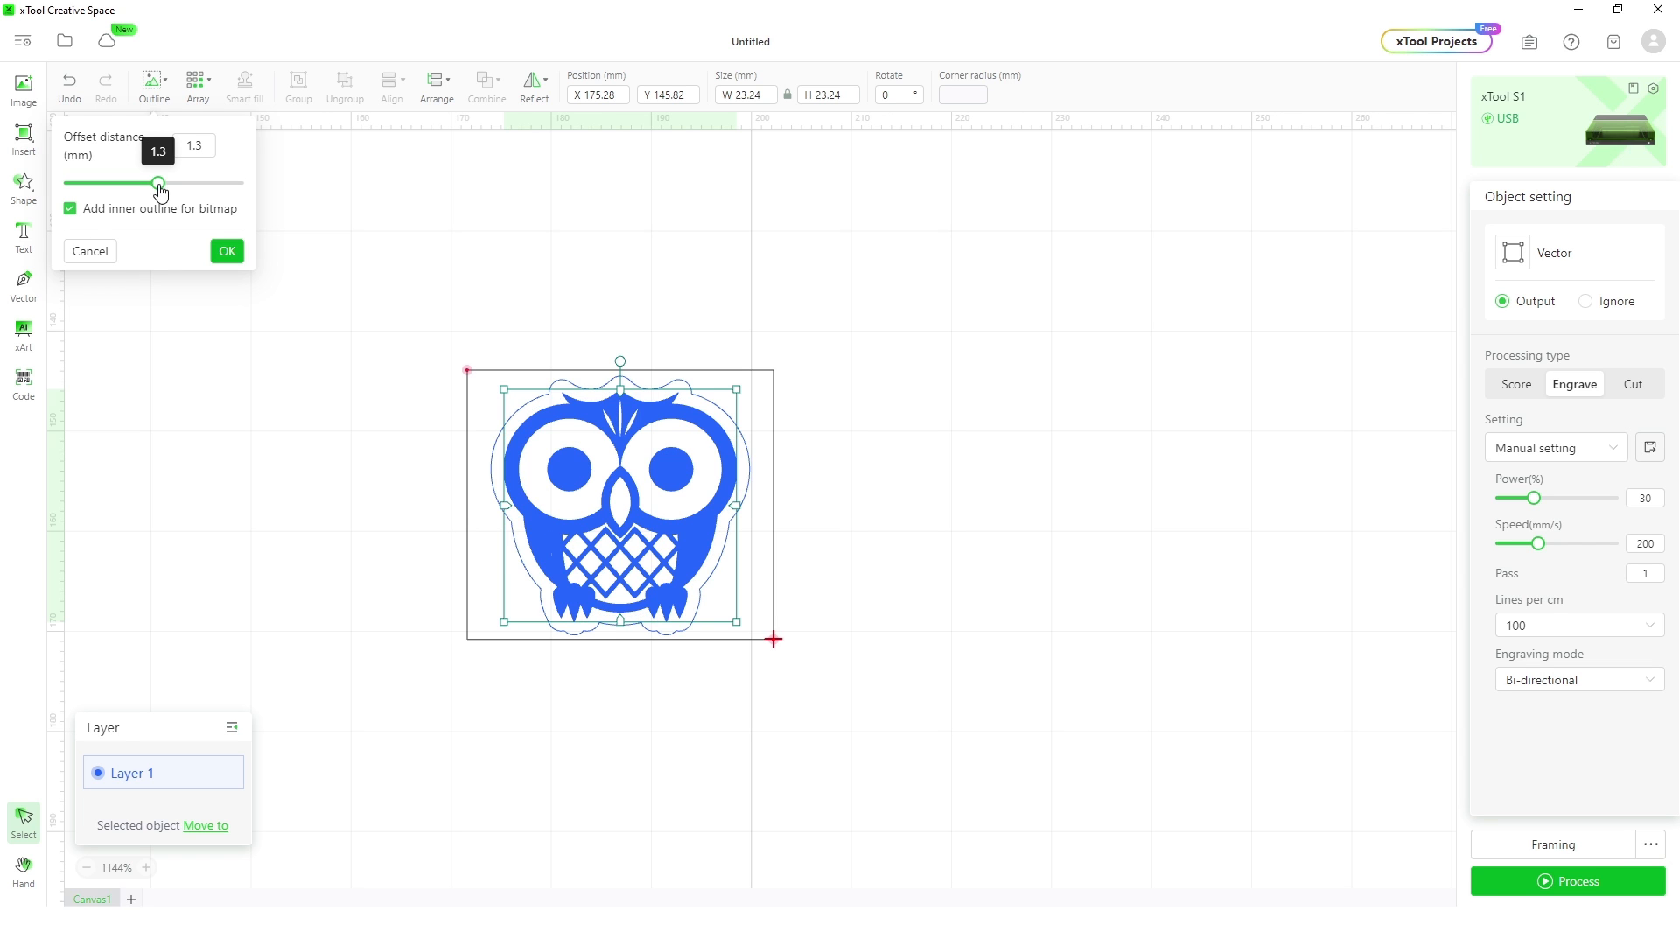
{"action": "left_click", "coordinate": [226, 250]}
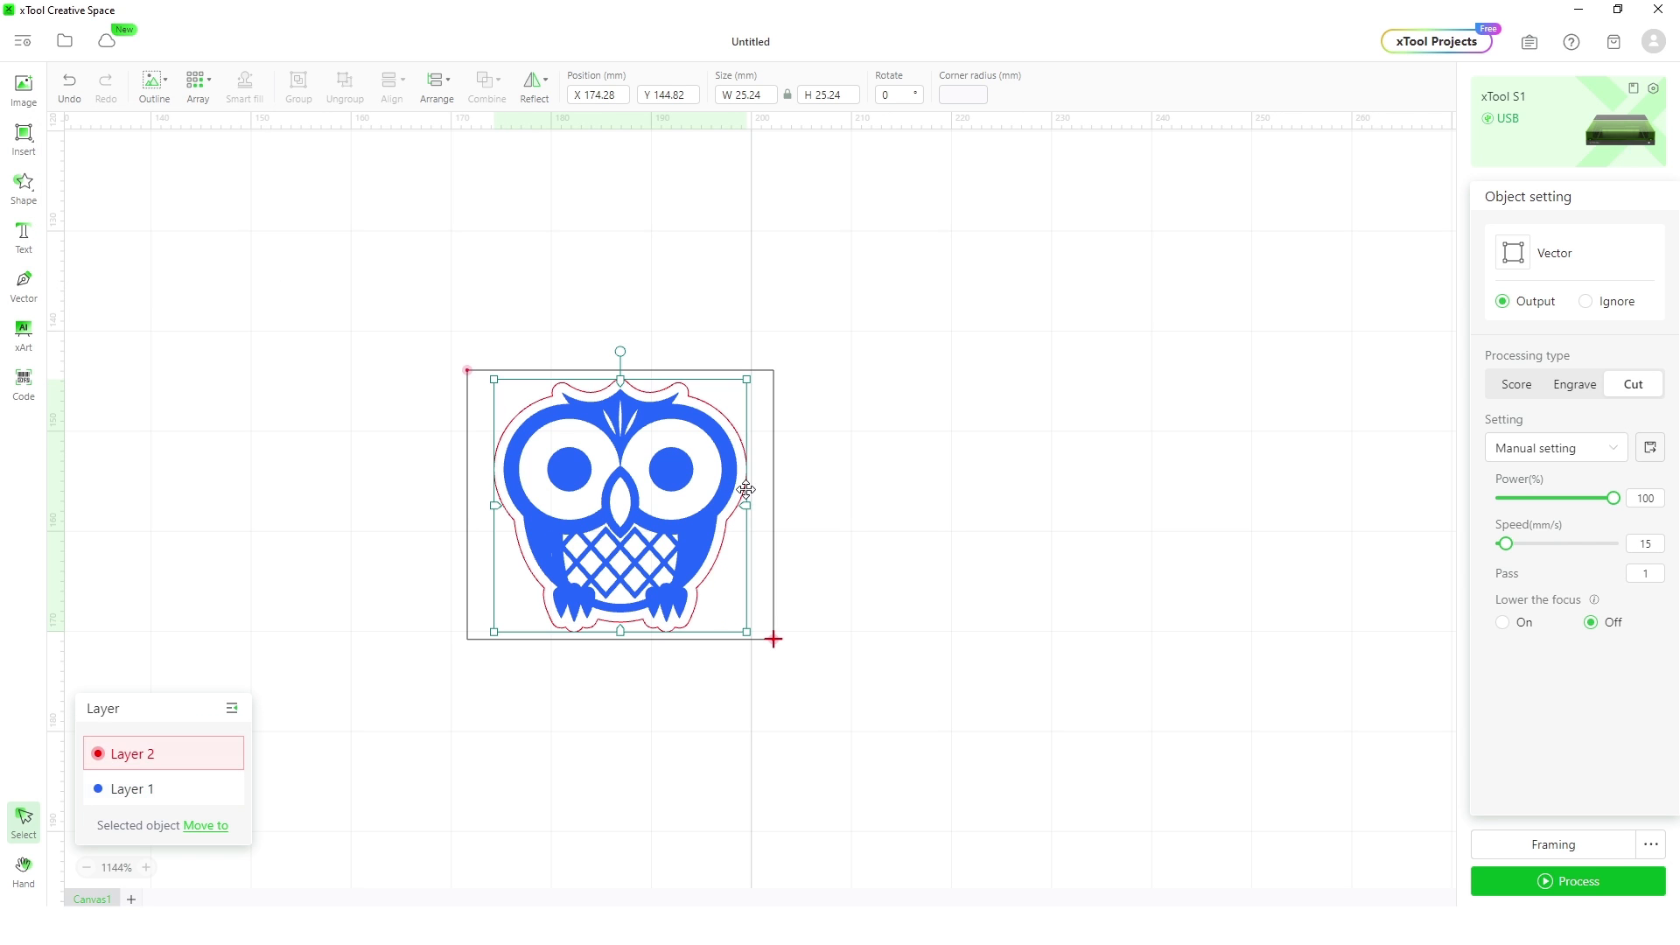
{"action": "mouse_move", "coordinate": [1025, 535]}
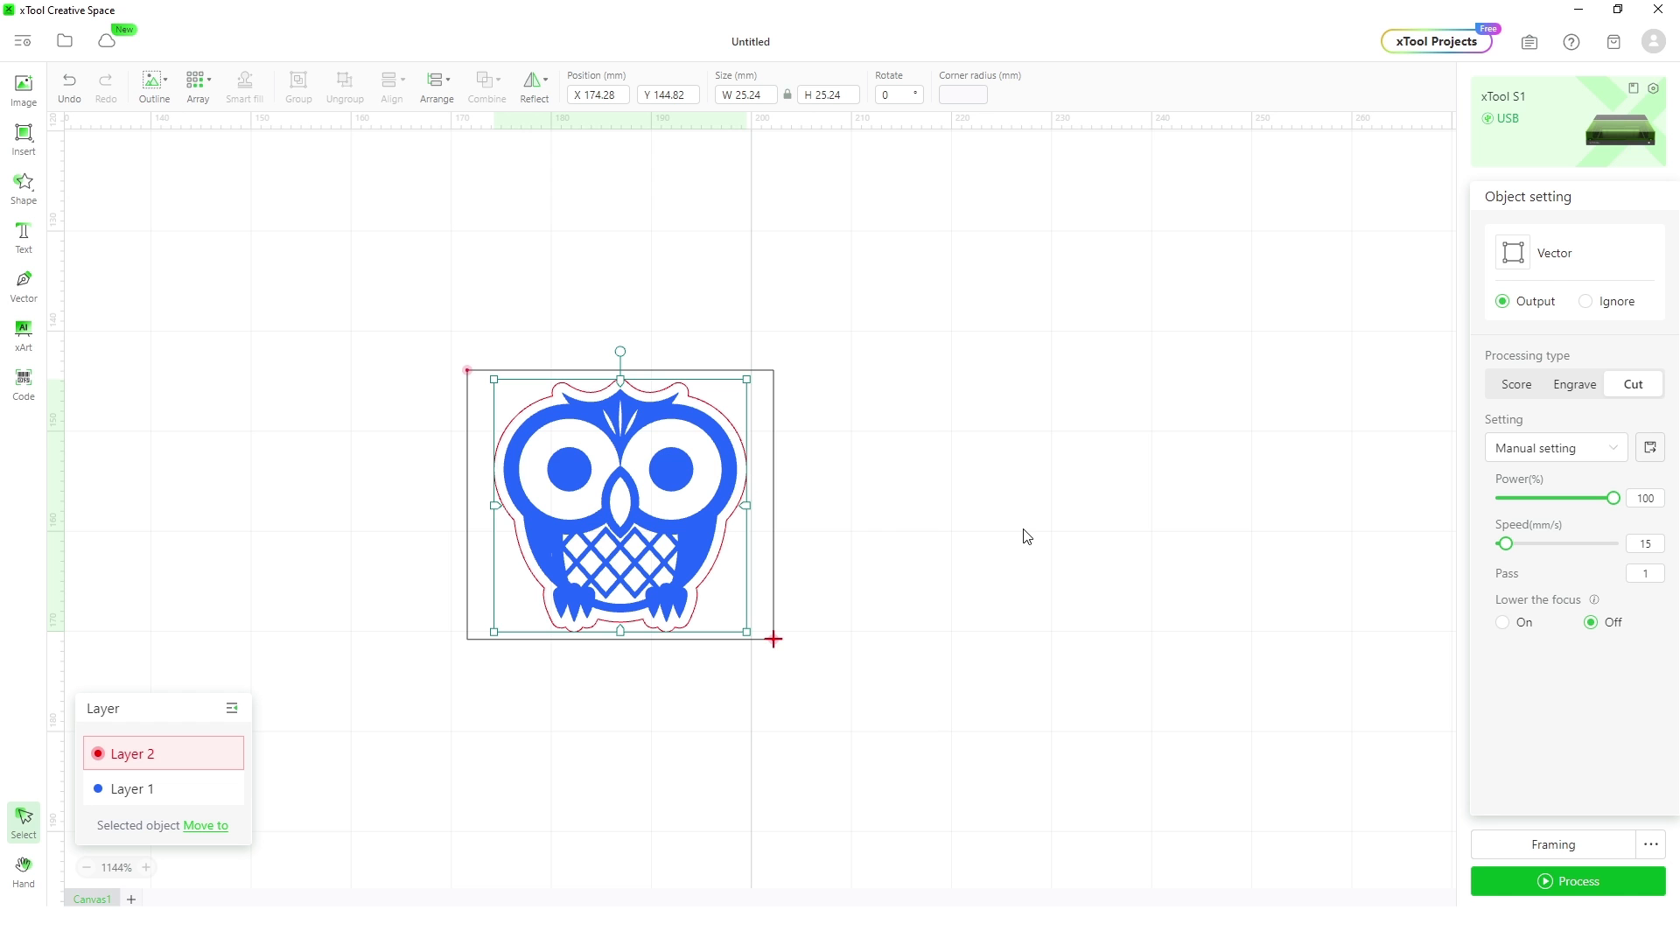
Process the owl job to the Preview screen, then return to the canvas
{"action": "left_click", "coordinate": [1575, 880]}
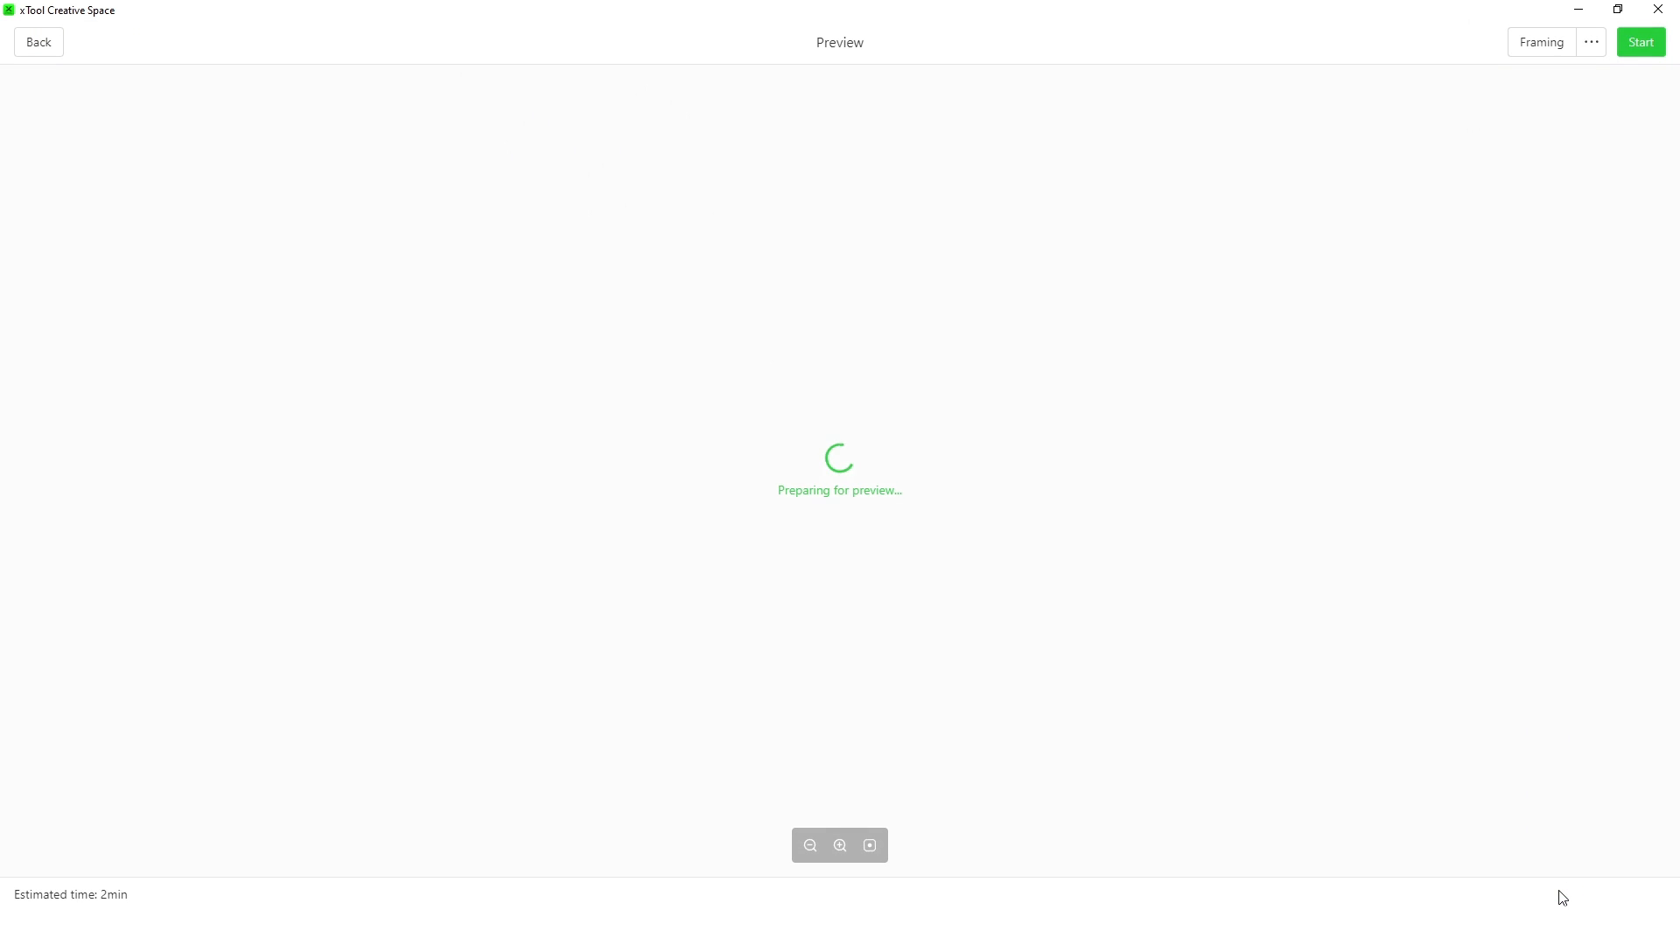
{"action": "left_click", "coordinate": [37, 42]}
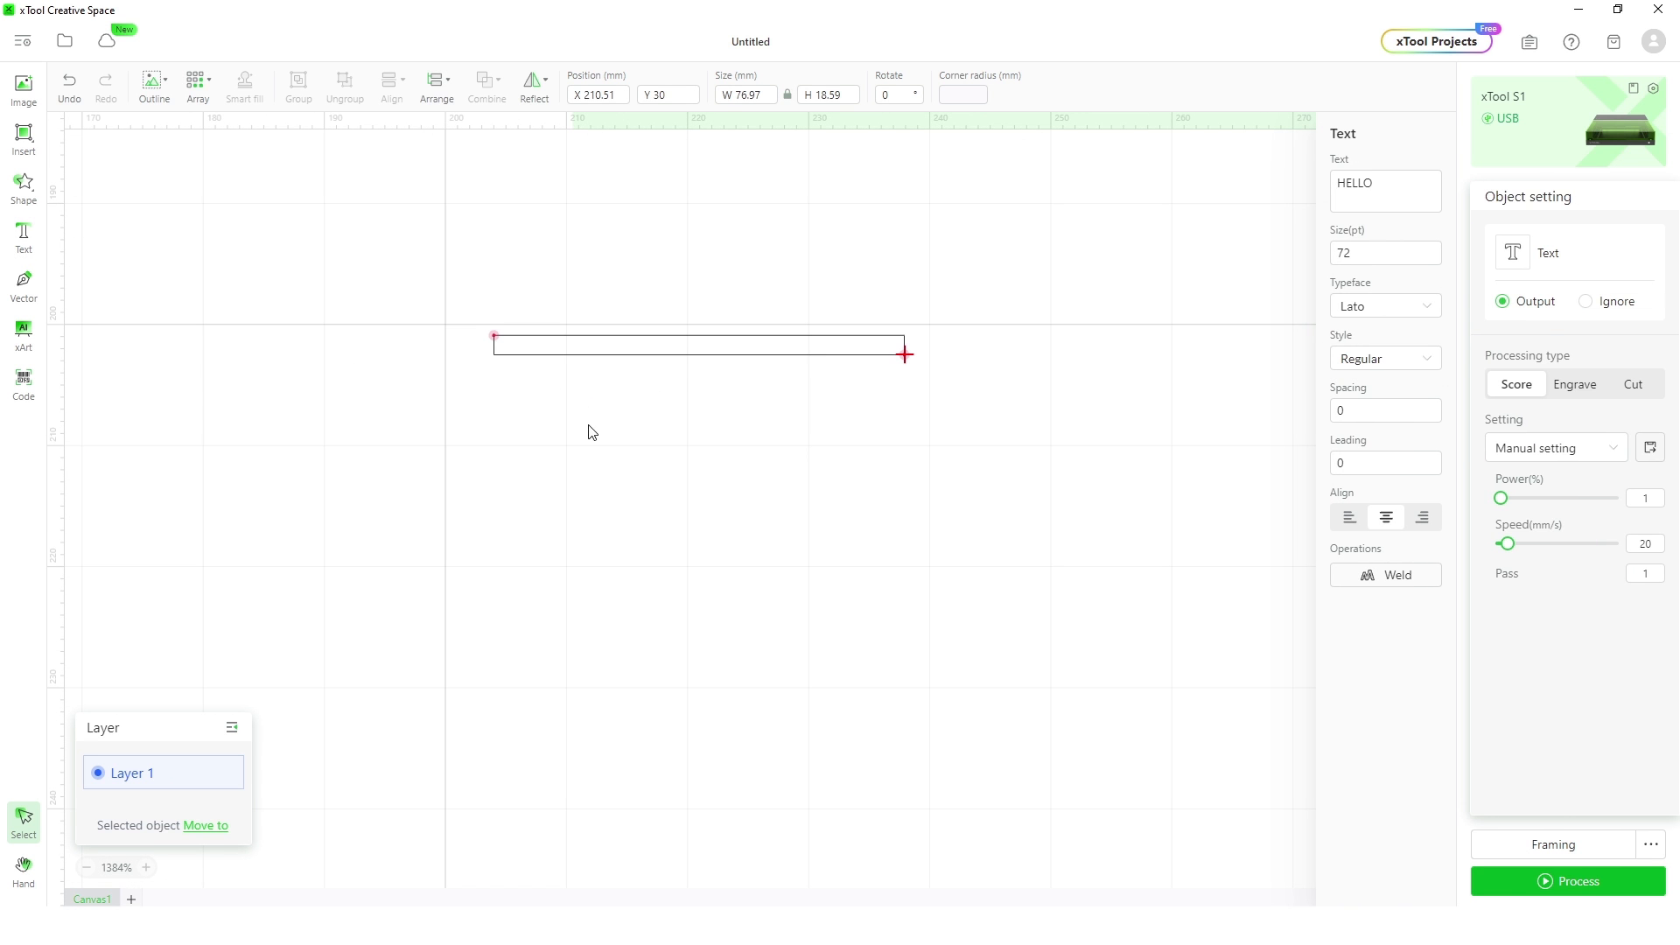
Enter the text 'XTOOL S1 - 40W' and set it to Engrave at 30% power and 200 mm/s
{"action": "type", "text": "XTOOL S"}
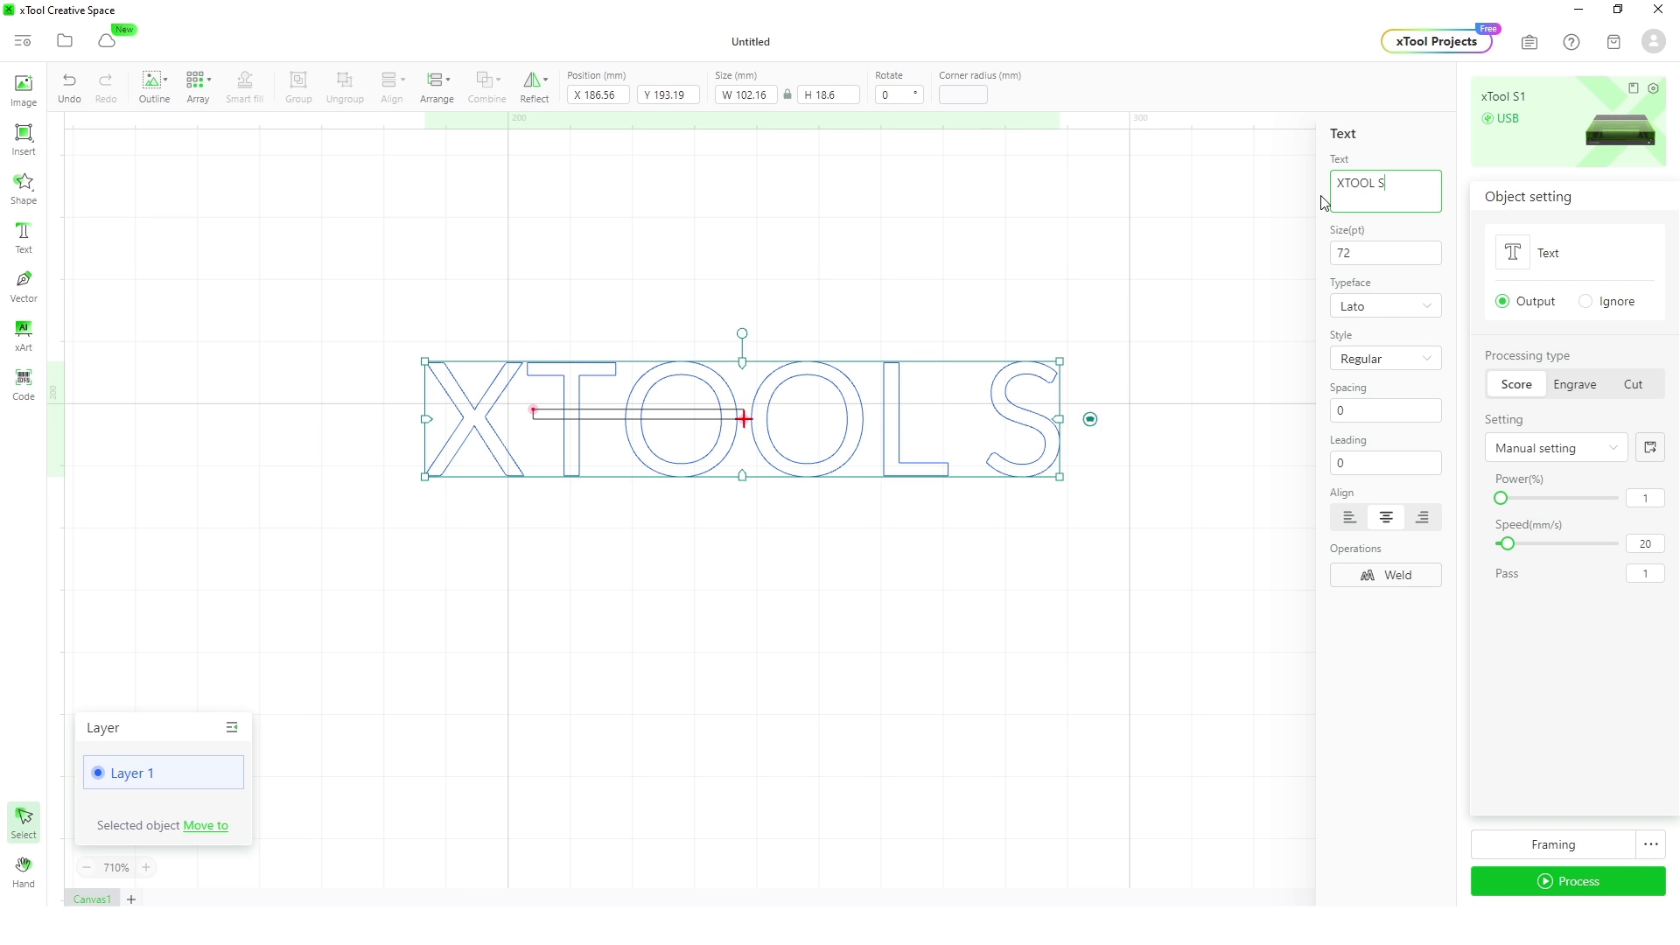
{"action": "type", "text": "1 - 40W"}
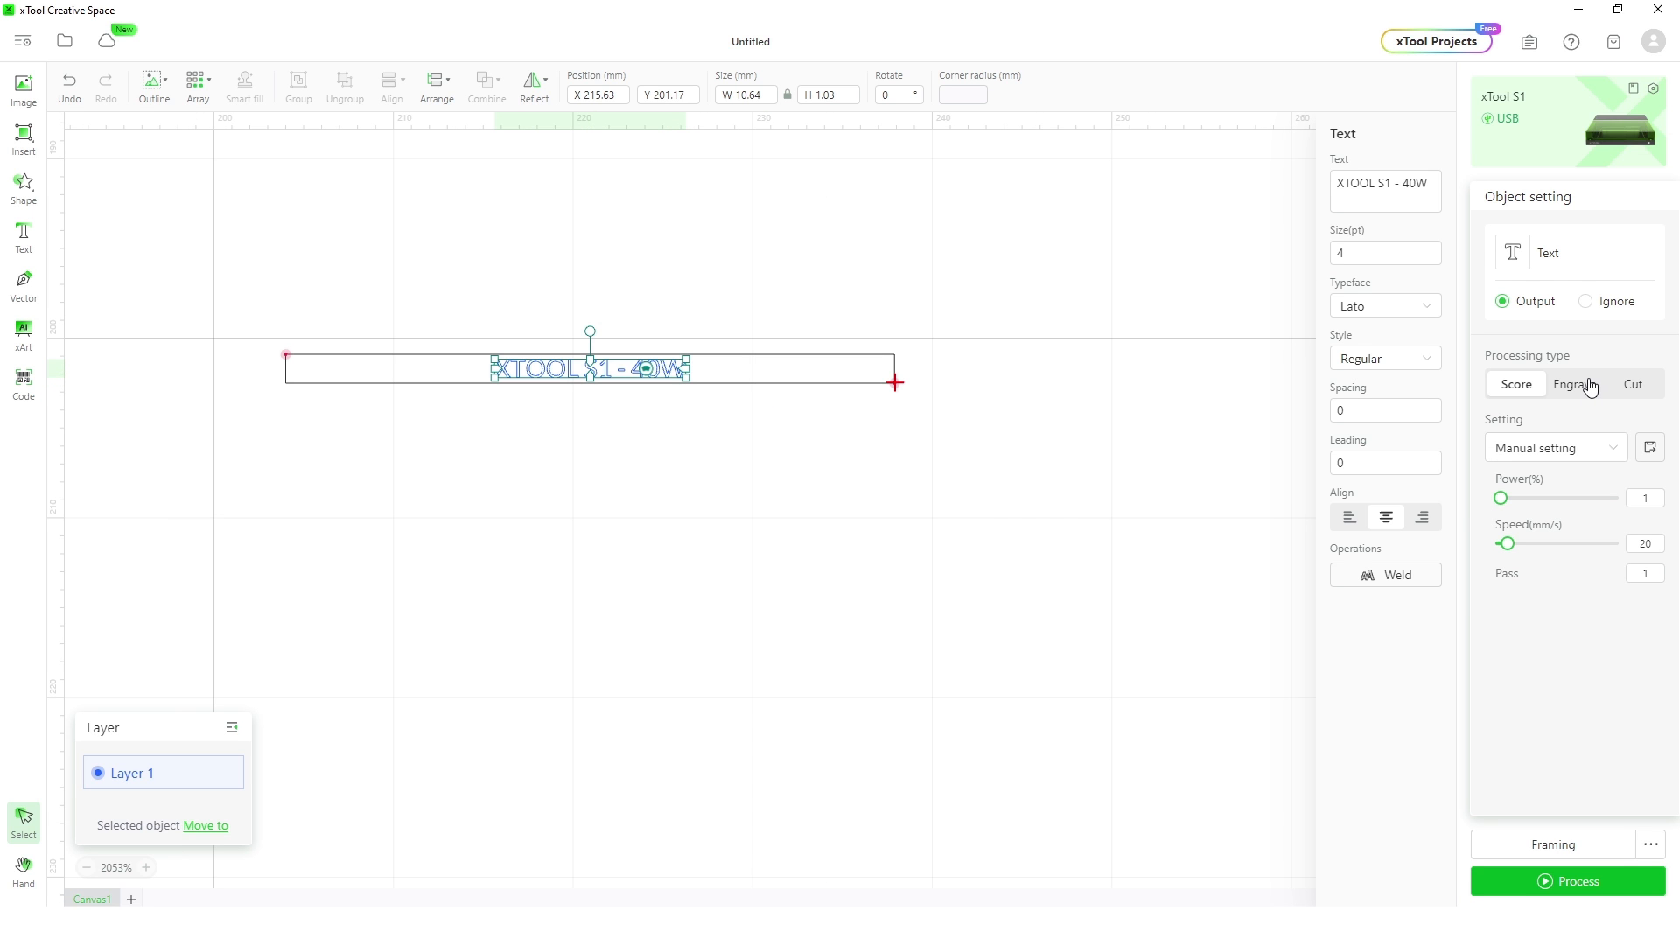
{"action": "left_click", "coordinate": [1574, 383]}
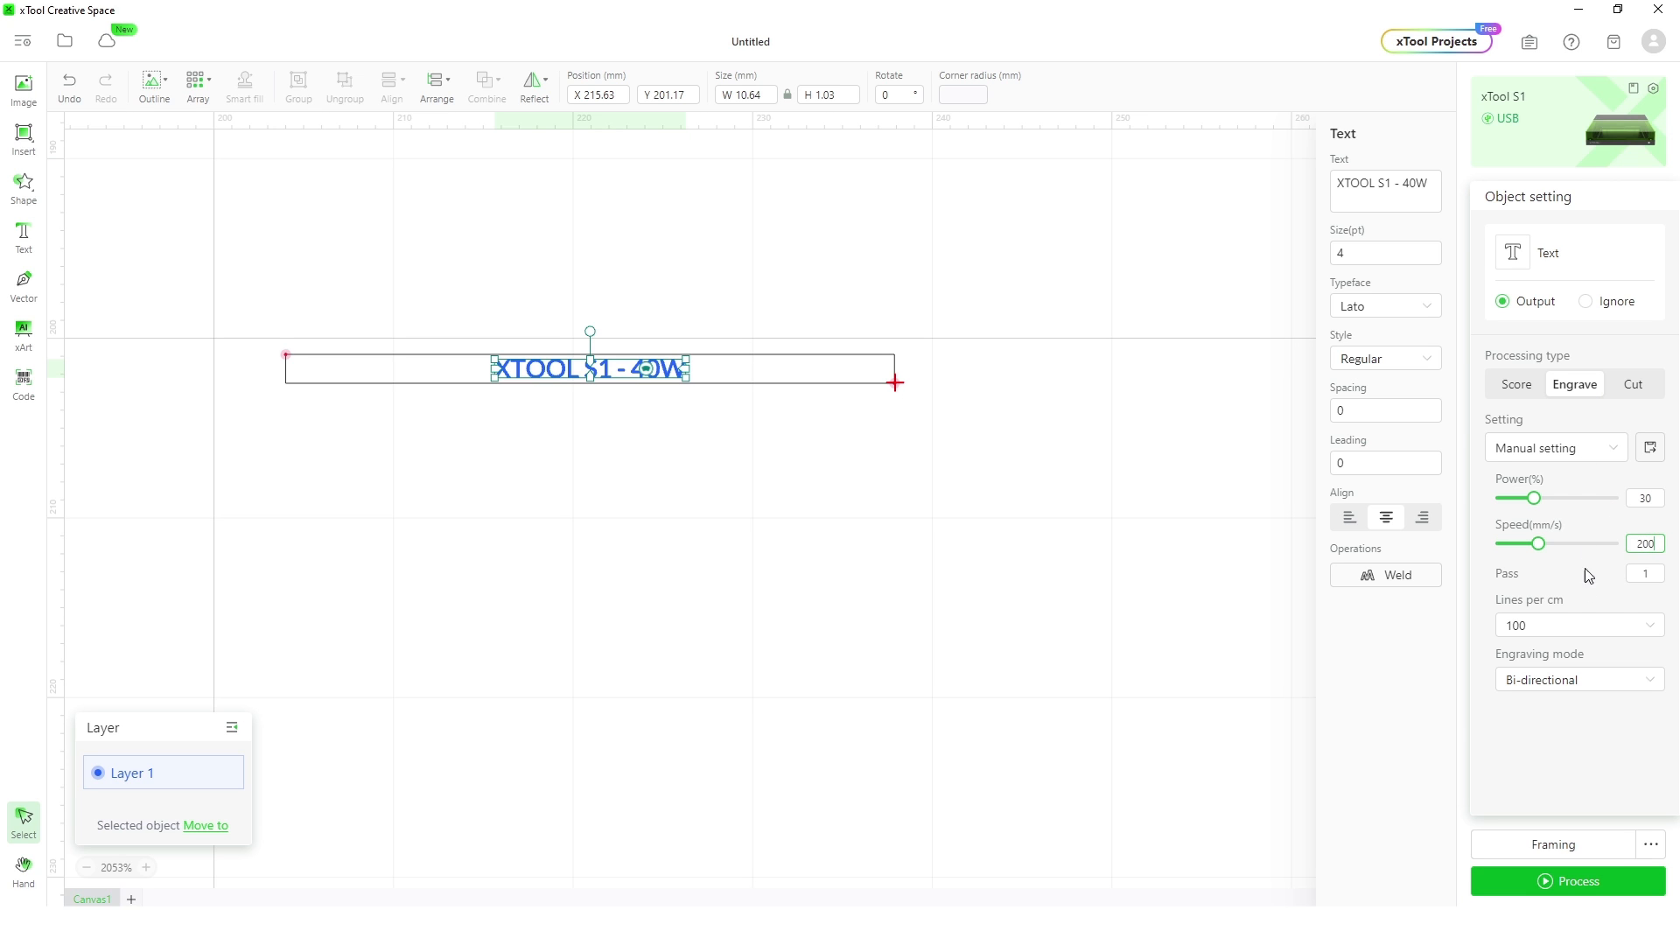
{"action": "left_click", "coordinate": [1577, 625]}
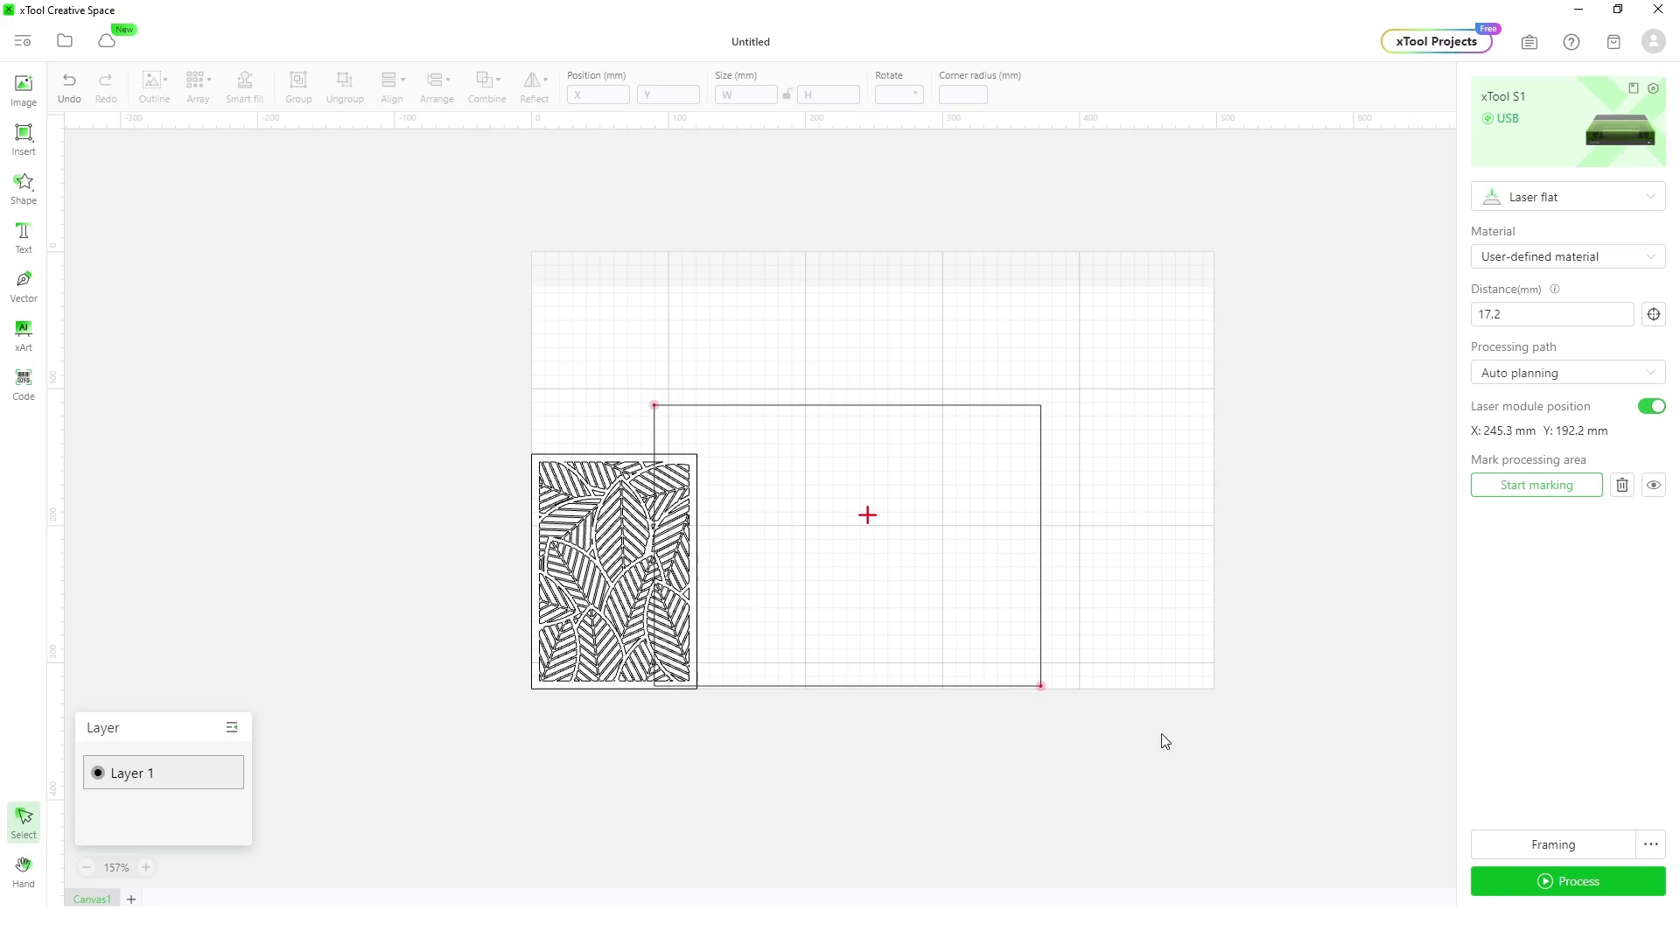
Select the leaf pattern and set its processing type to Cut
{"action": "left_click", "coordinate": [612, 567]}
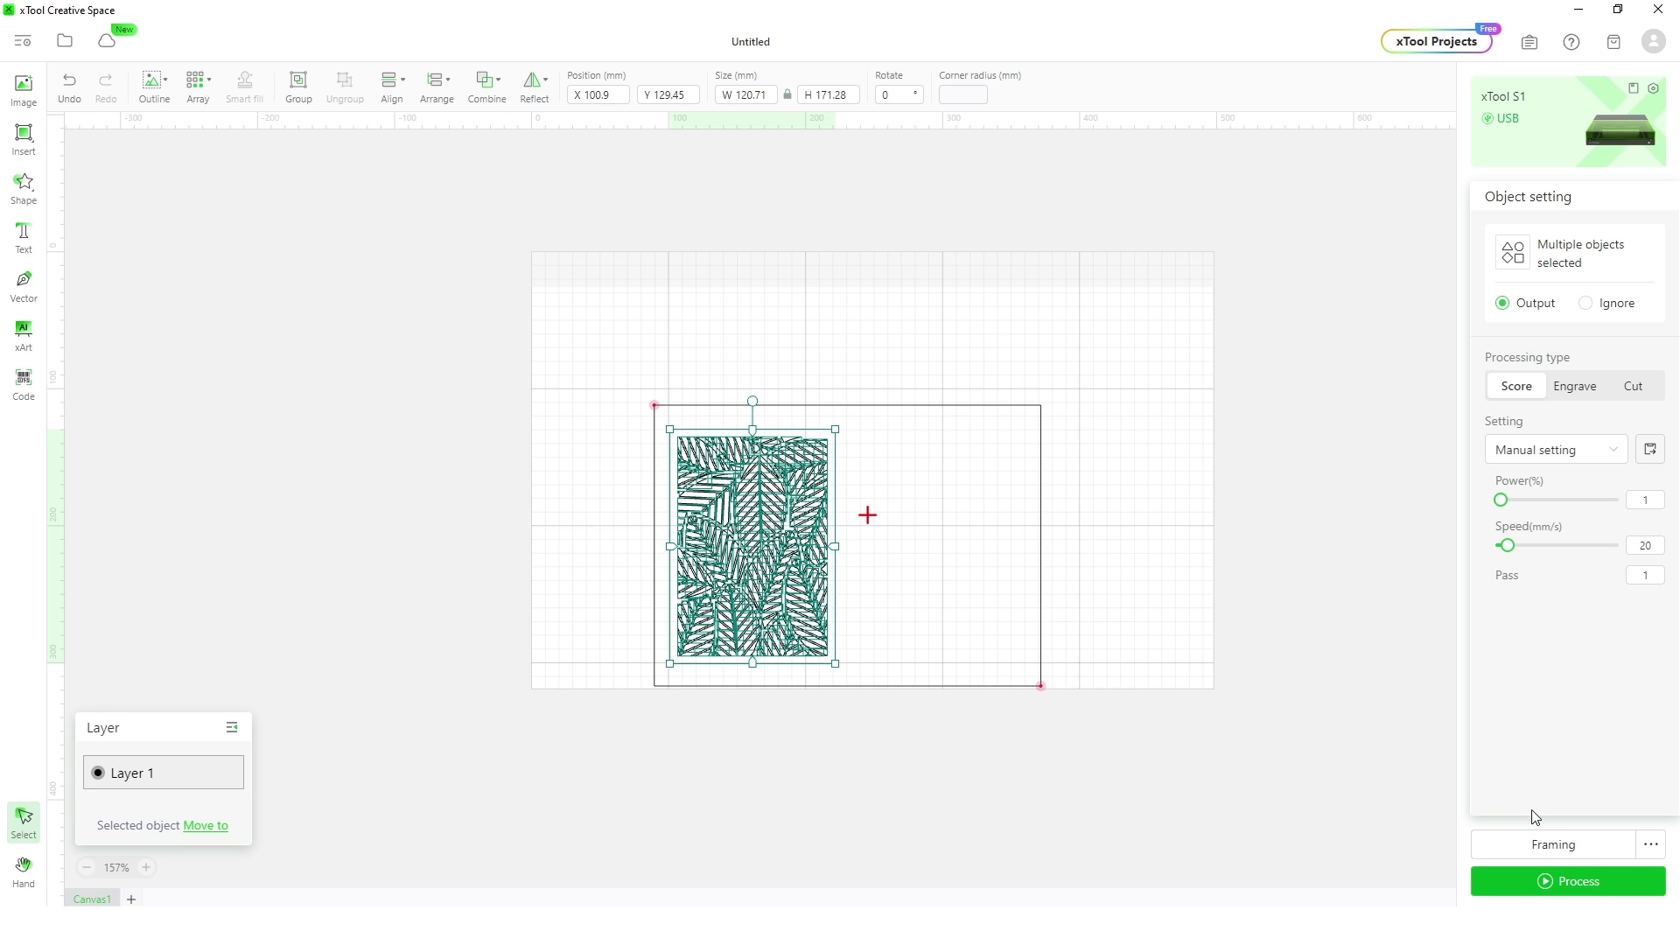
{"action": "mouse_move", "coordinate": [1535, 483]}
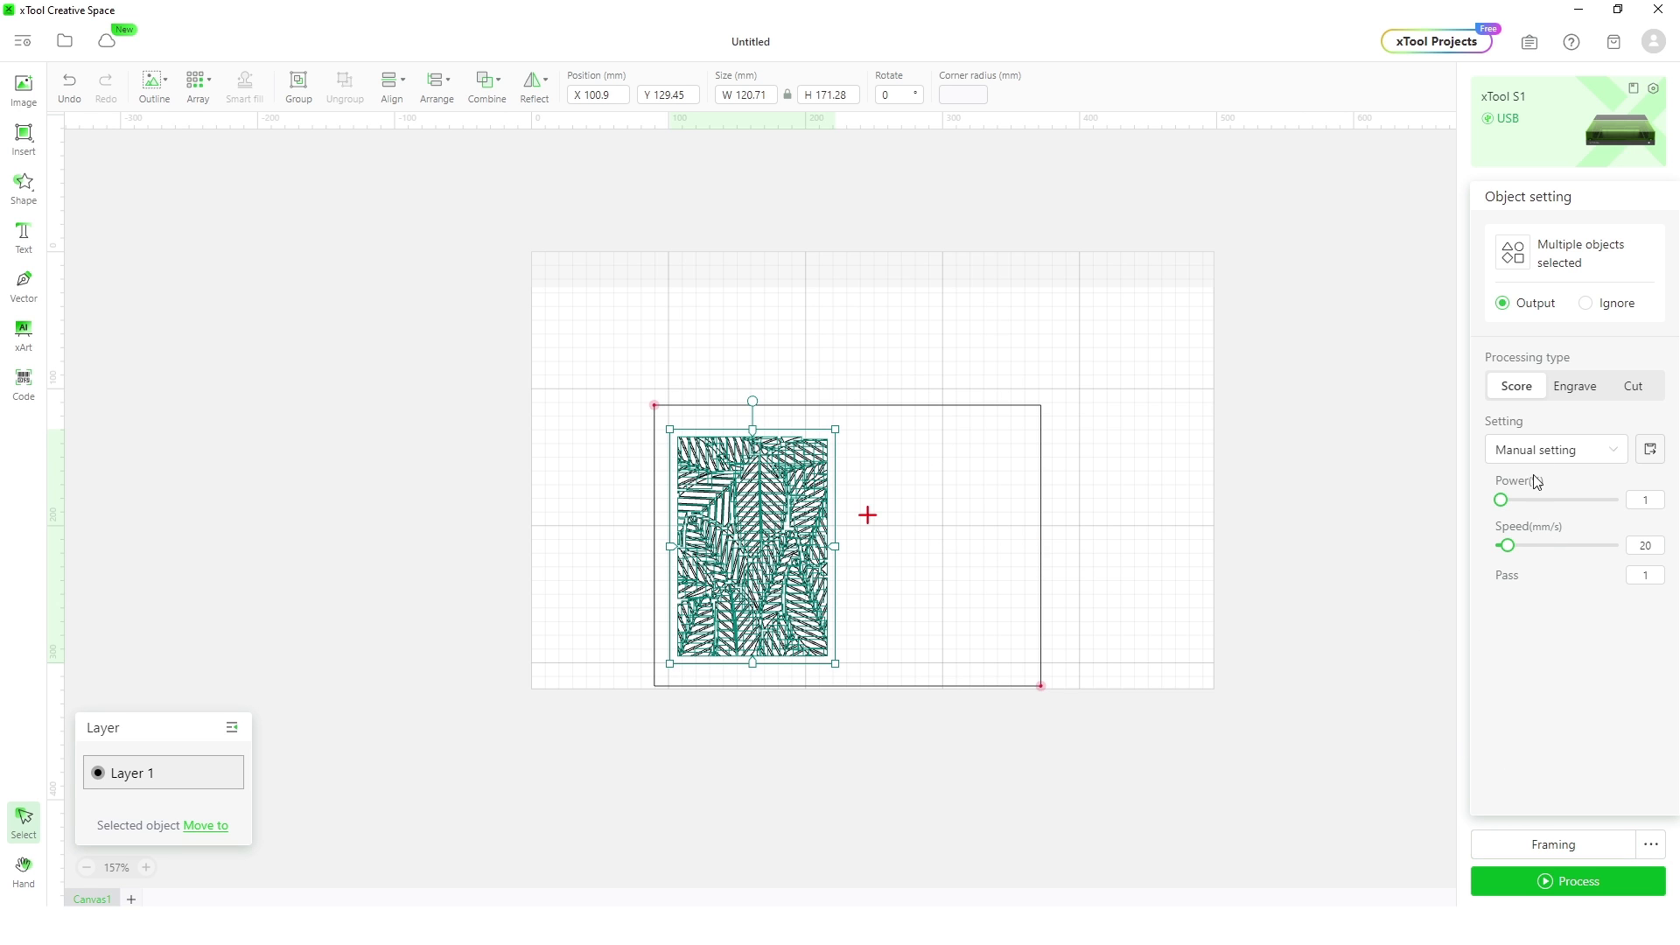
{"action": "left_click", "coordinate": [1633, 385]}
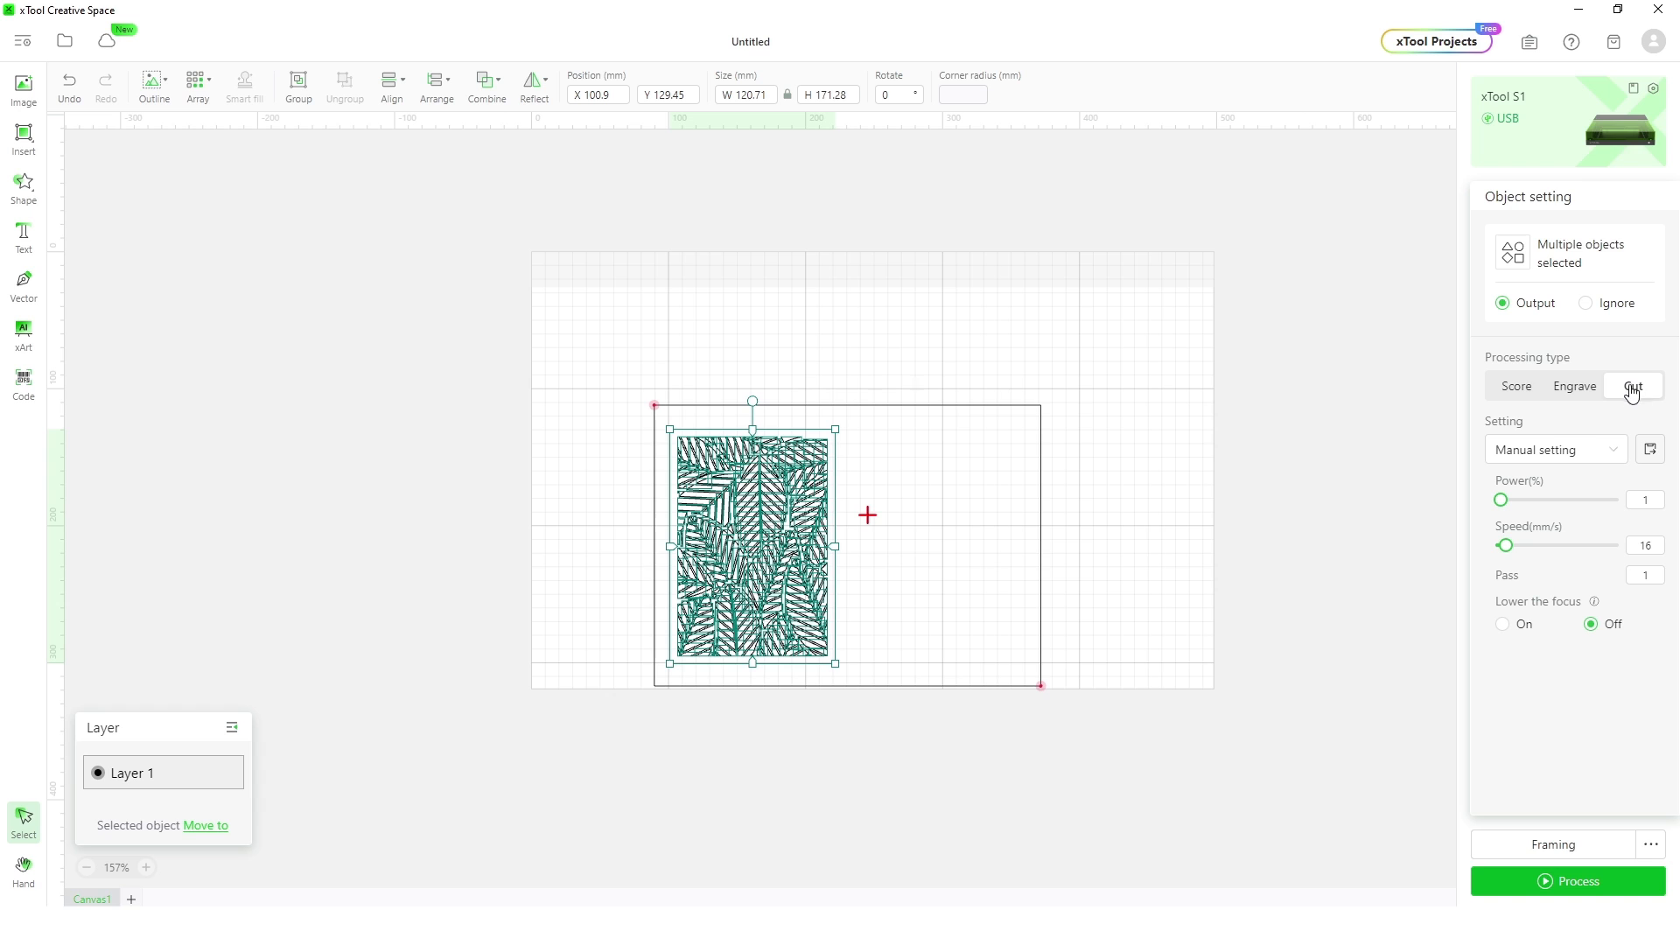
{"action": "left_click", "coordinate": [1632, 385]}
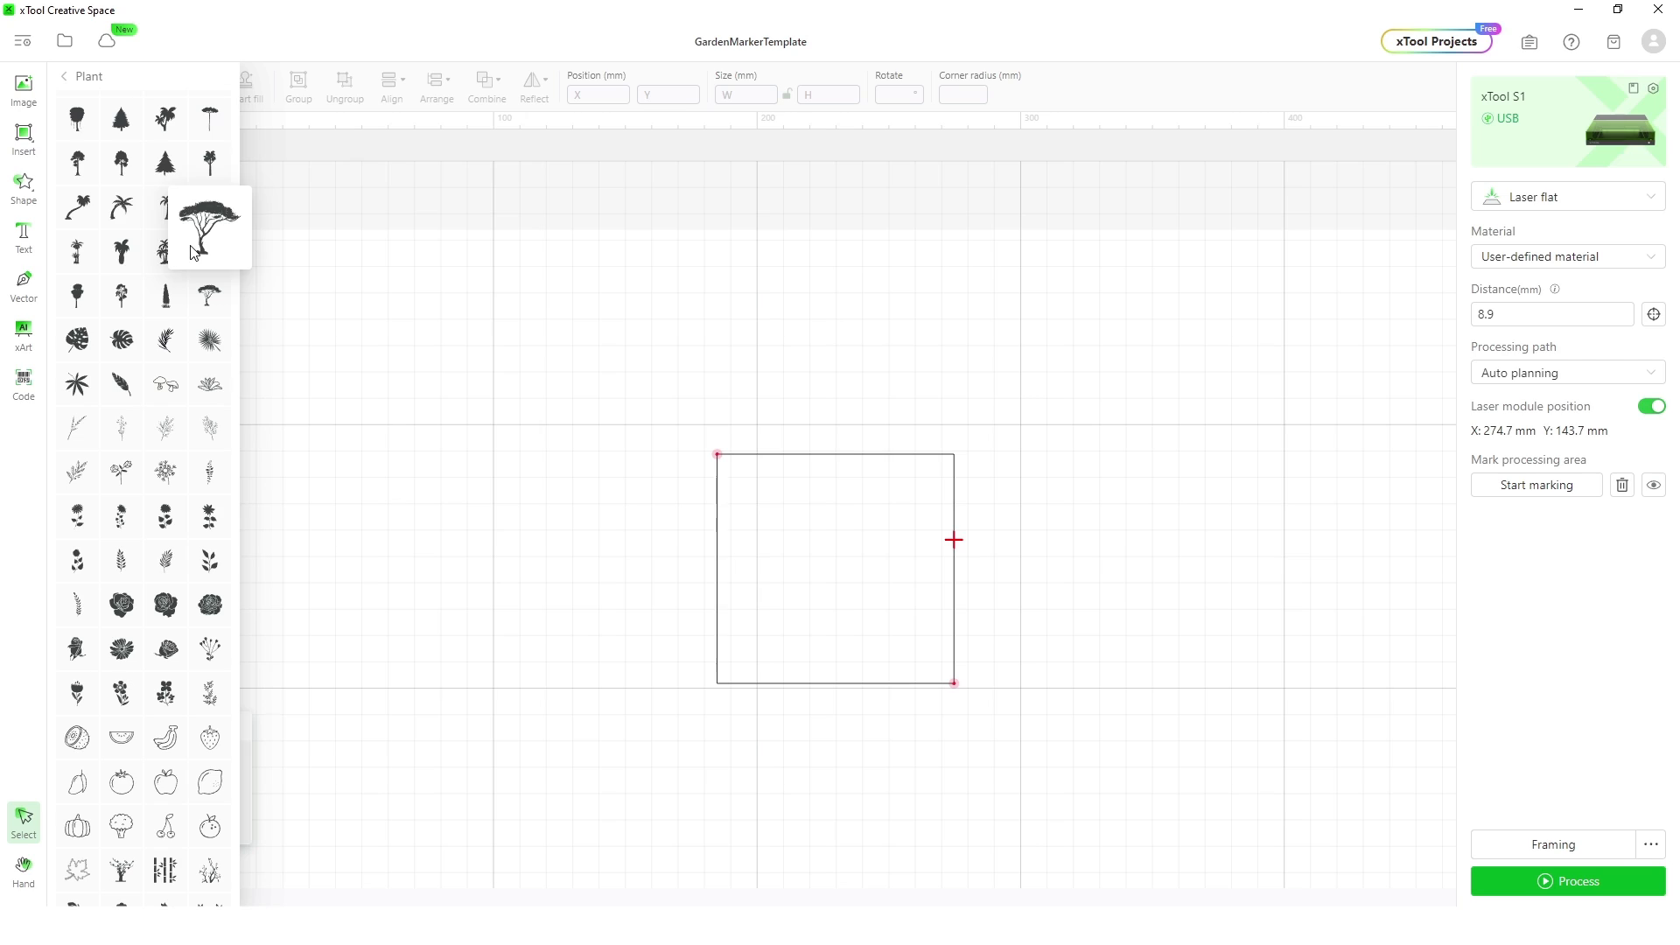
{"action": "mouse_move", "coordinate": [208, 250]}
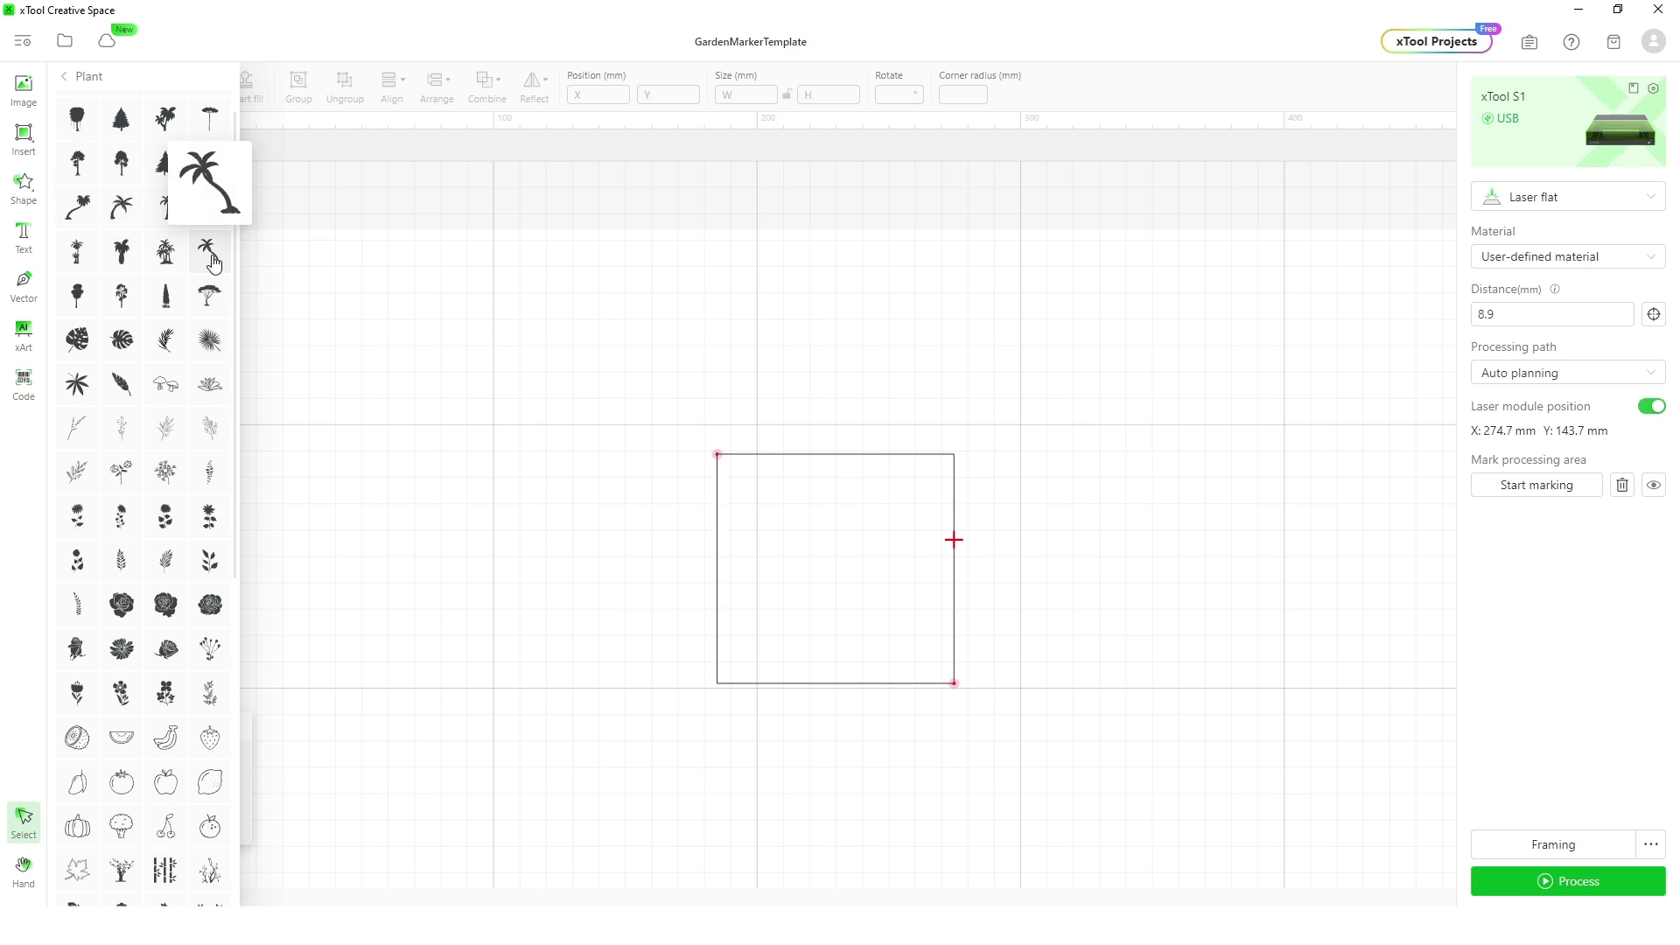
{"action": "mouse_move", "coordinate": [166, 252]}
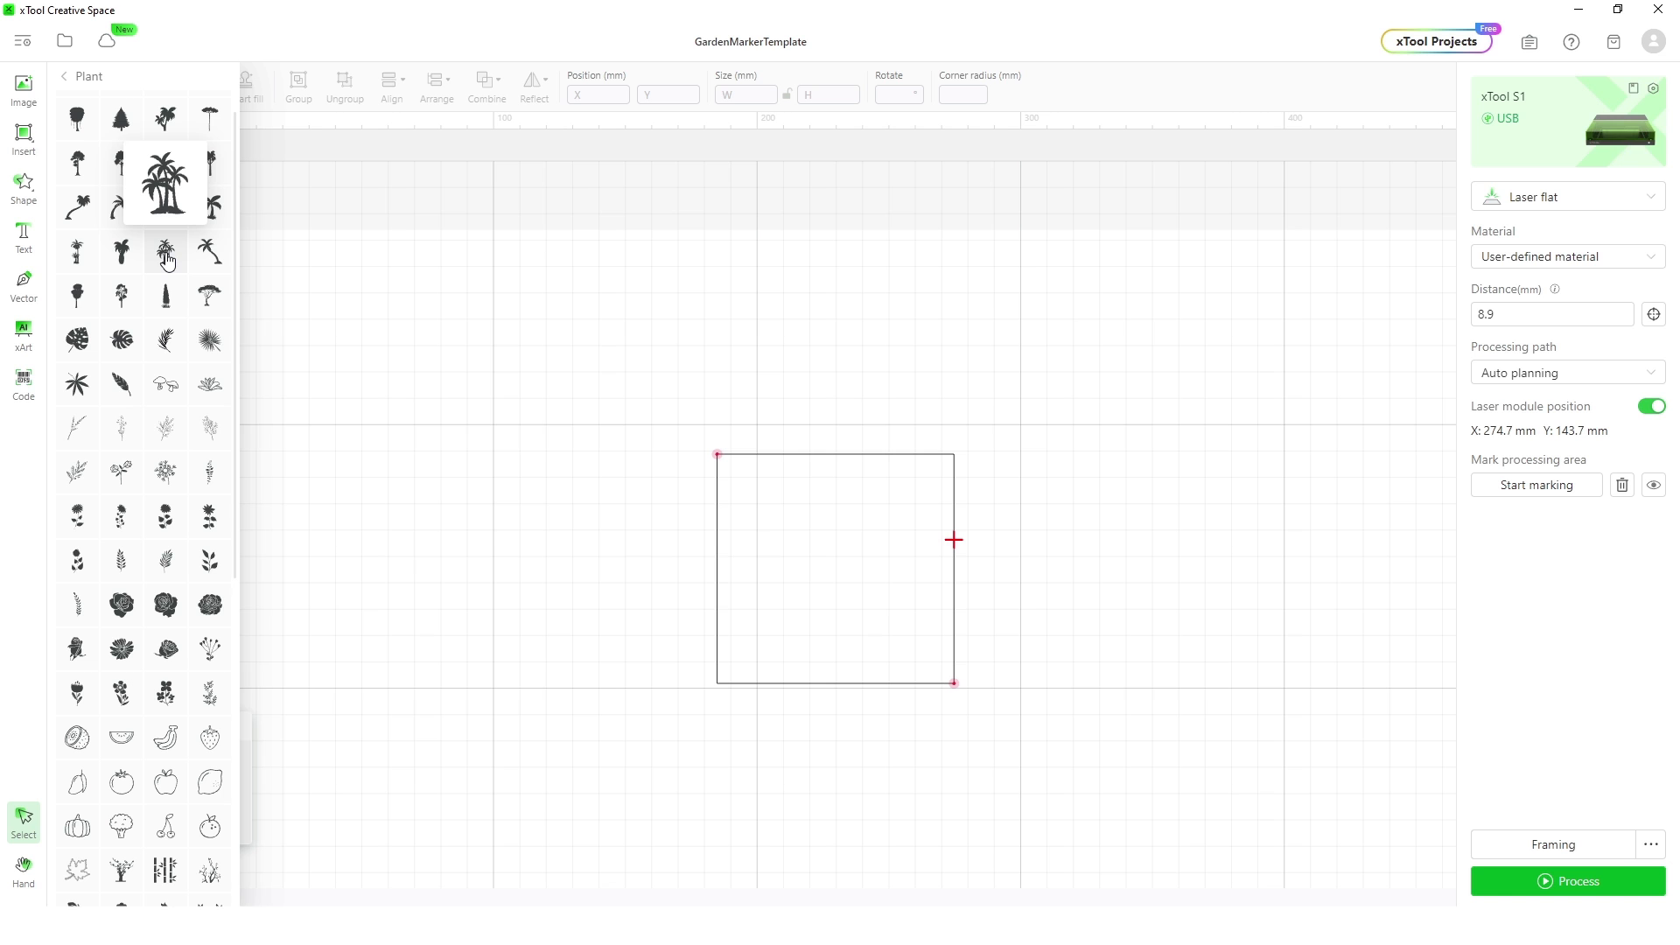
Insert the Plant leaf shape, set to Engrave at 30% power, 240 mm/s and 200 lines/cm
{"action": "left_click", "coordinate": [75, 339]}
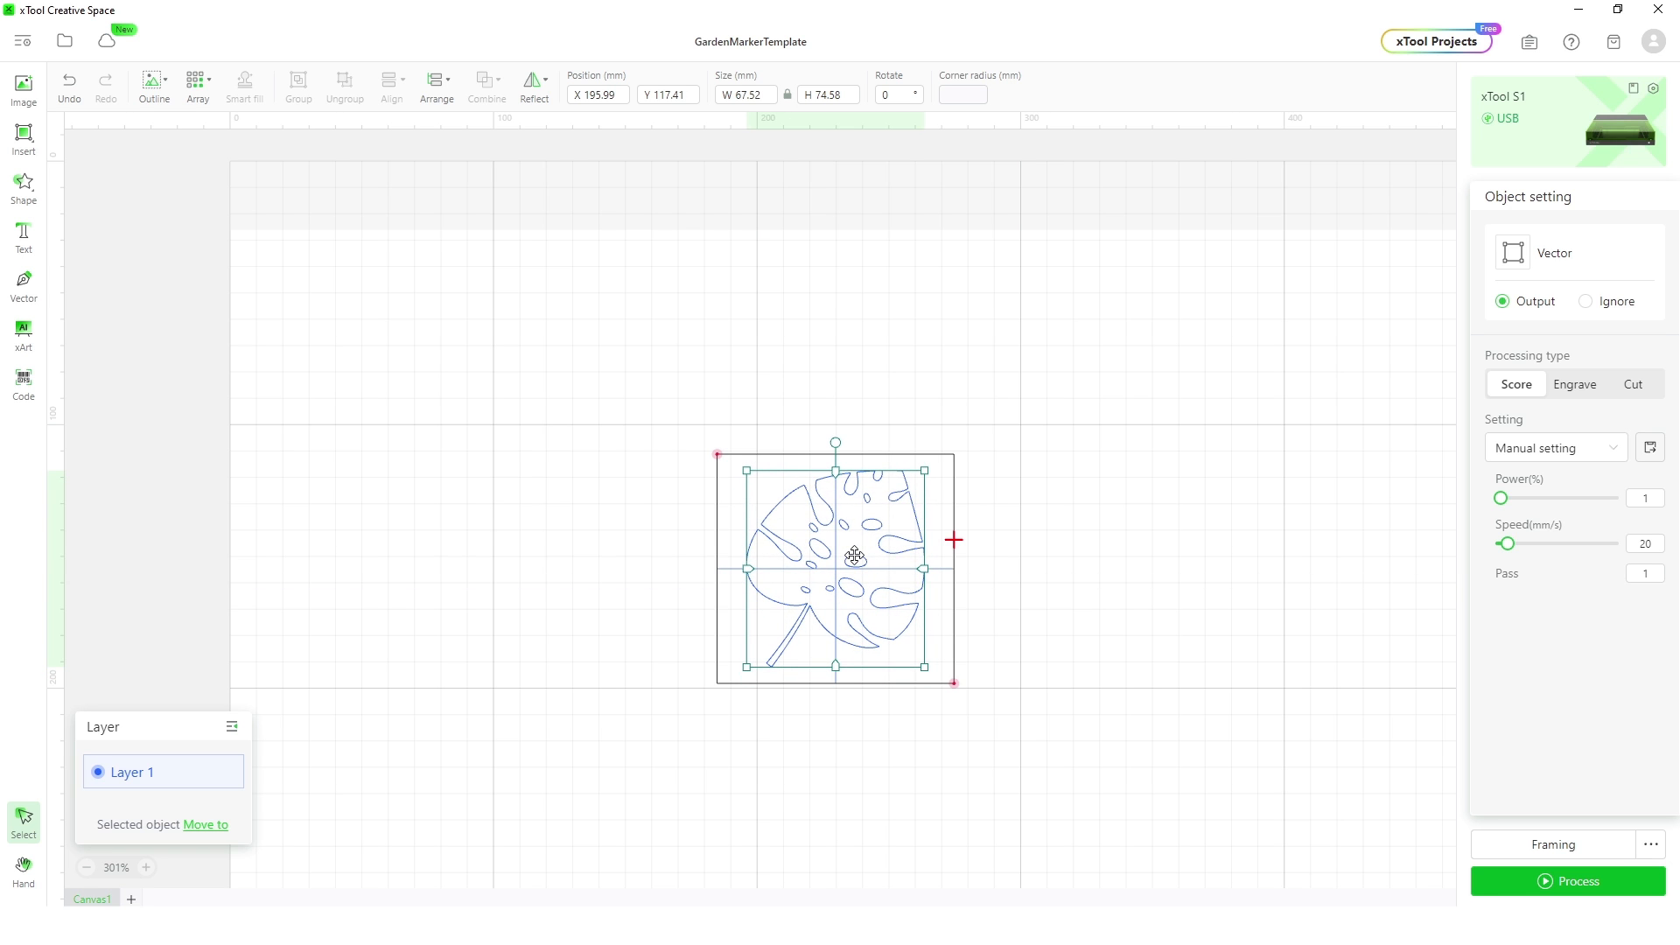
{"action": "left_click", "coordinate": [1573, 383]}
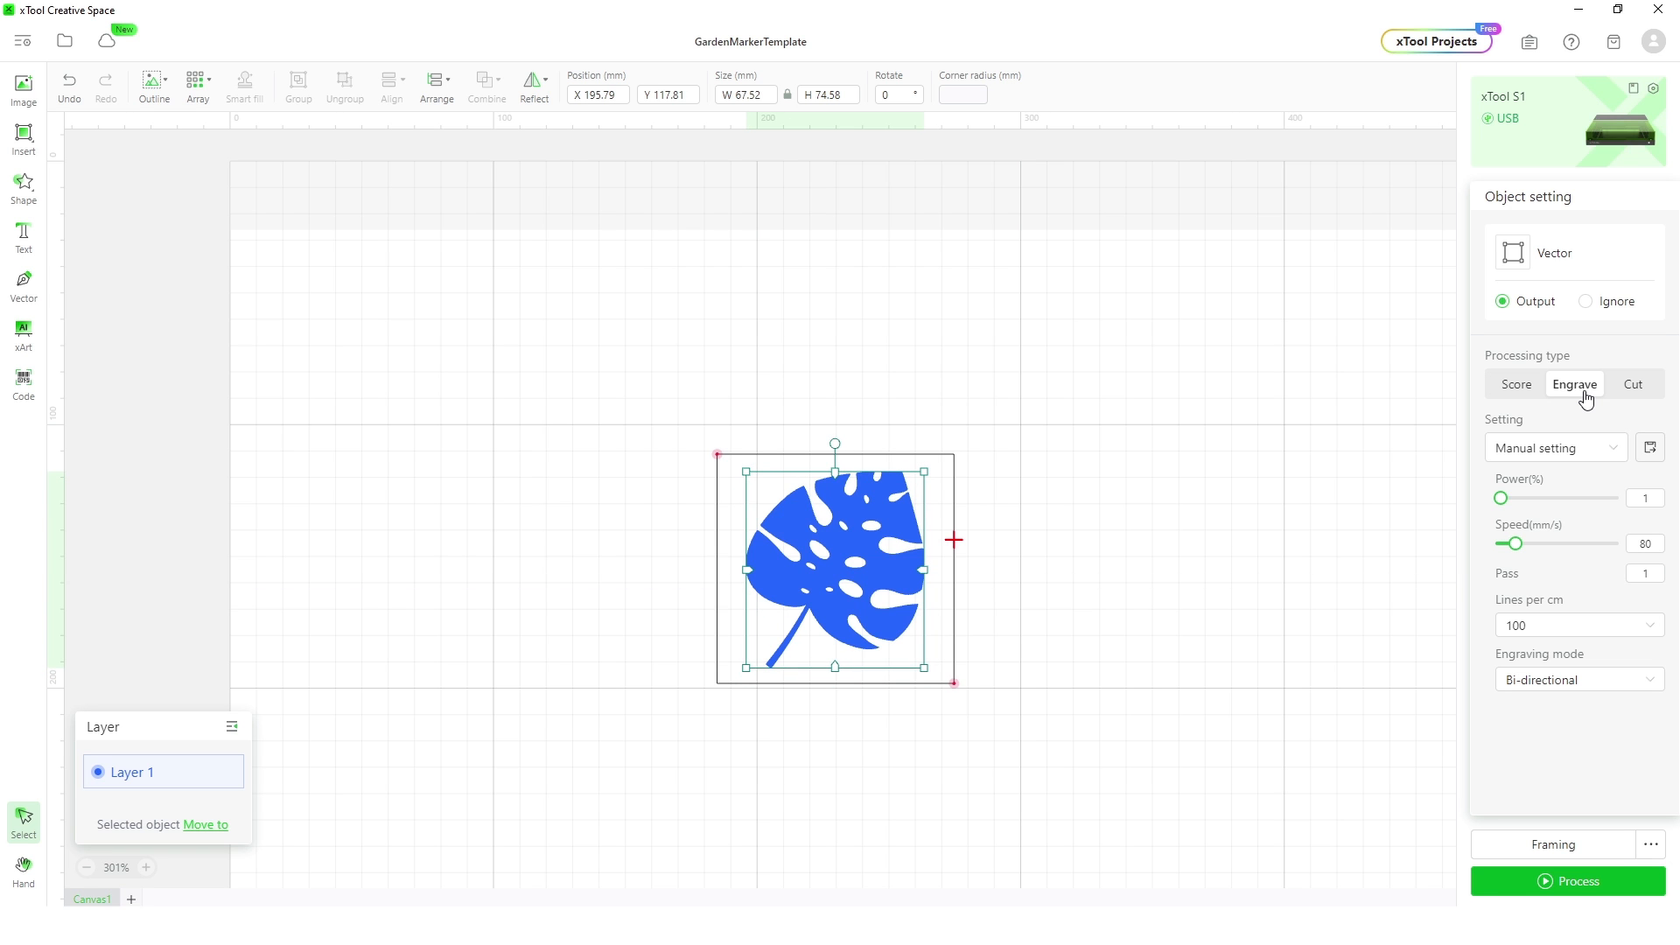
{"action": "mouse_move", "coordinate": [1448, 513]}
{"action": "type", "text": "24"}
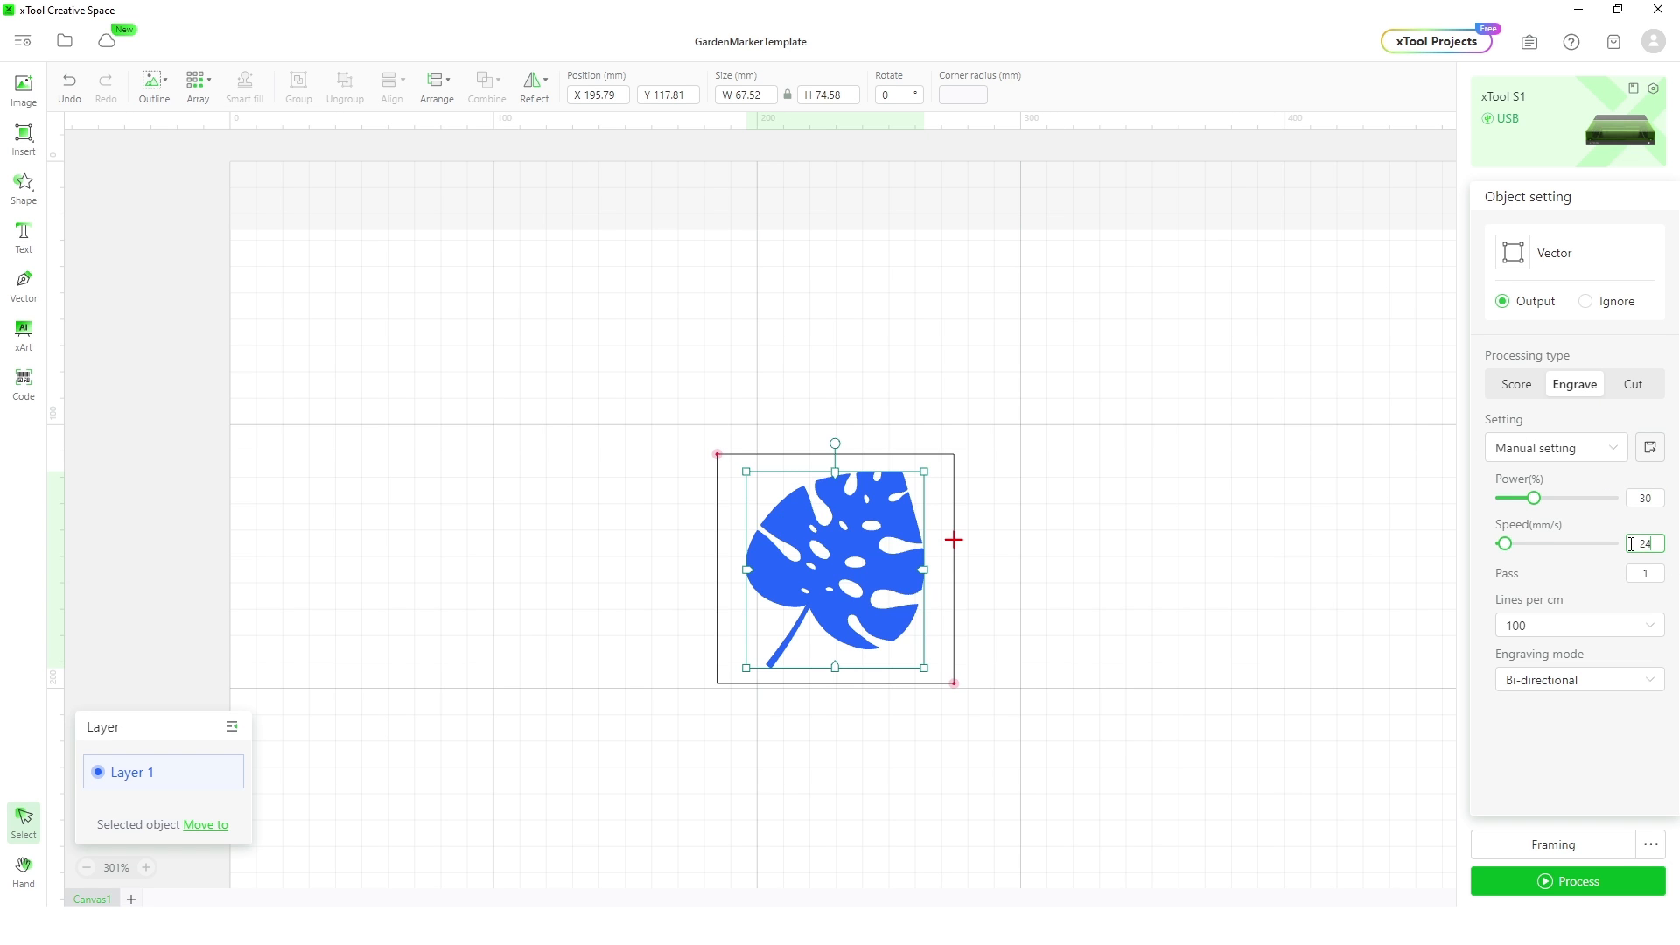
{"action": "left_click", "coordinate": [1577, 625]}
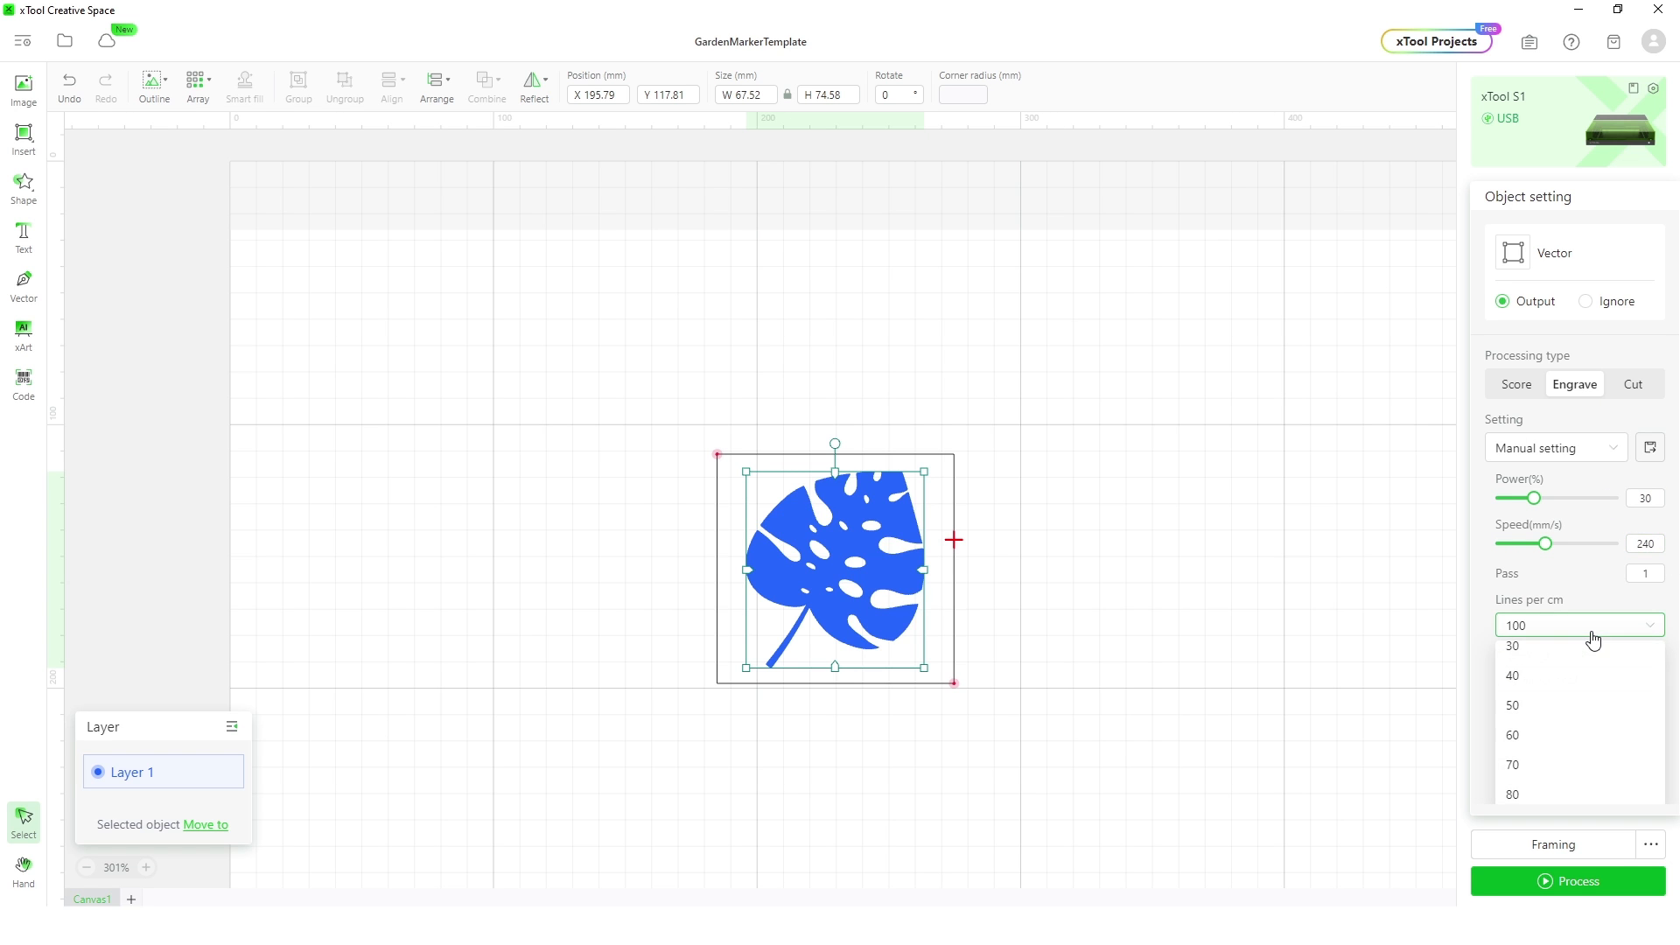
{"action": "scroll", "scroll_direction": "down", "scroll_amount": 3}
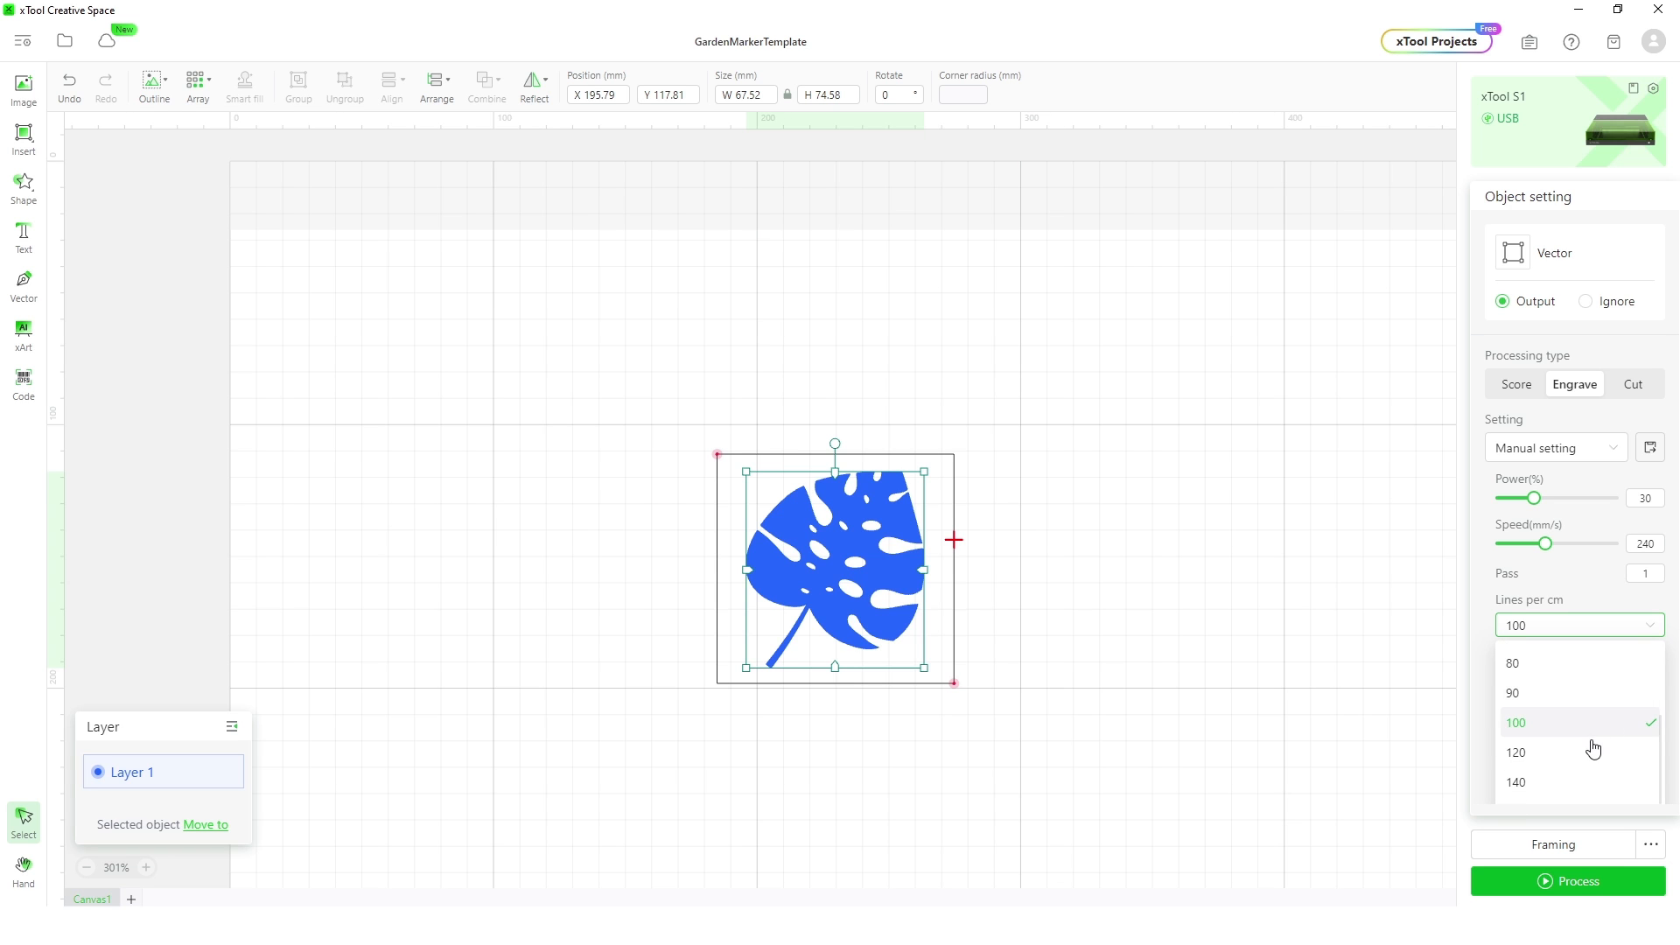
{"action": "scroll", "scroll_direction": "down", "scroll_amount": 3}
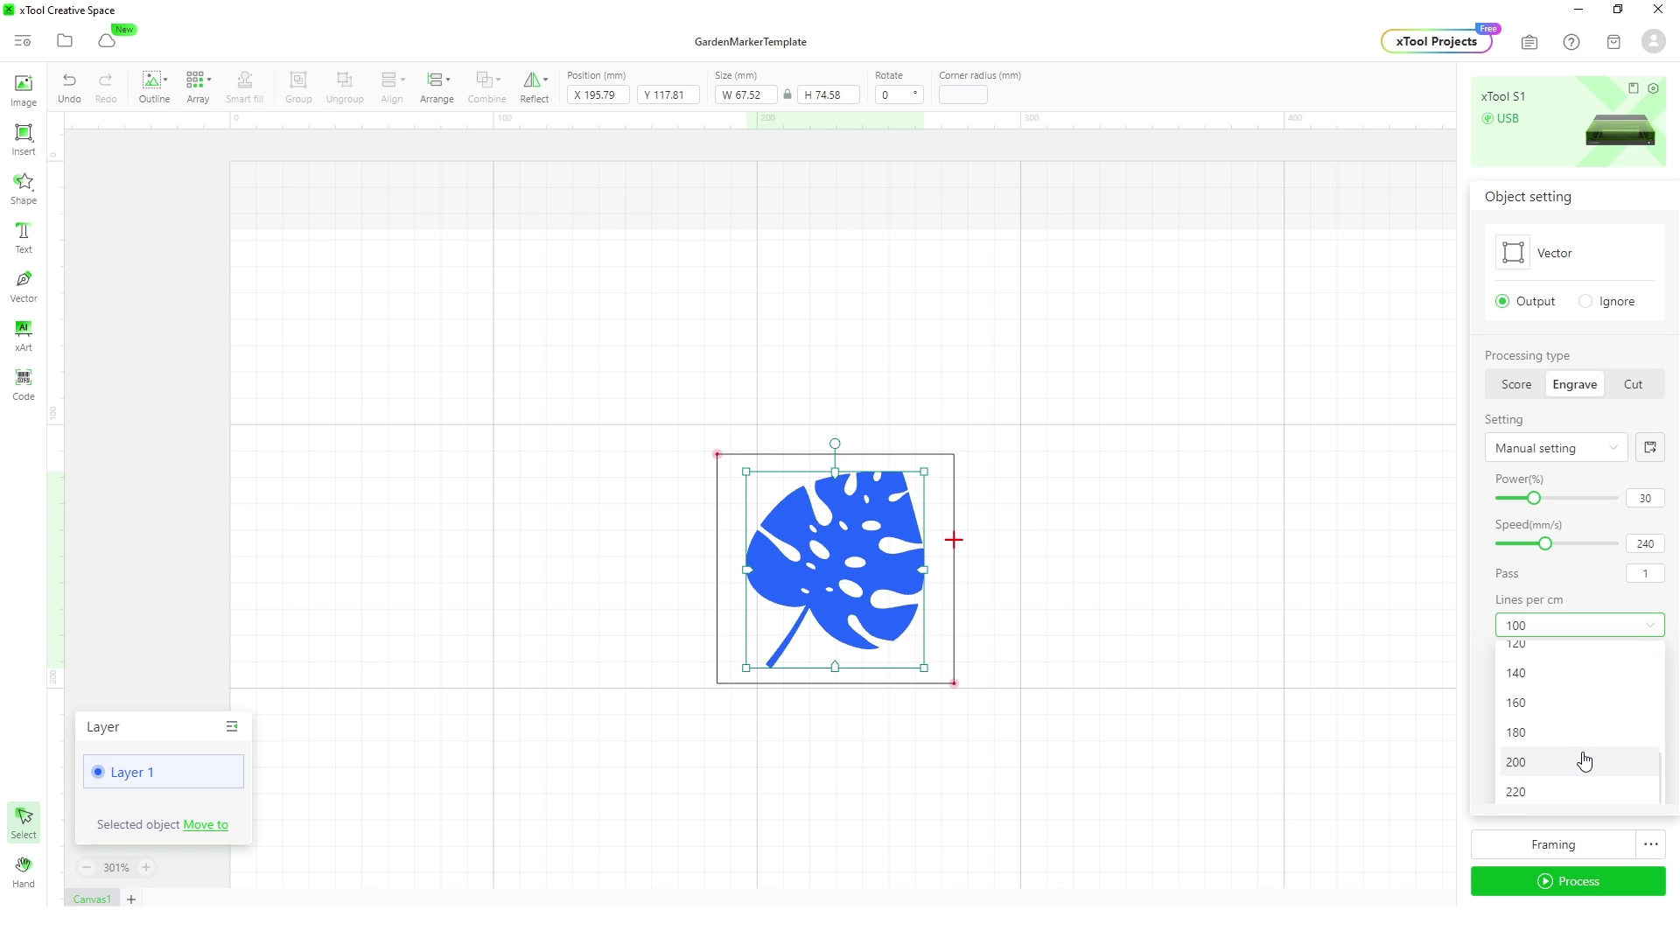
{"action": "left_click", "coordinate": [1515, 761]}
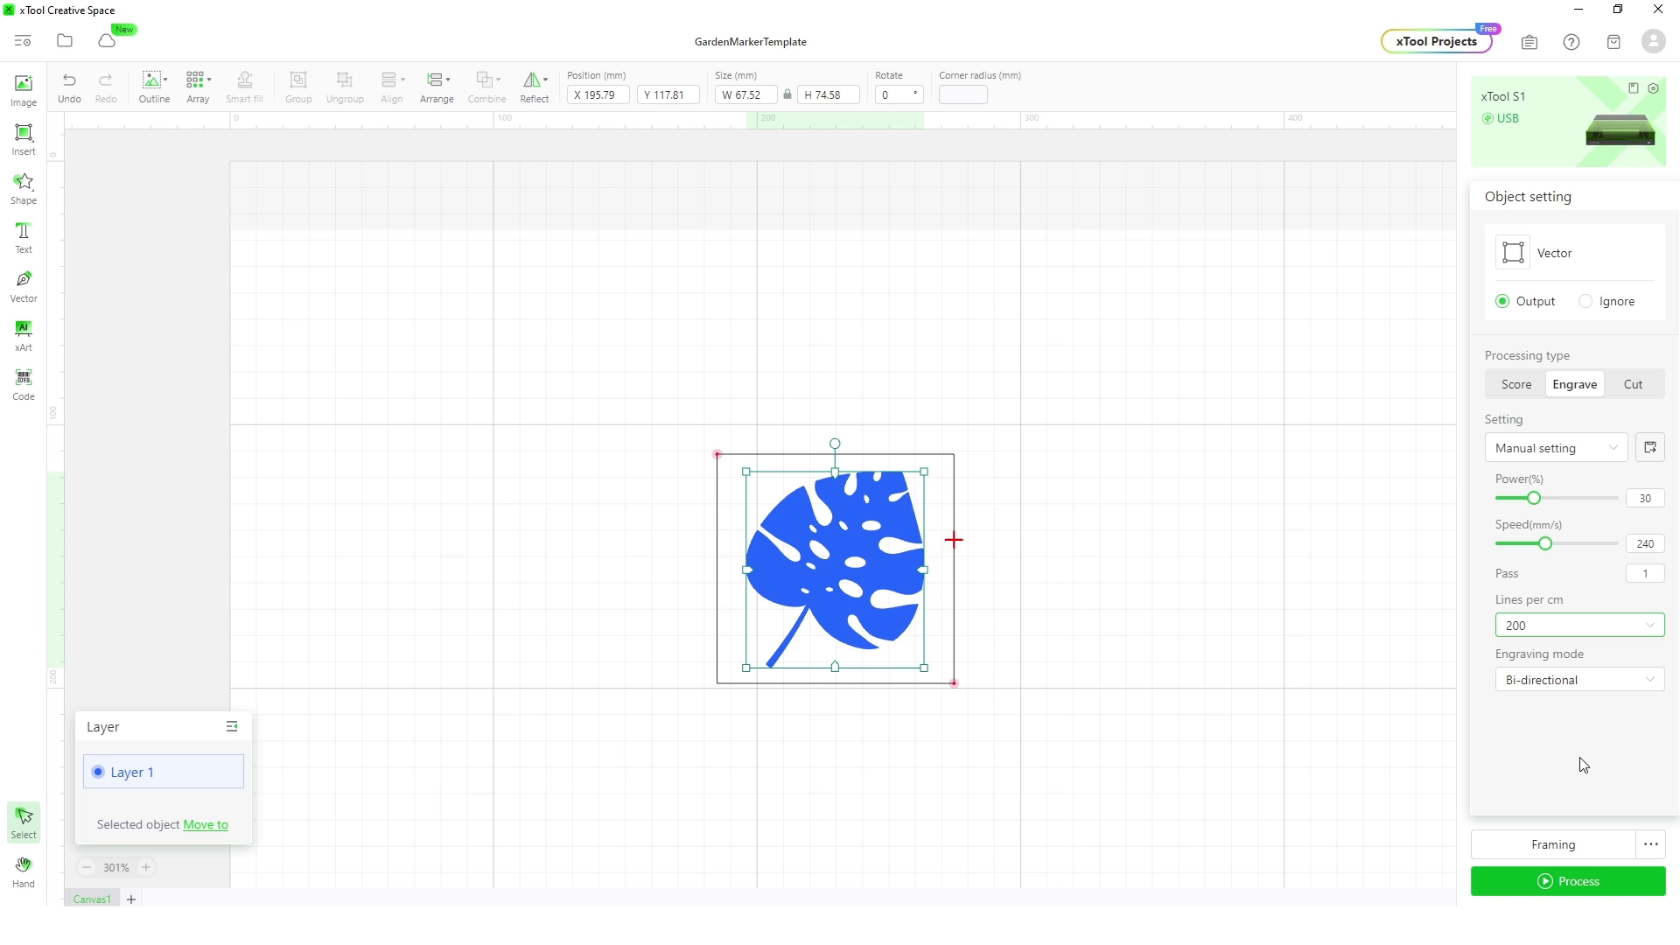
{"action": "mouse_move", "coordinate": [1593, 887]}
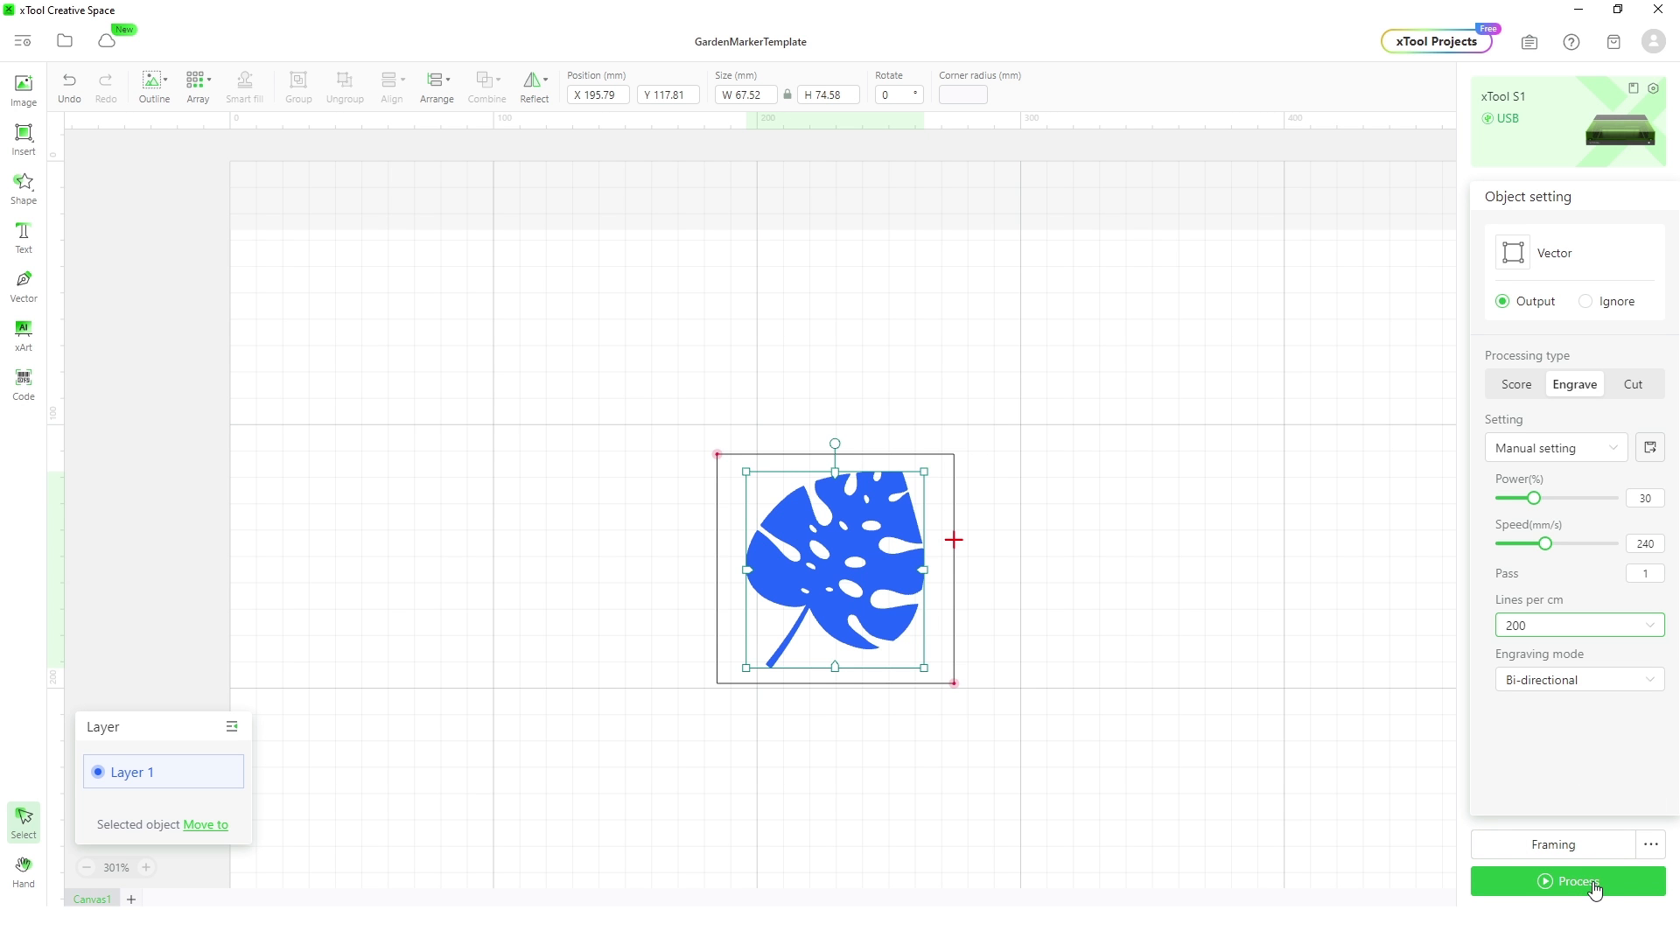
Send the leaf engraving job to the laser via Process
{"action": "left_click", "coordinate": [1575, 880]}
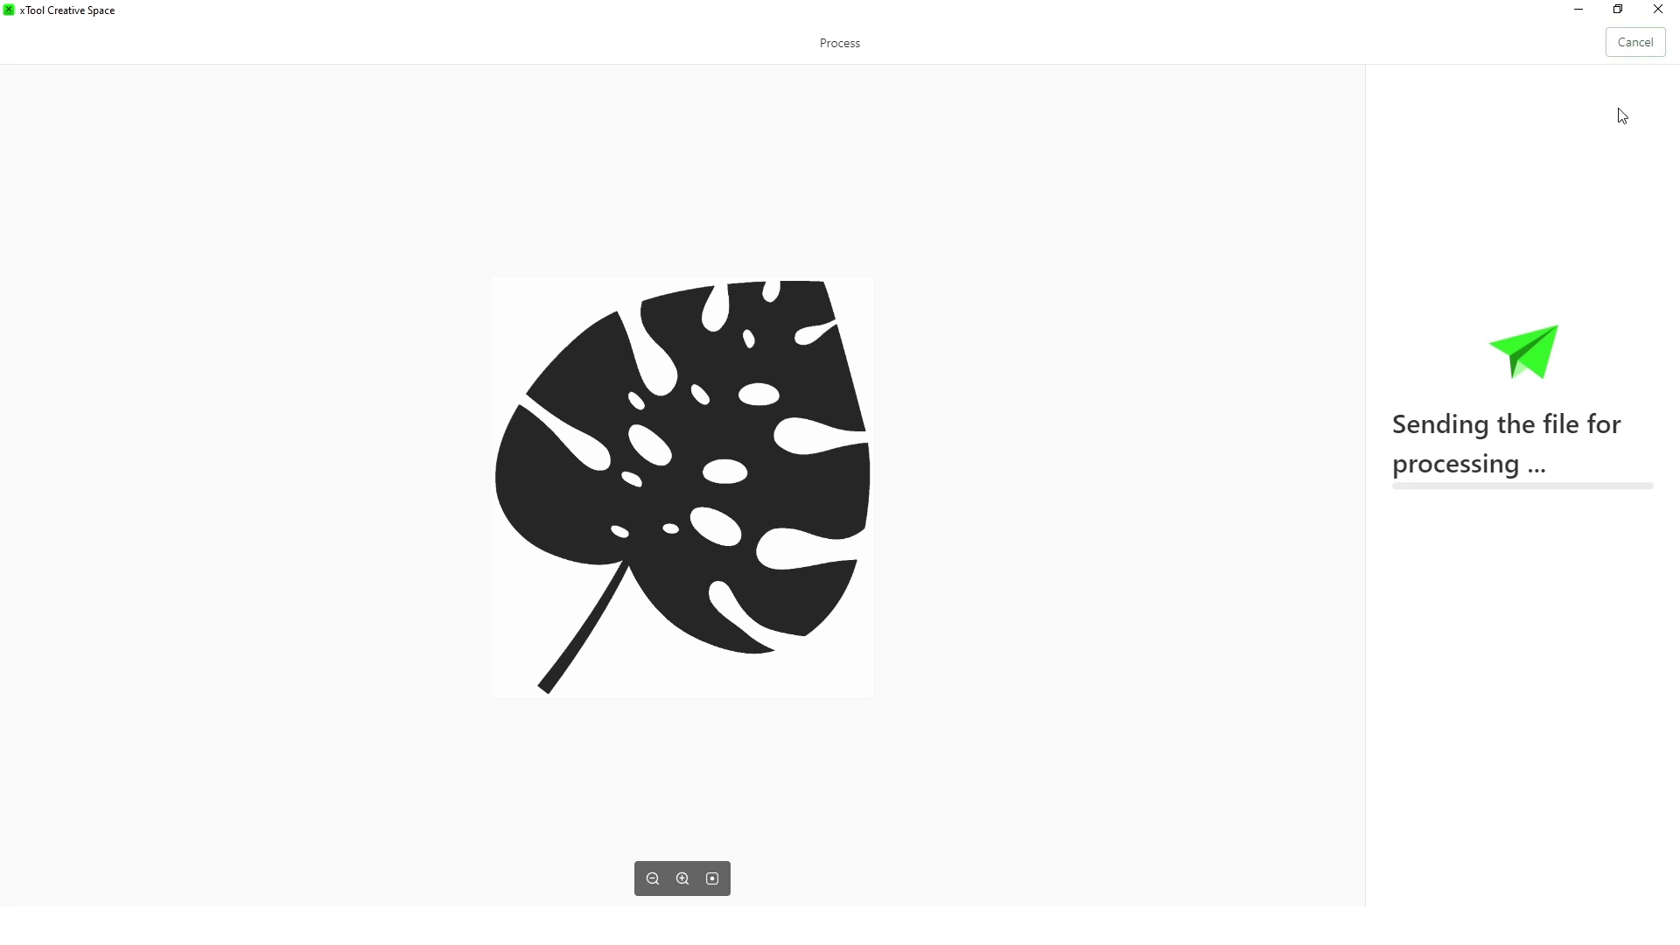